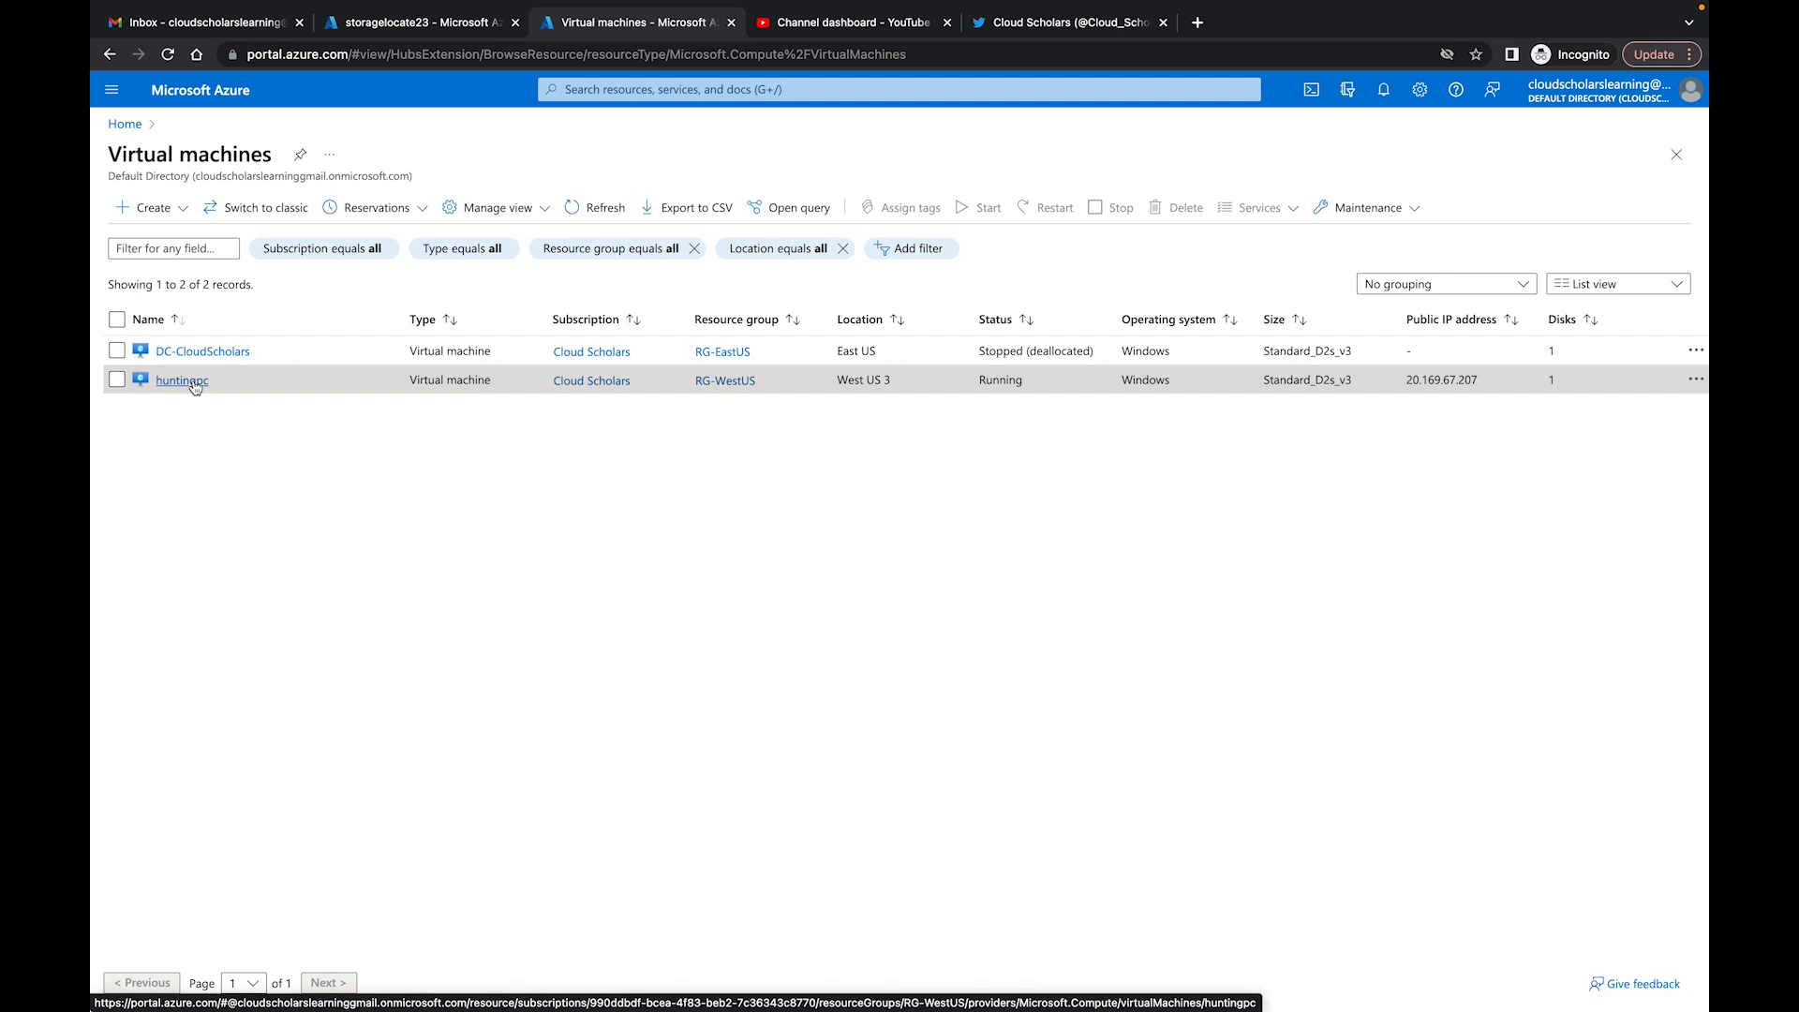
mouse_move(231, 378)
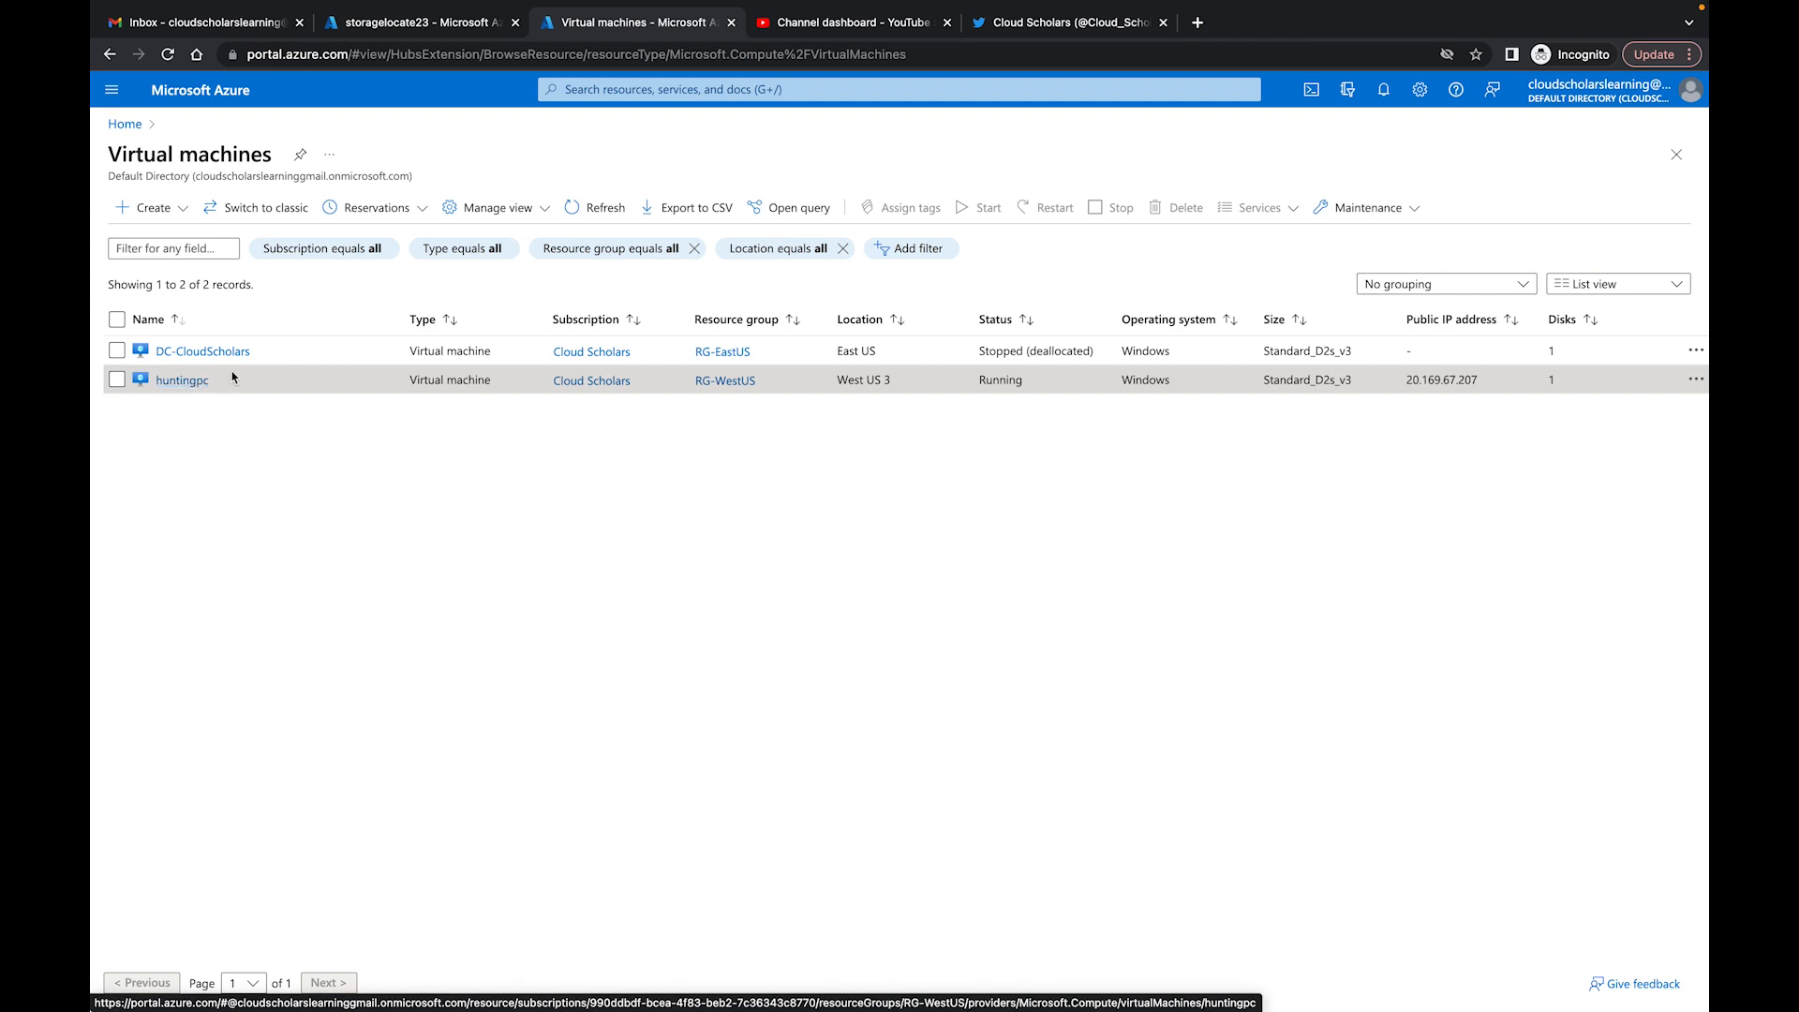
mouse_move(181, 380)
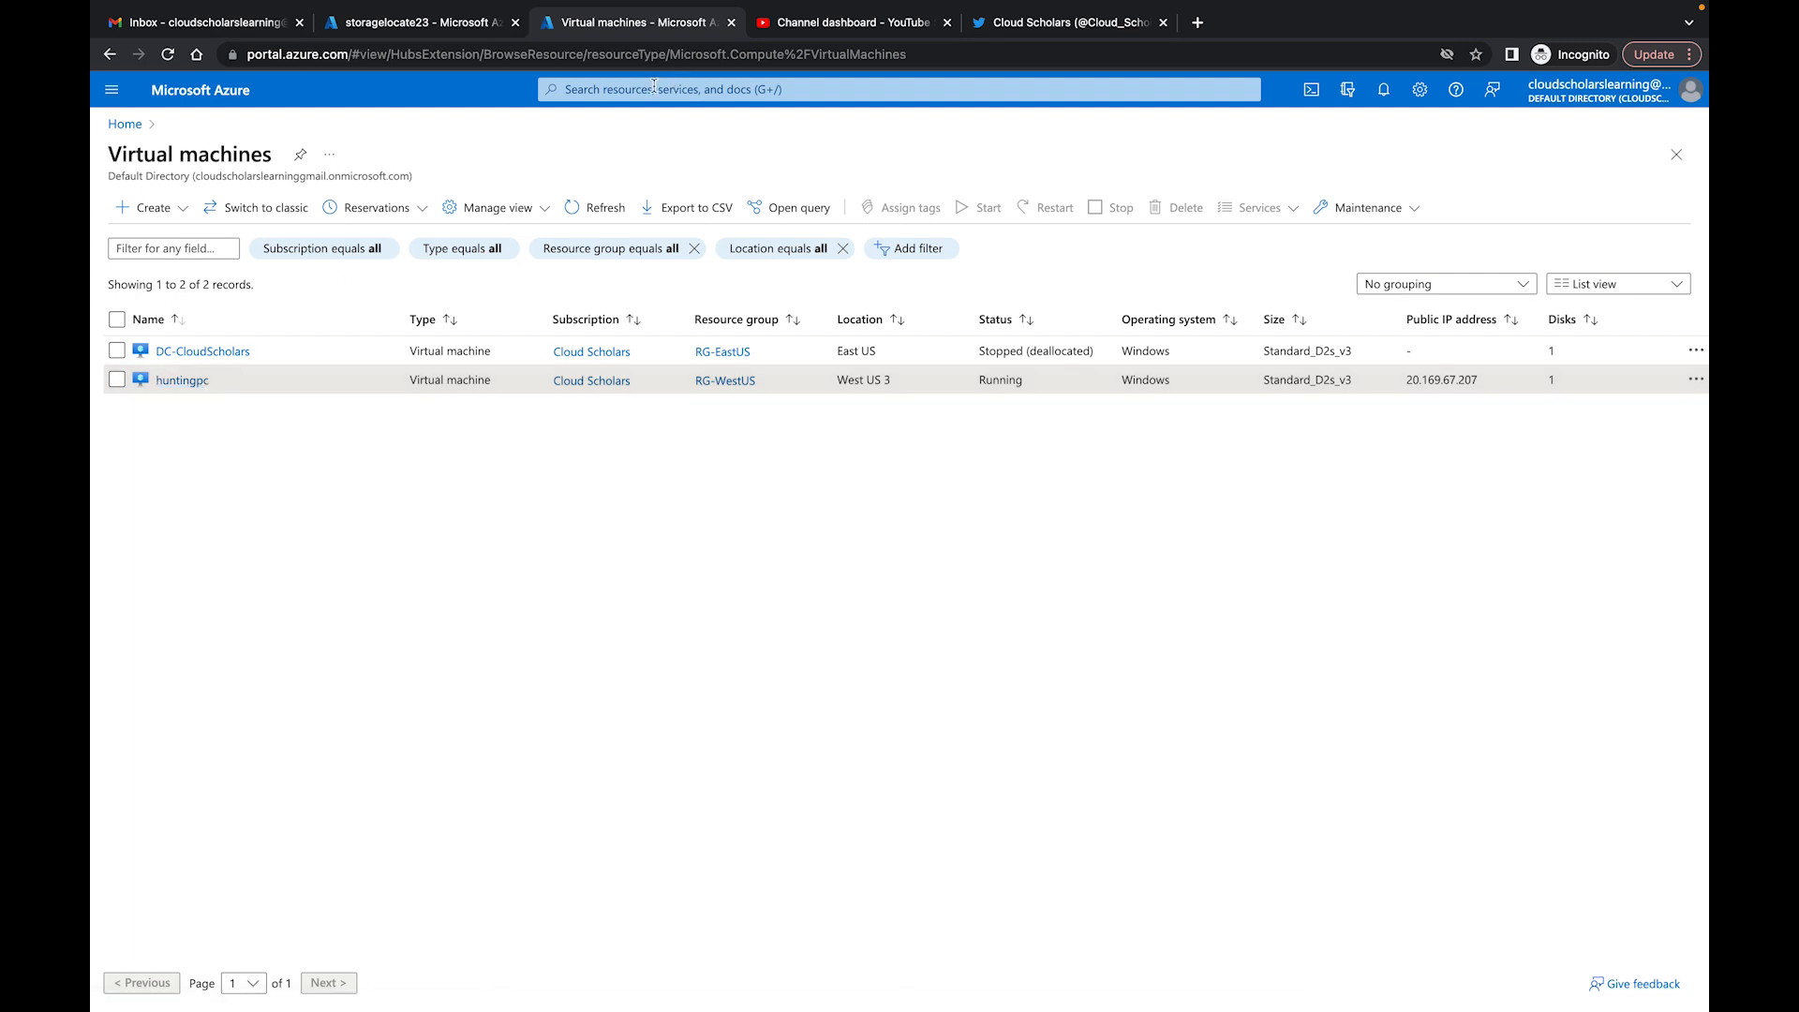
Step: Search the portal for 'storage' and open the Storage accounts list
click(899, 88)
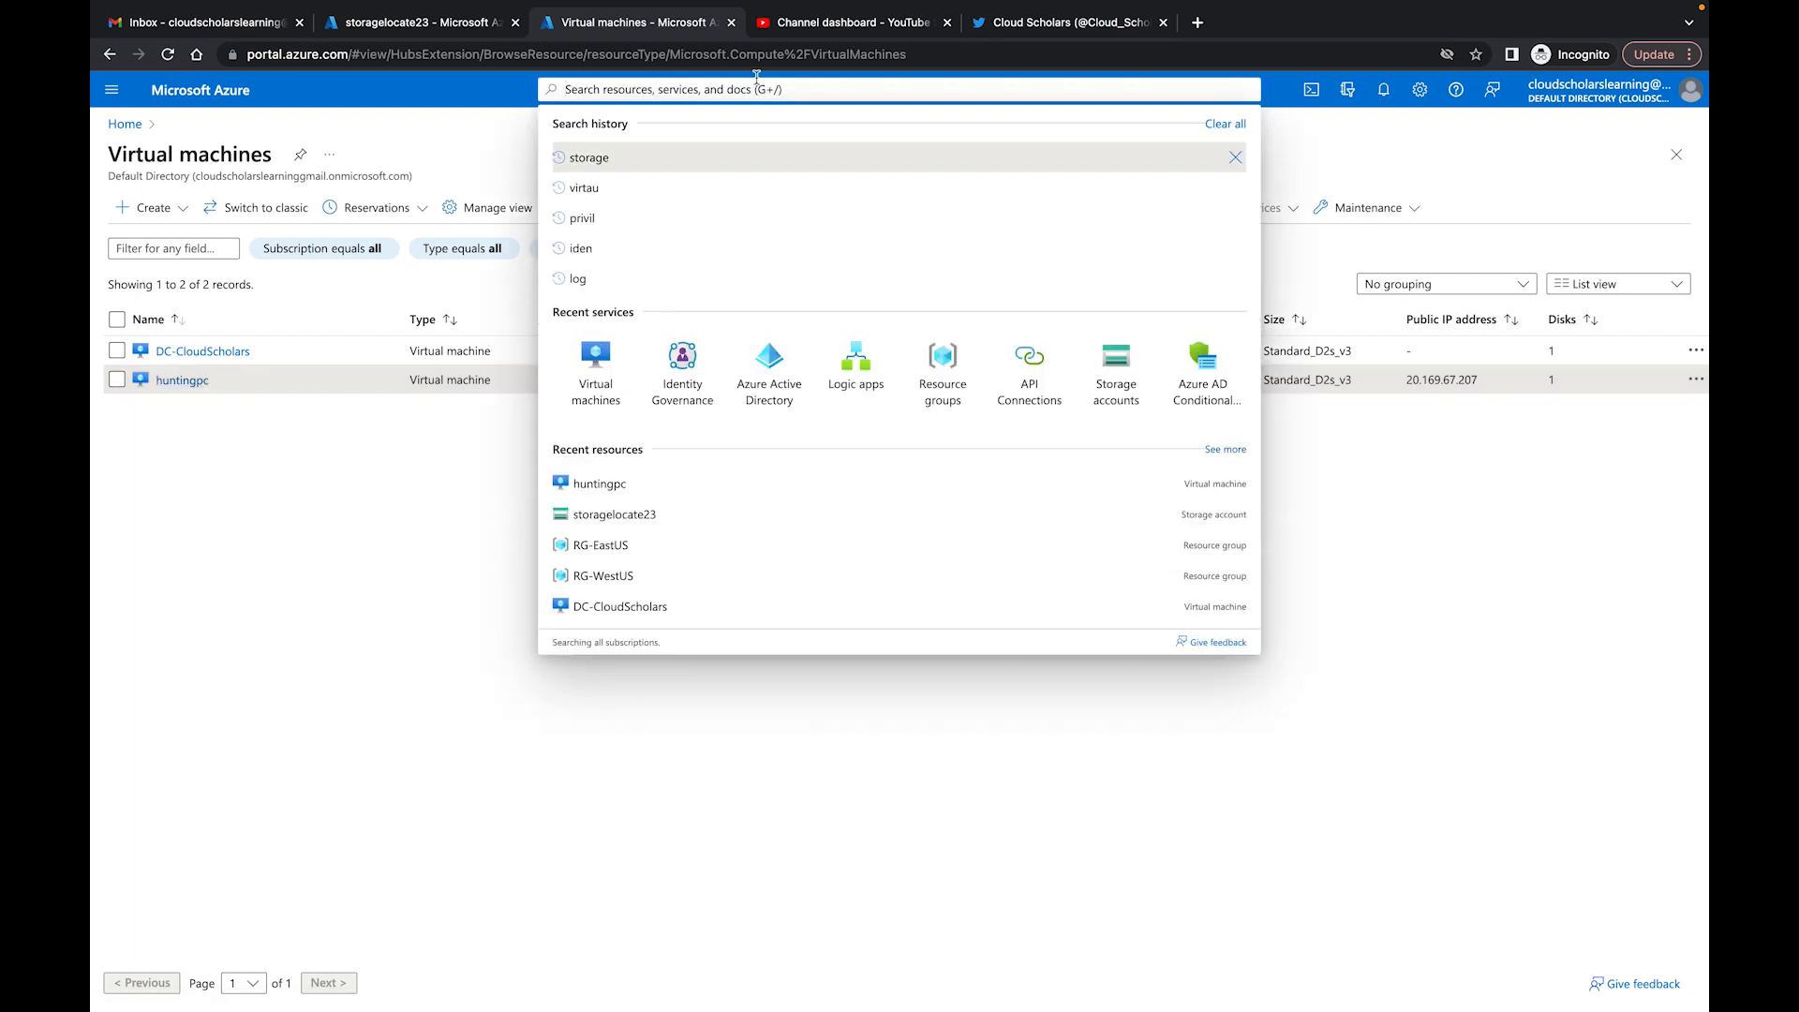
click(1114, 368)
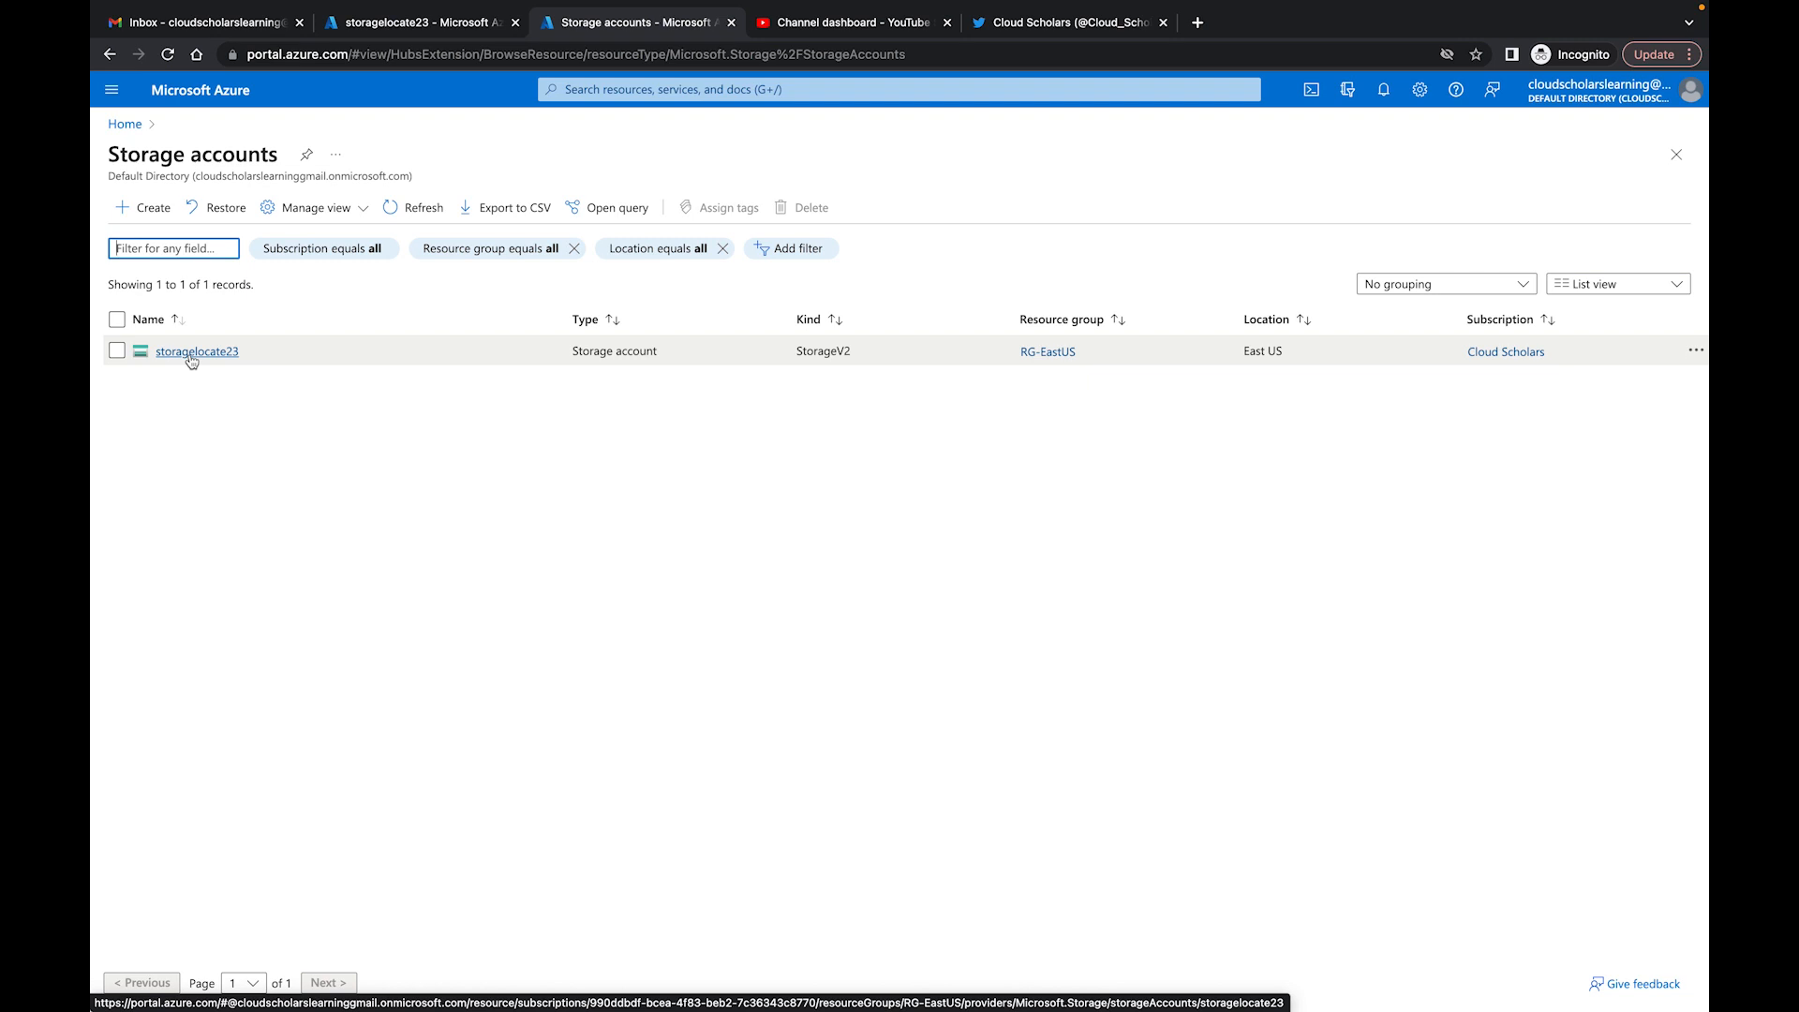
Step: Open storagelocate23 and review its networking firewall and virtual network settings
click(196, 352)
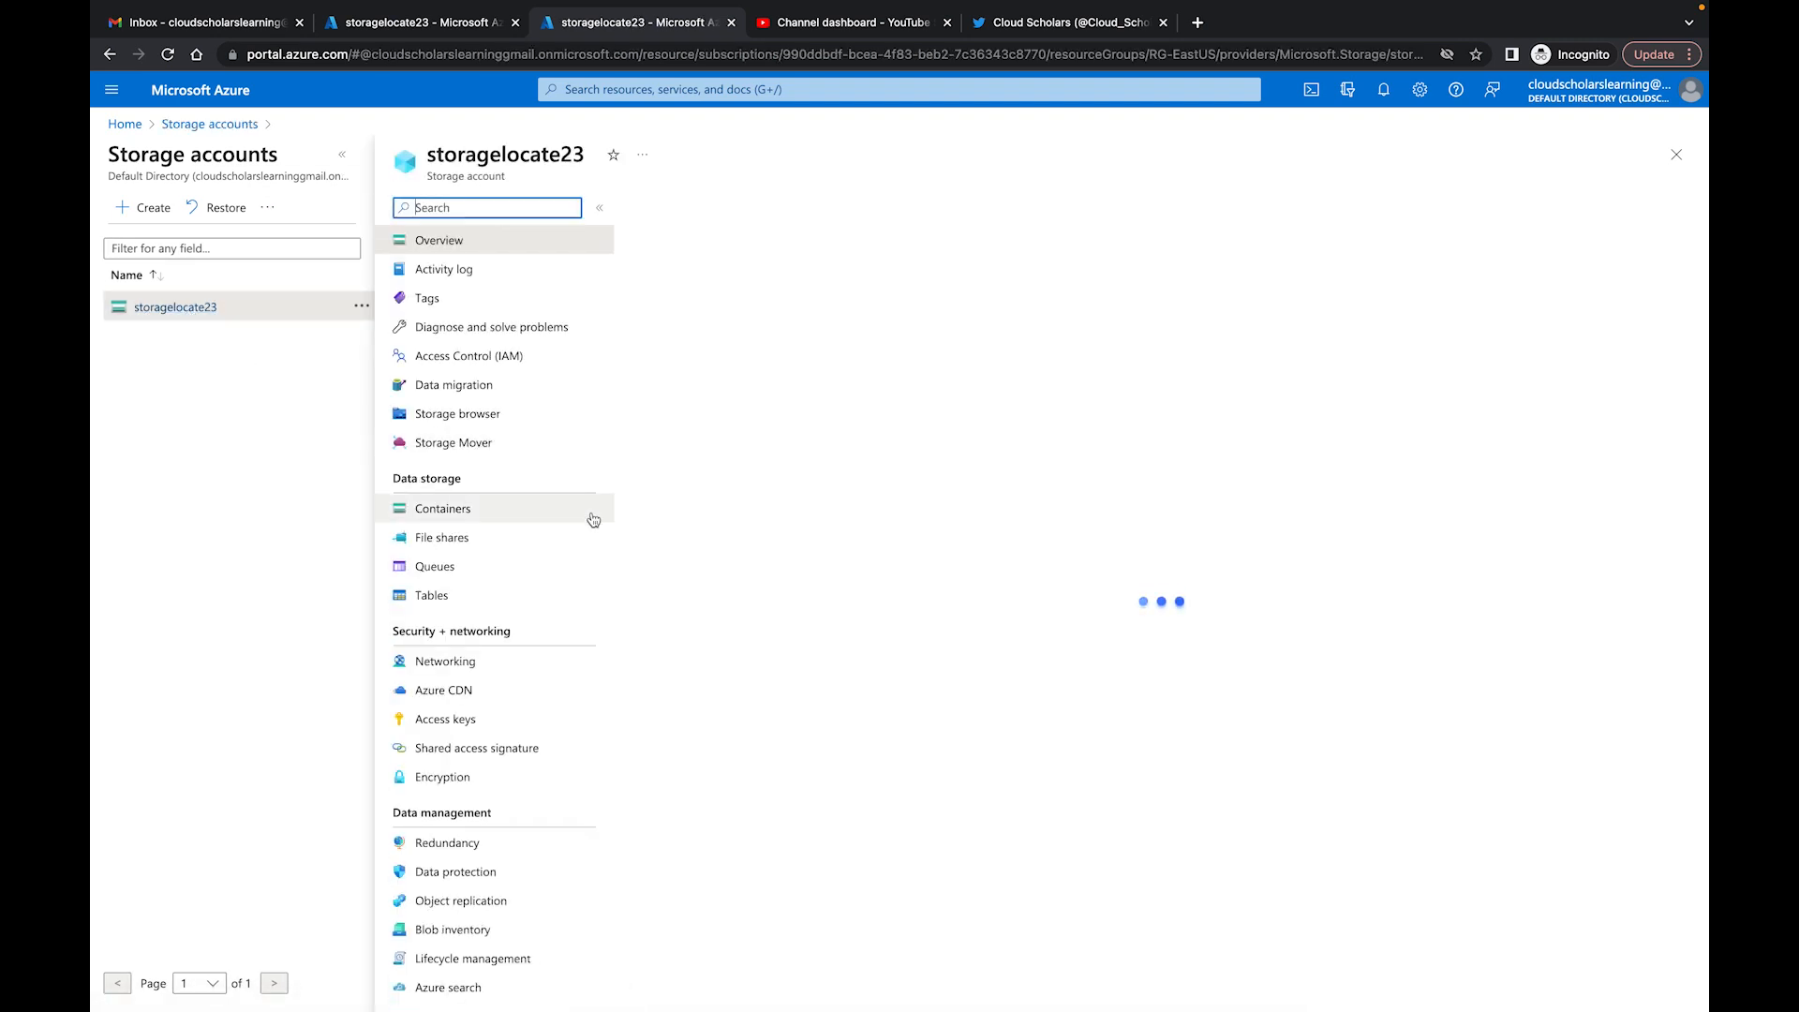
click(444, 690)
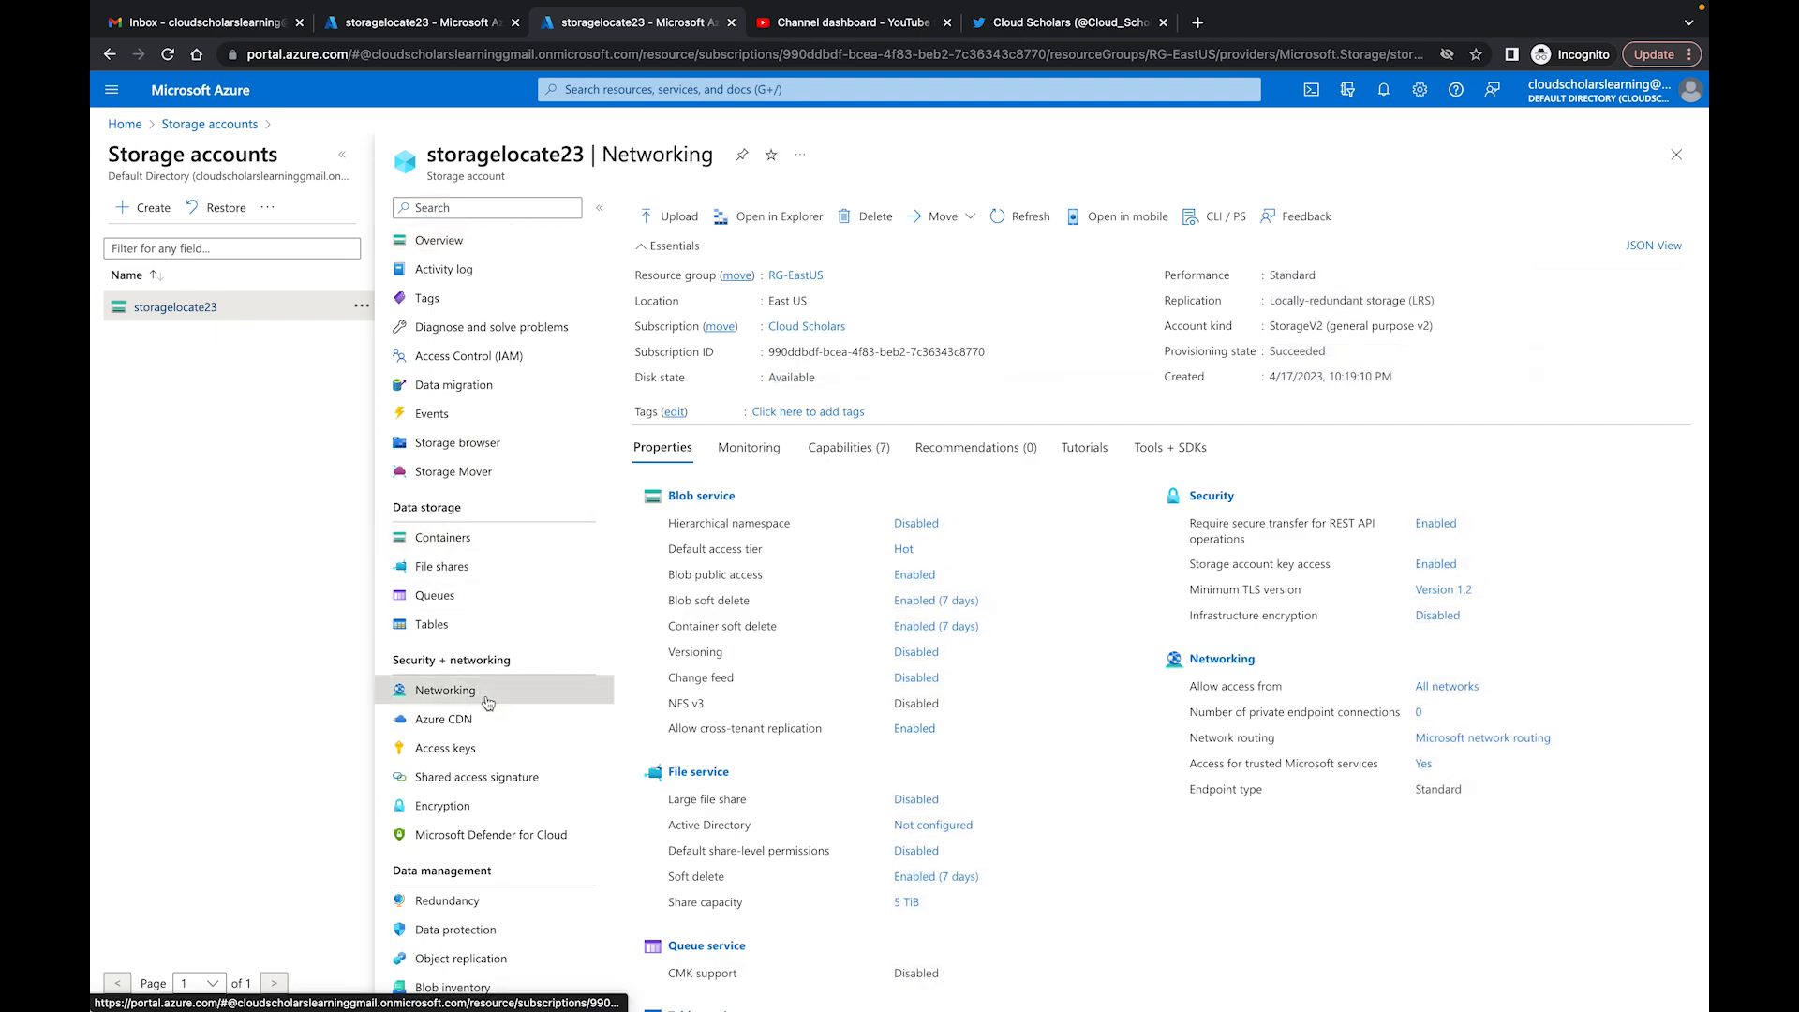
click(445, 690)
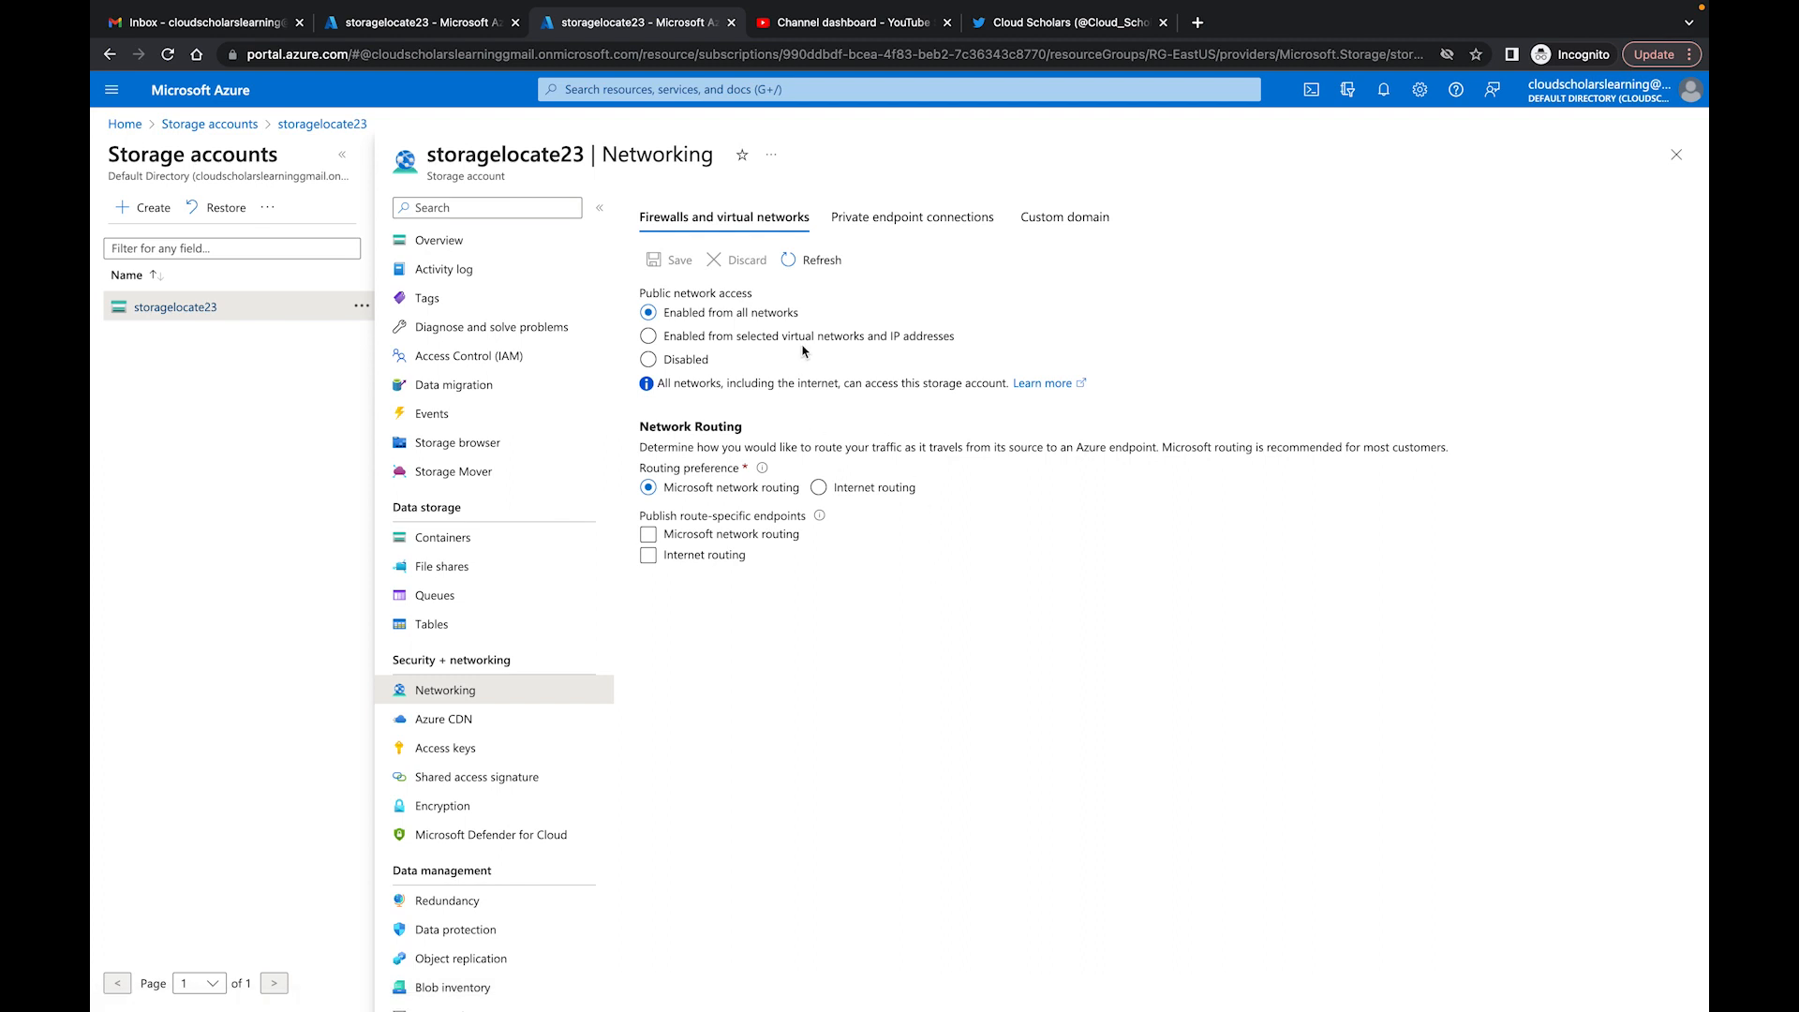
mouse_move(743, 327)
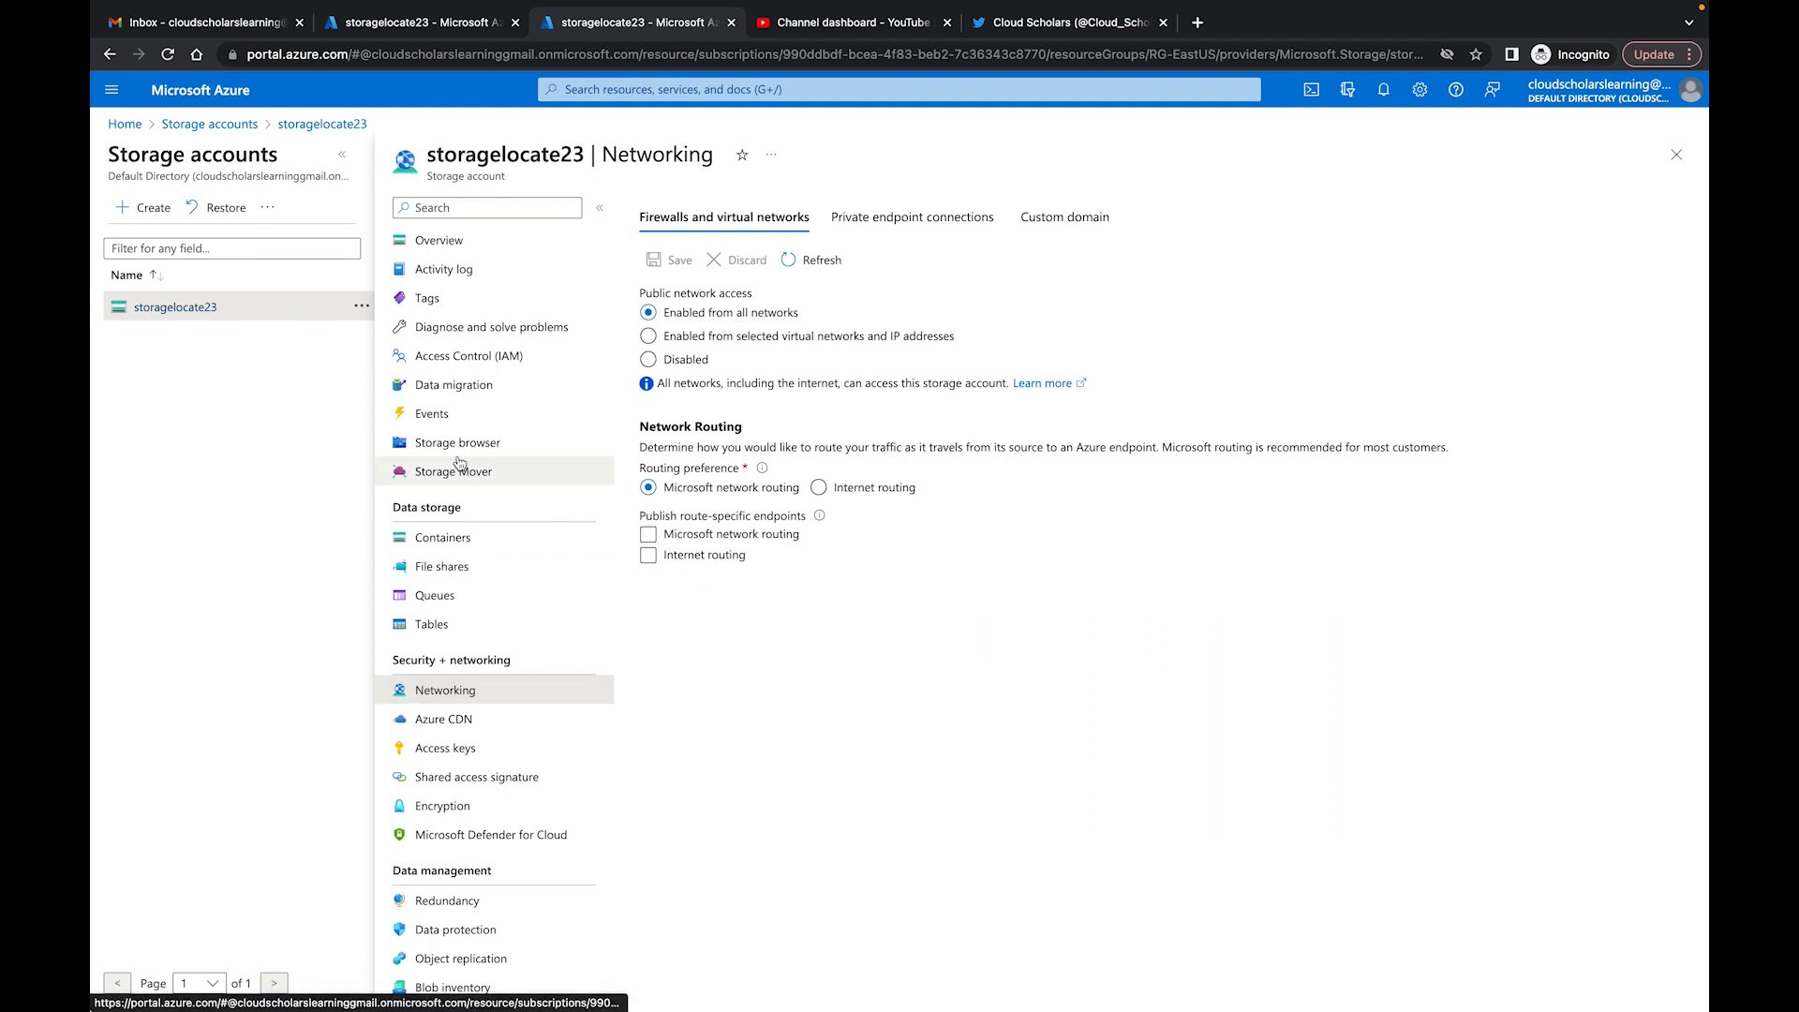
Step: Check the financerecords container's access policy, then open the container
click(443, 537)
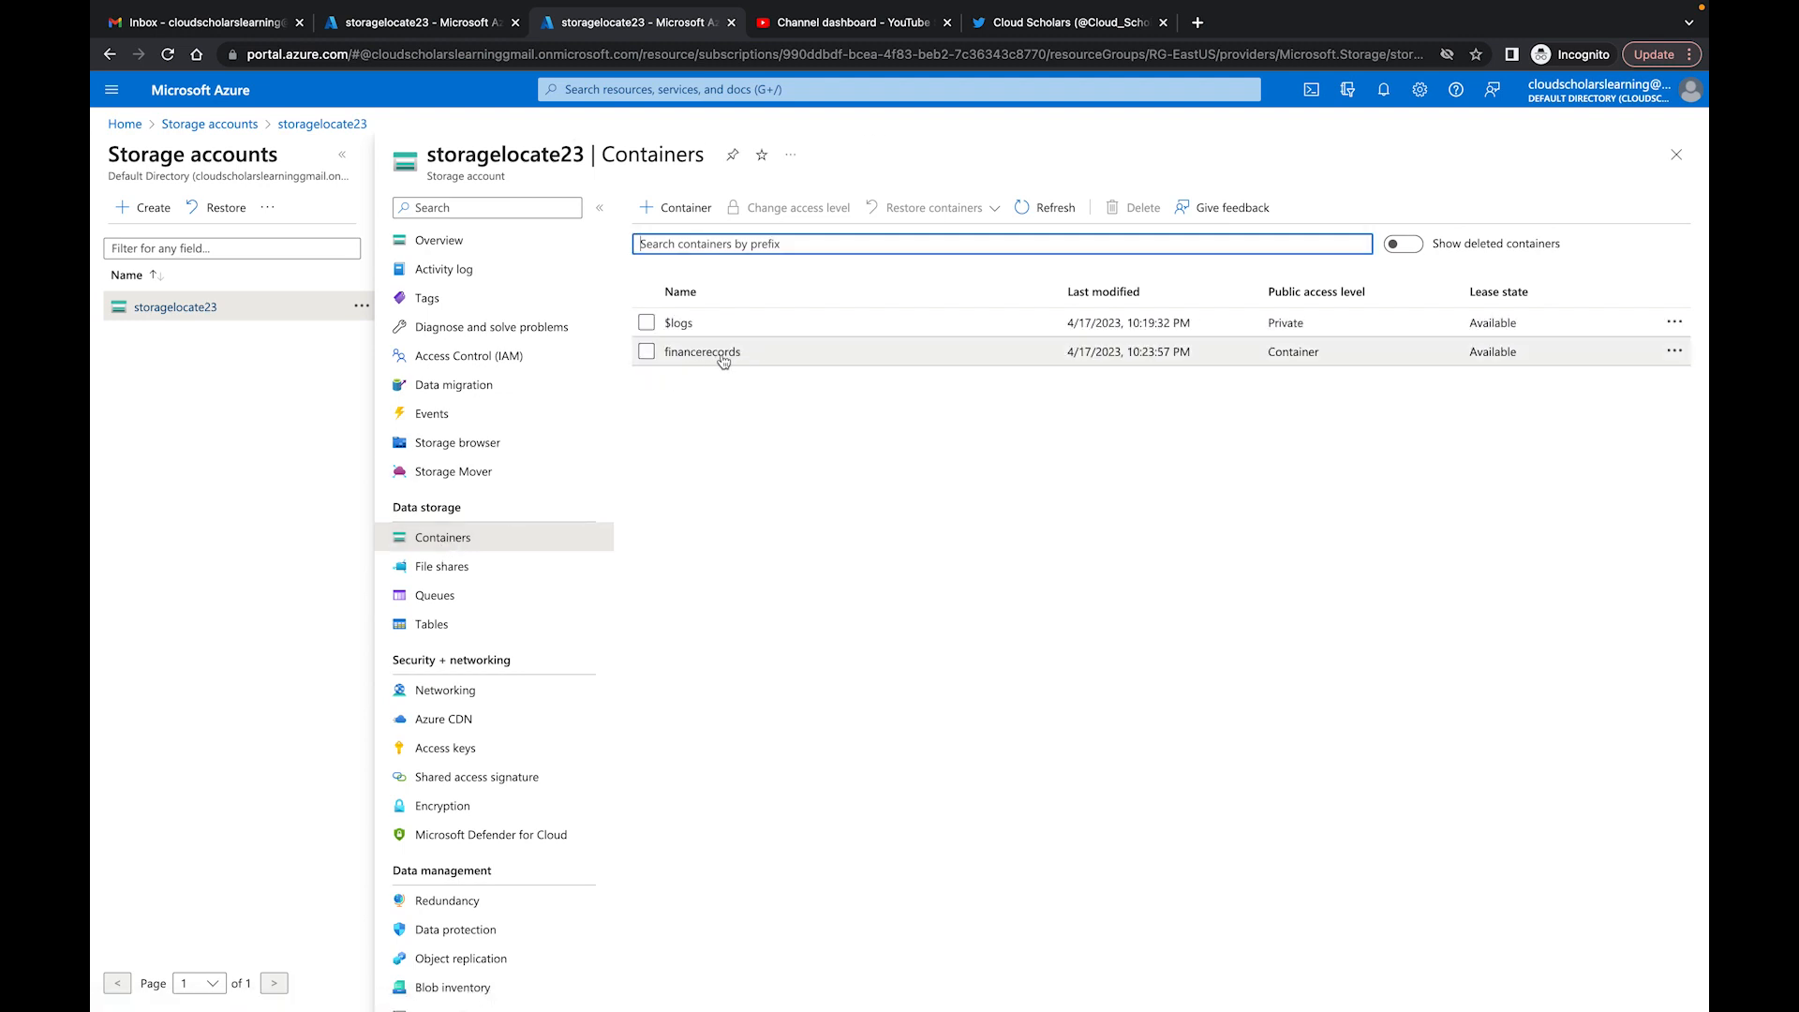
mouse_move(1692, 367)
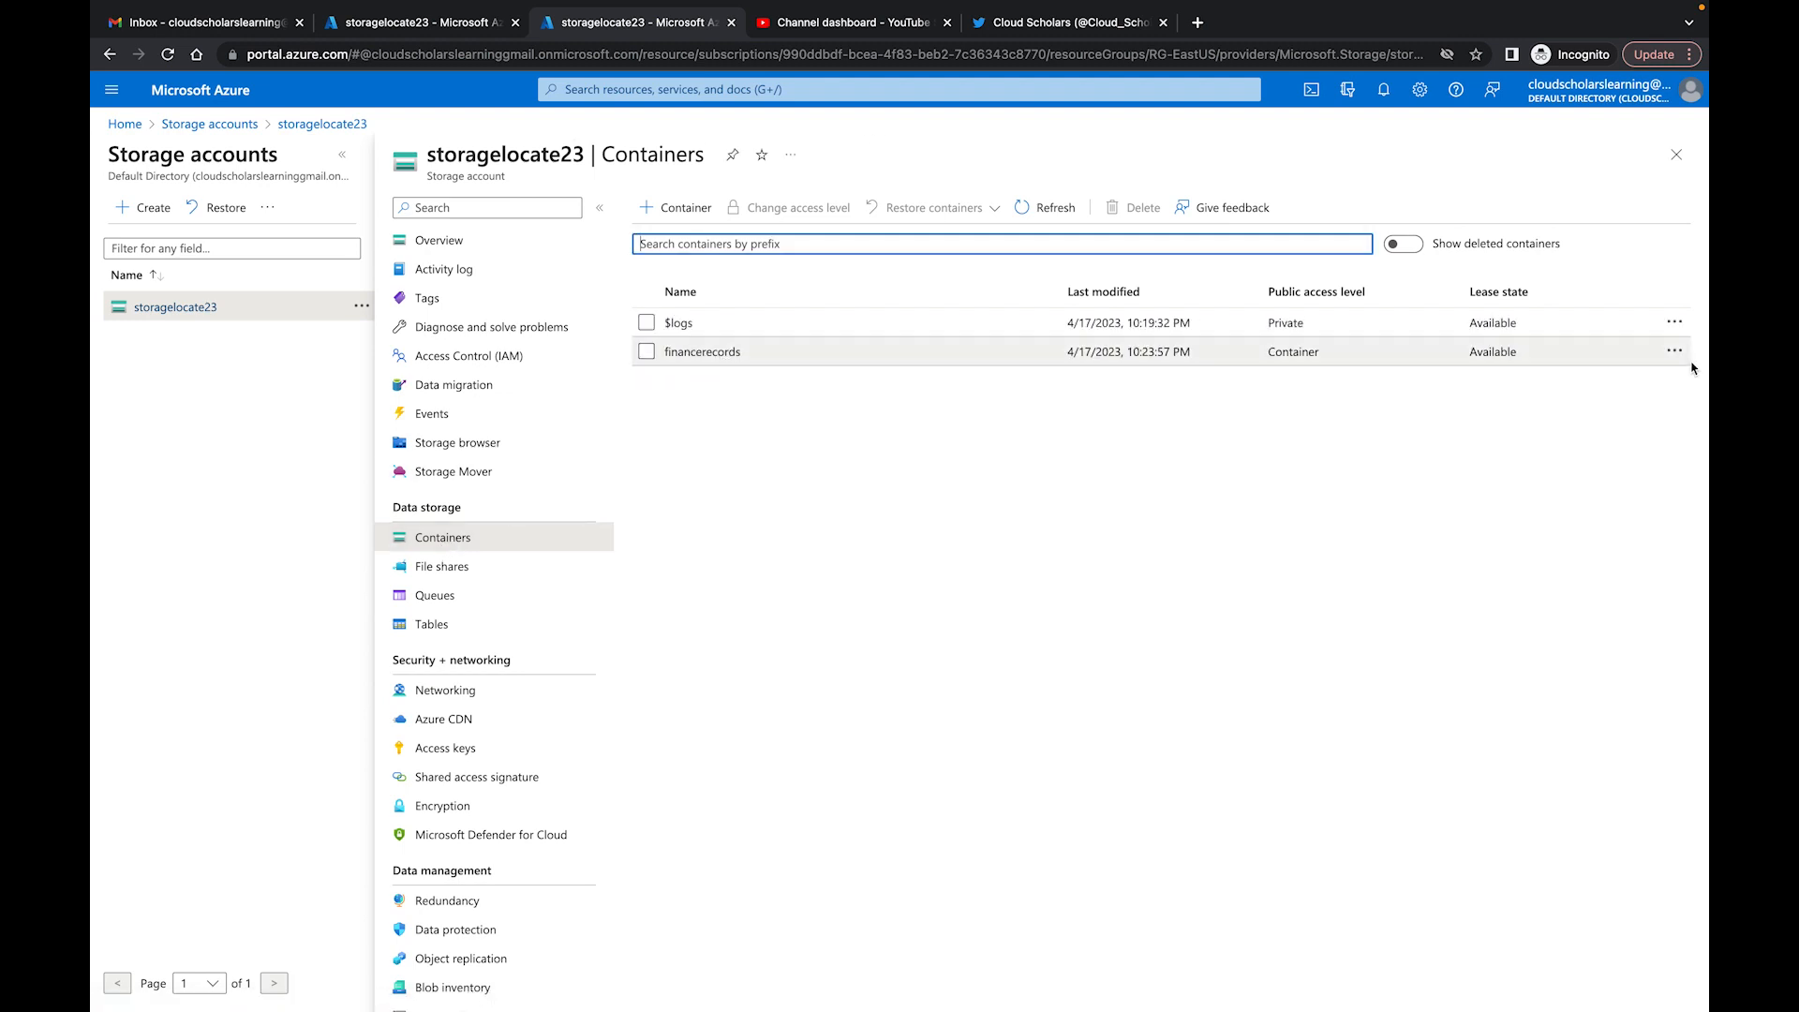
click(1675, 352)
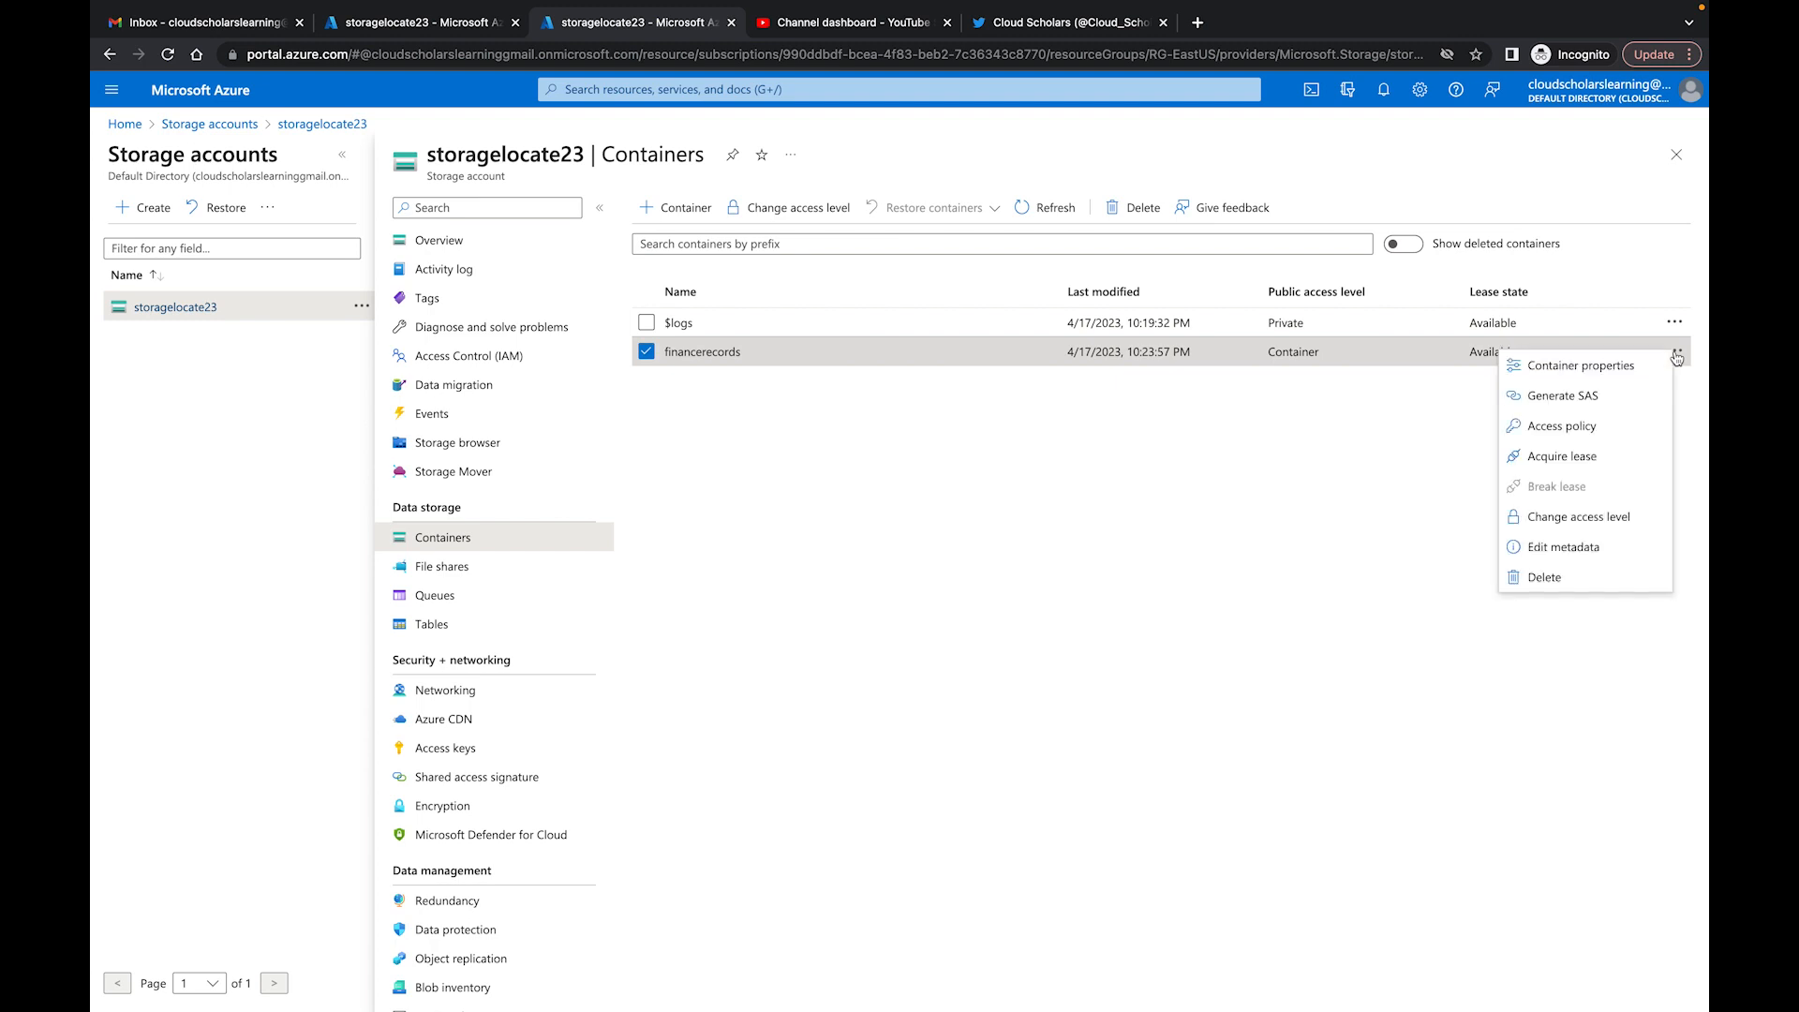
click(1562, 425)
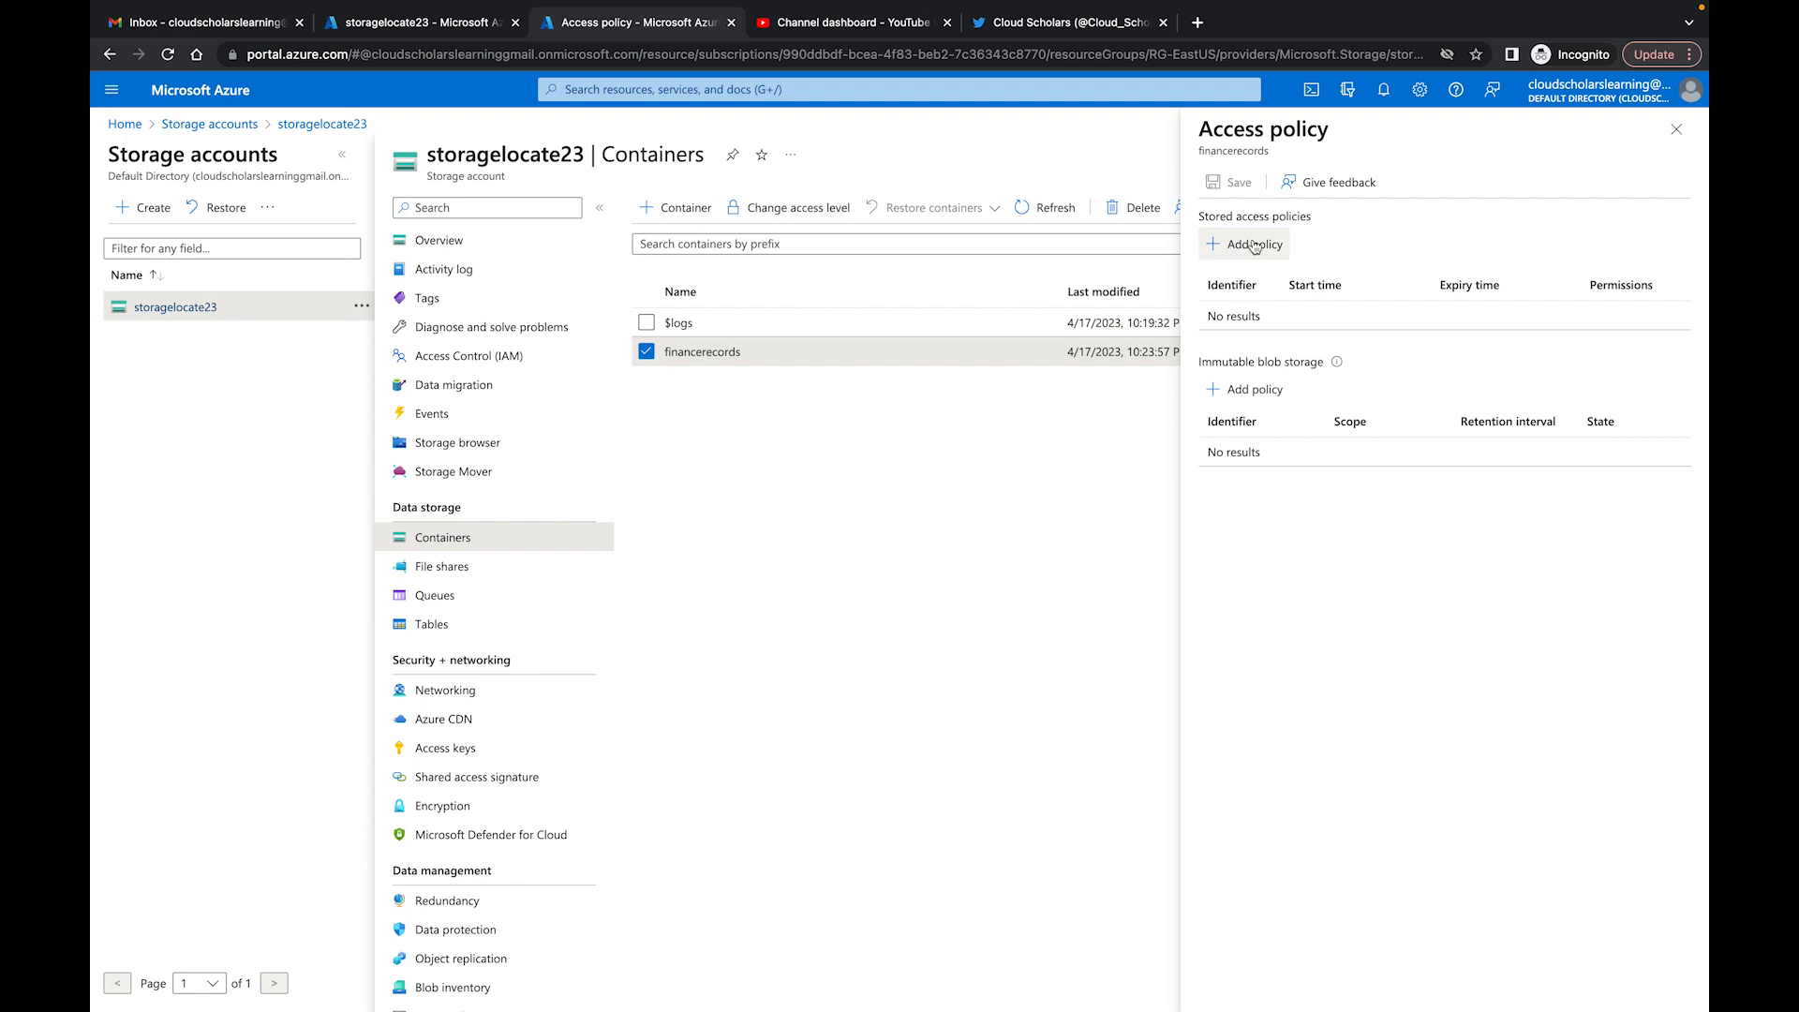
click(1677, 129)
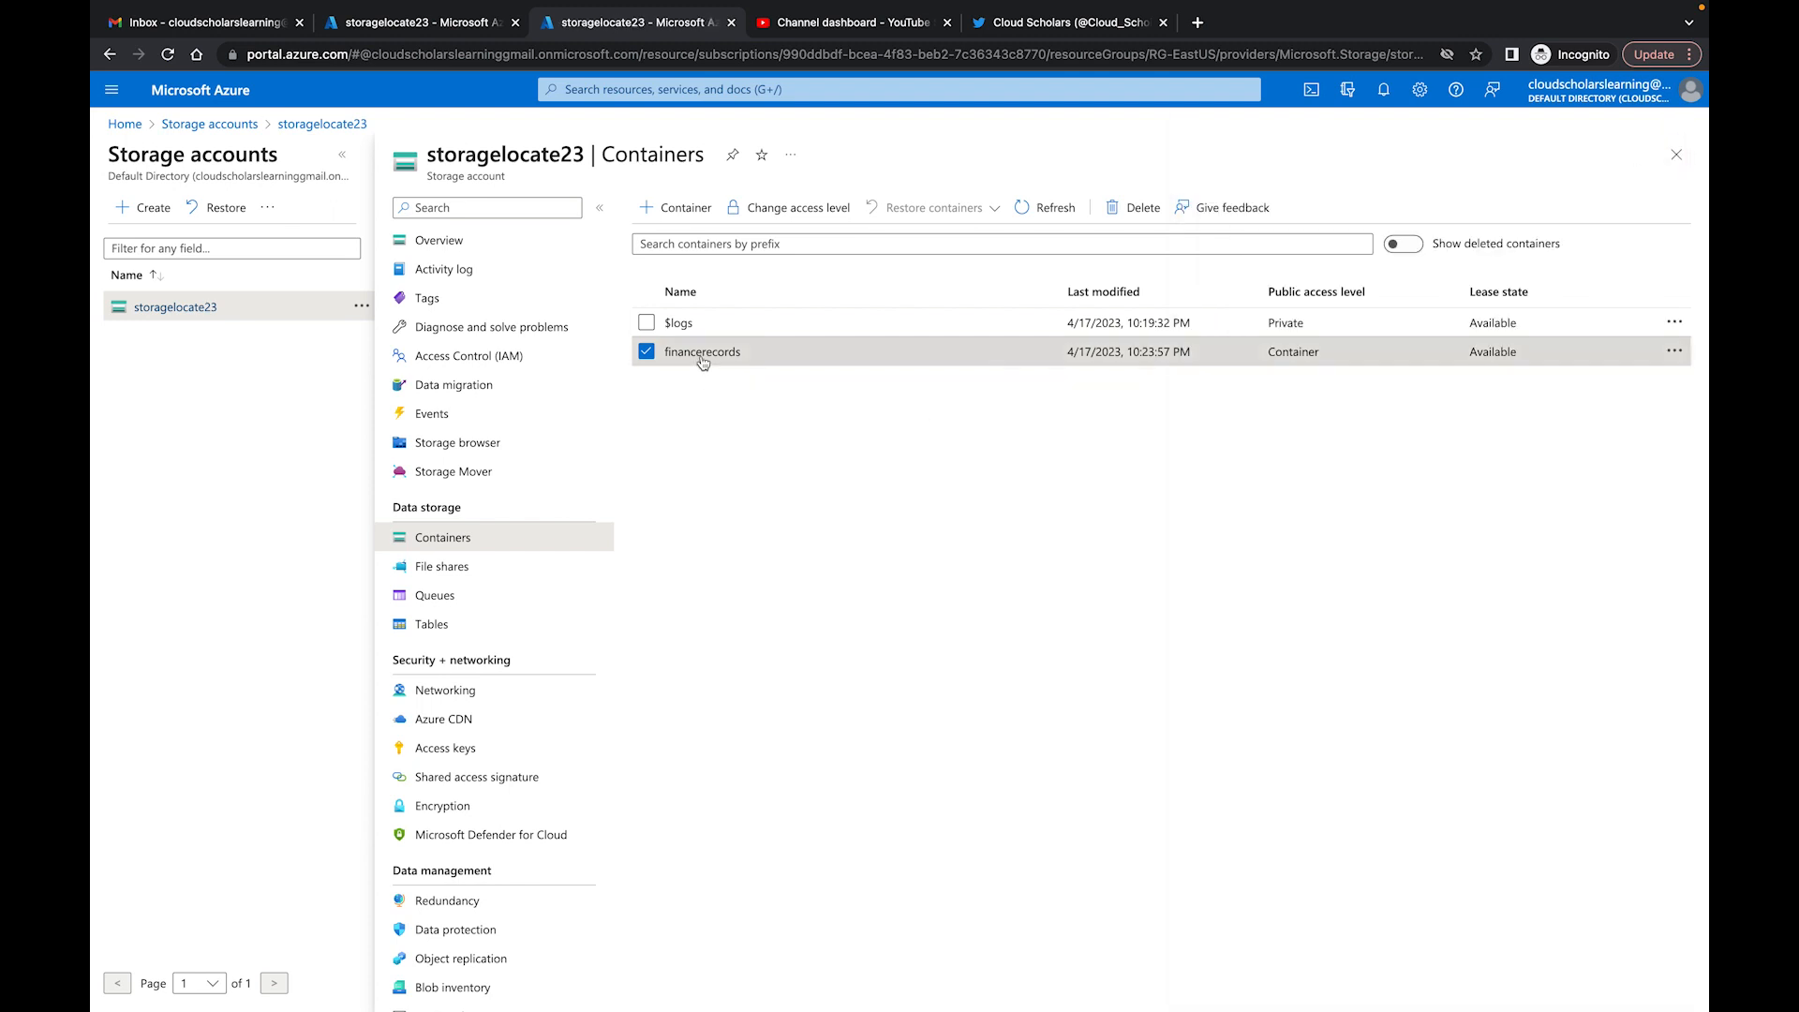
click(702, 351)
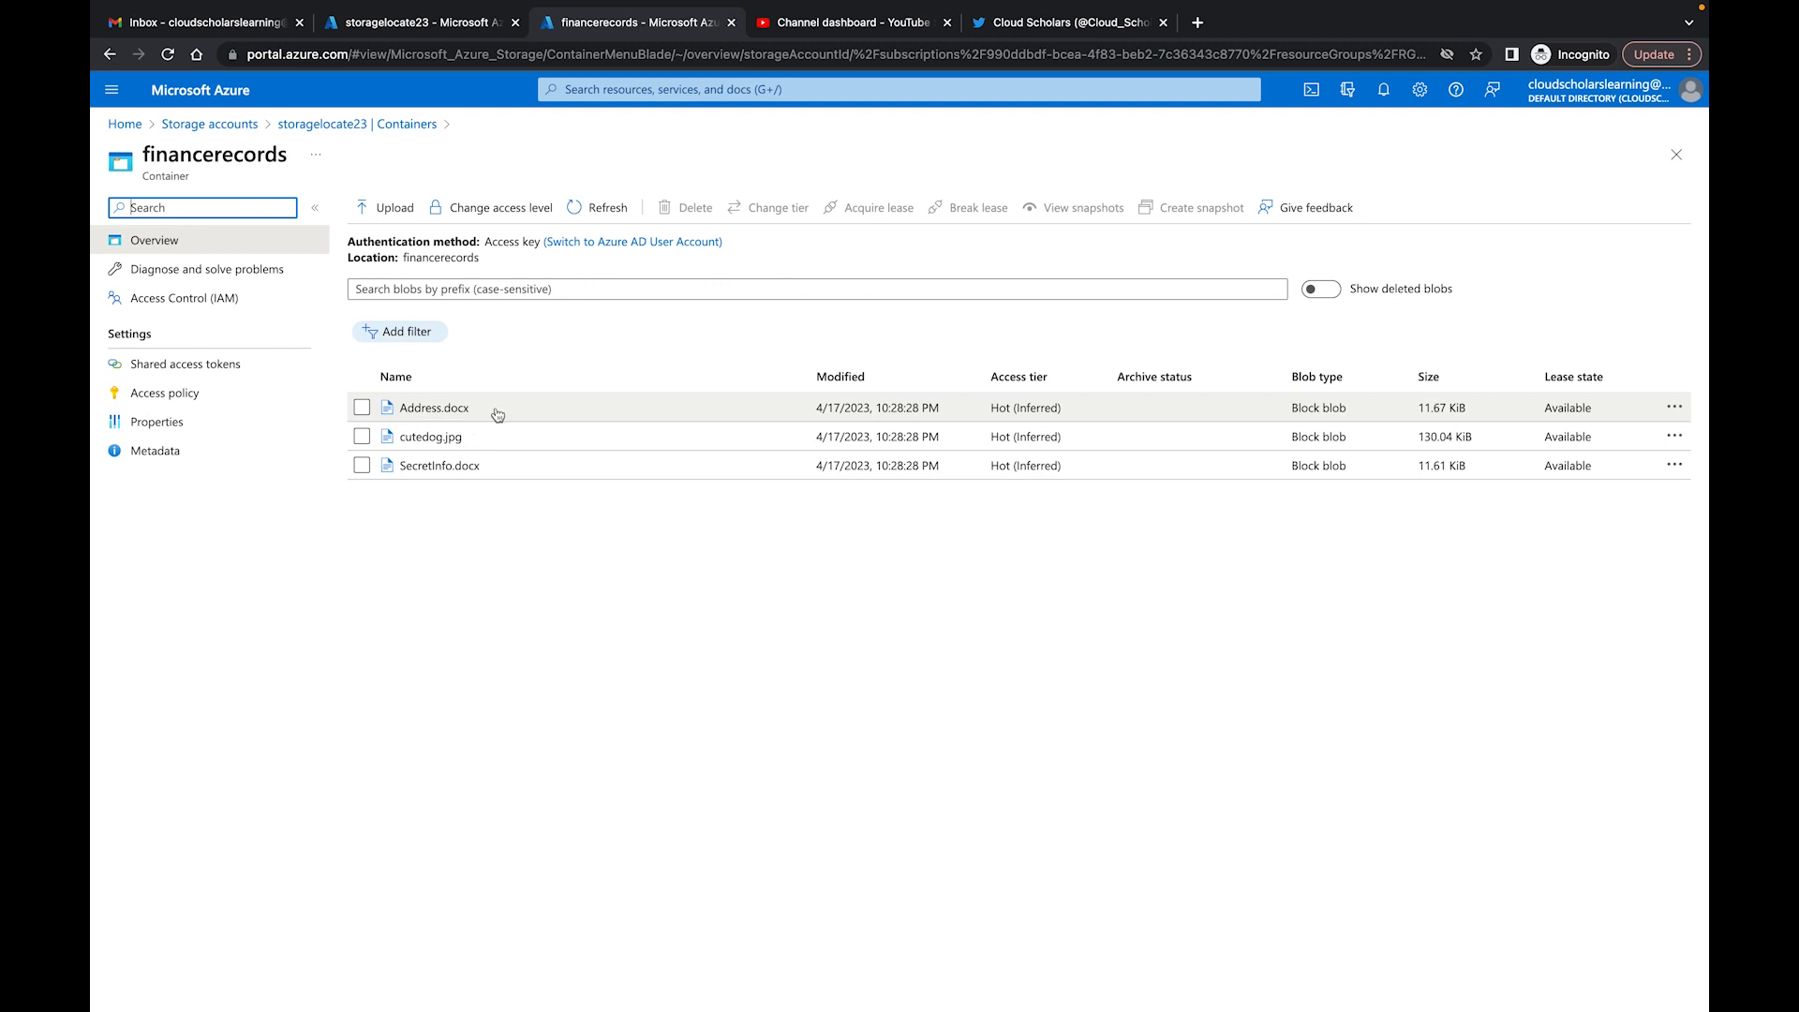
mouse_move(467, 420)
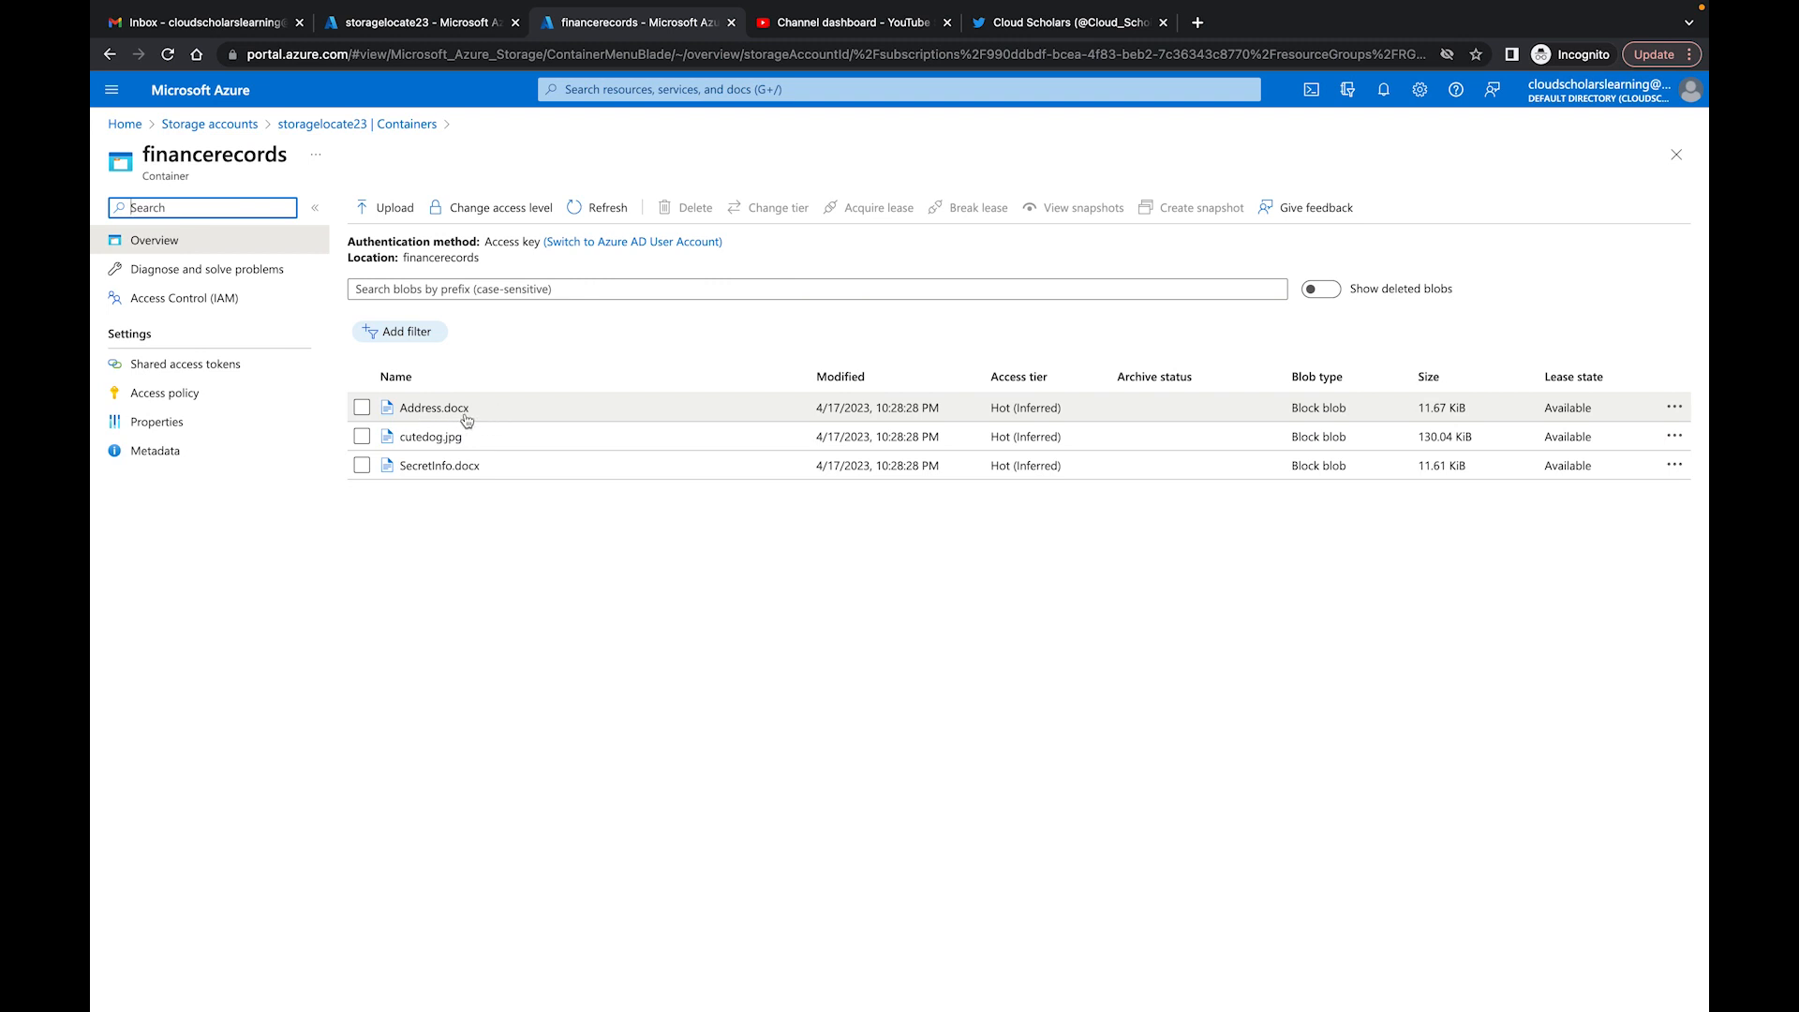
mouse_move(426, 446)
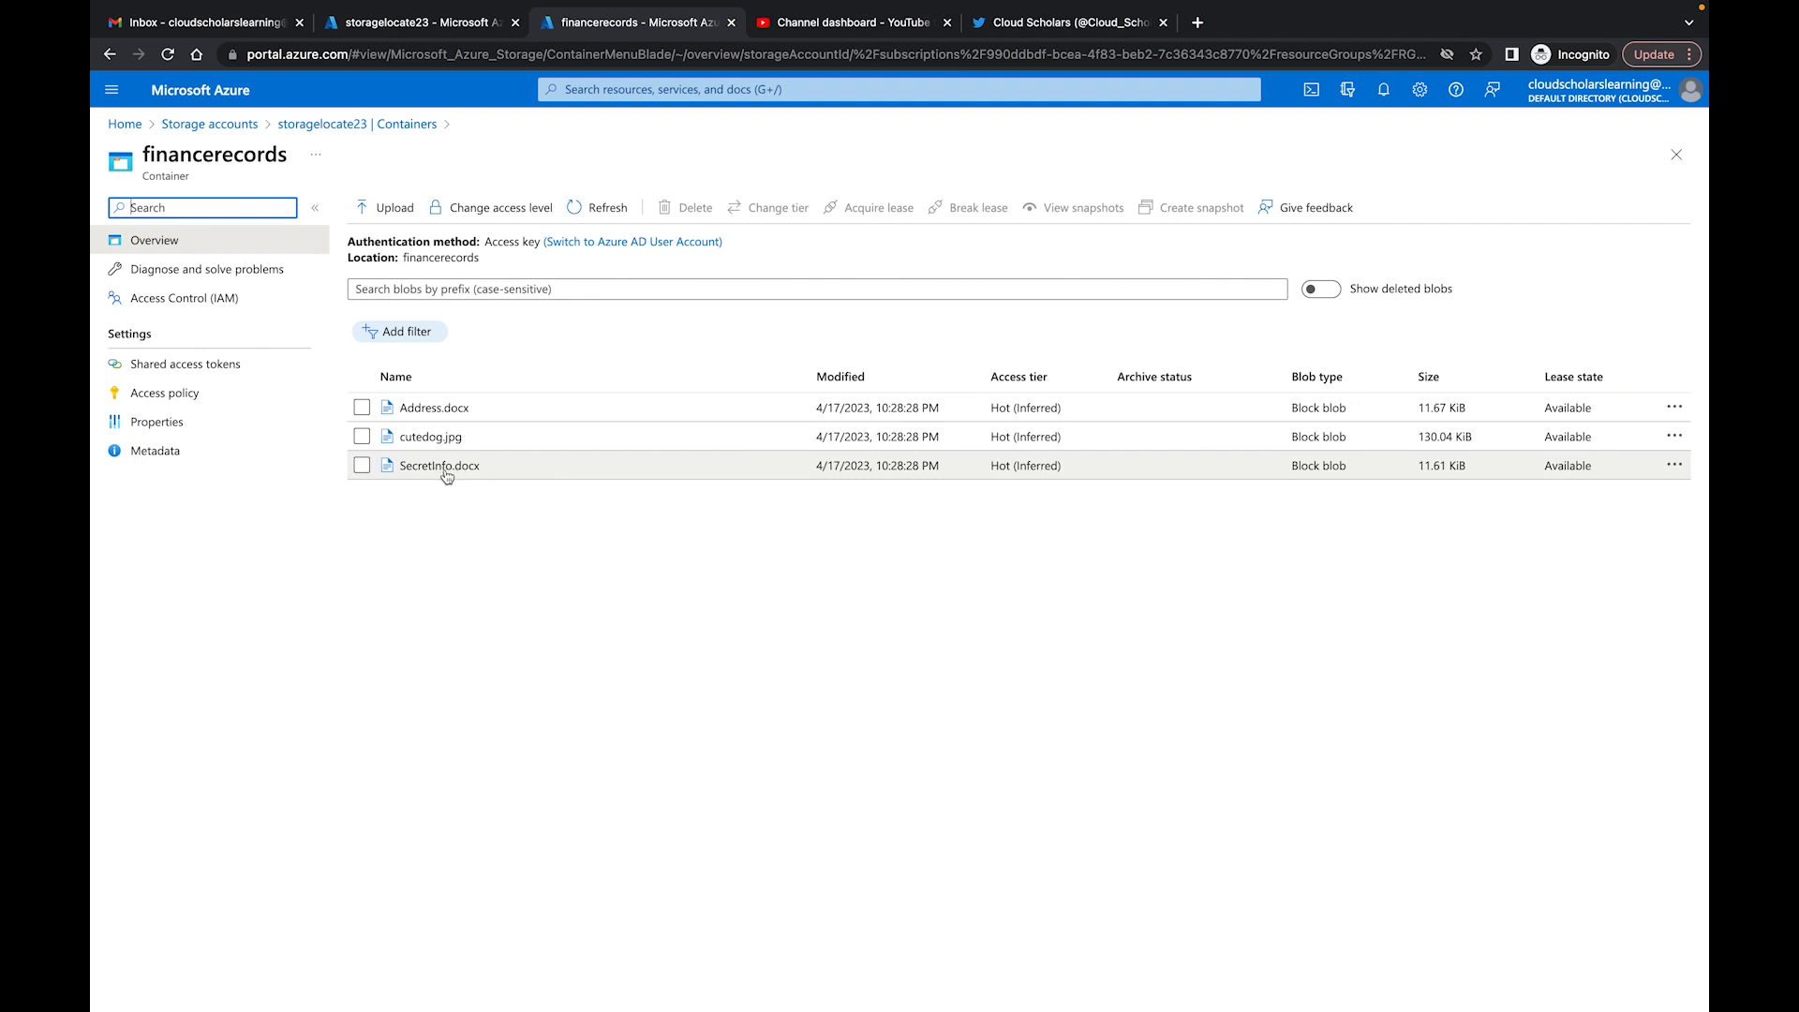
mouse_move(582, 620)
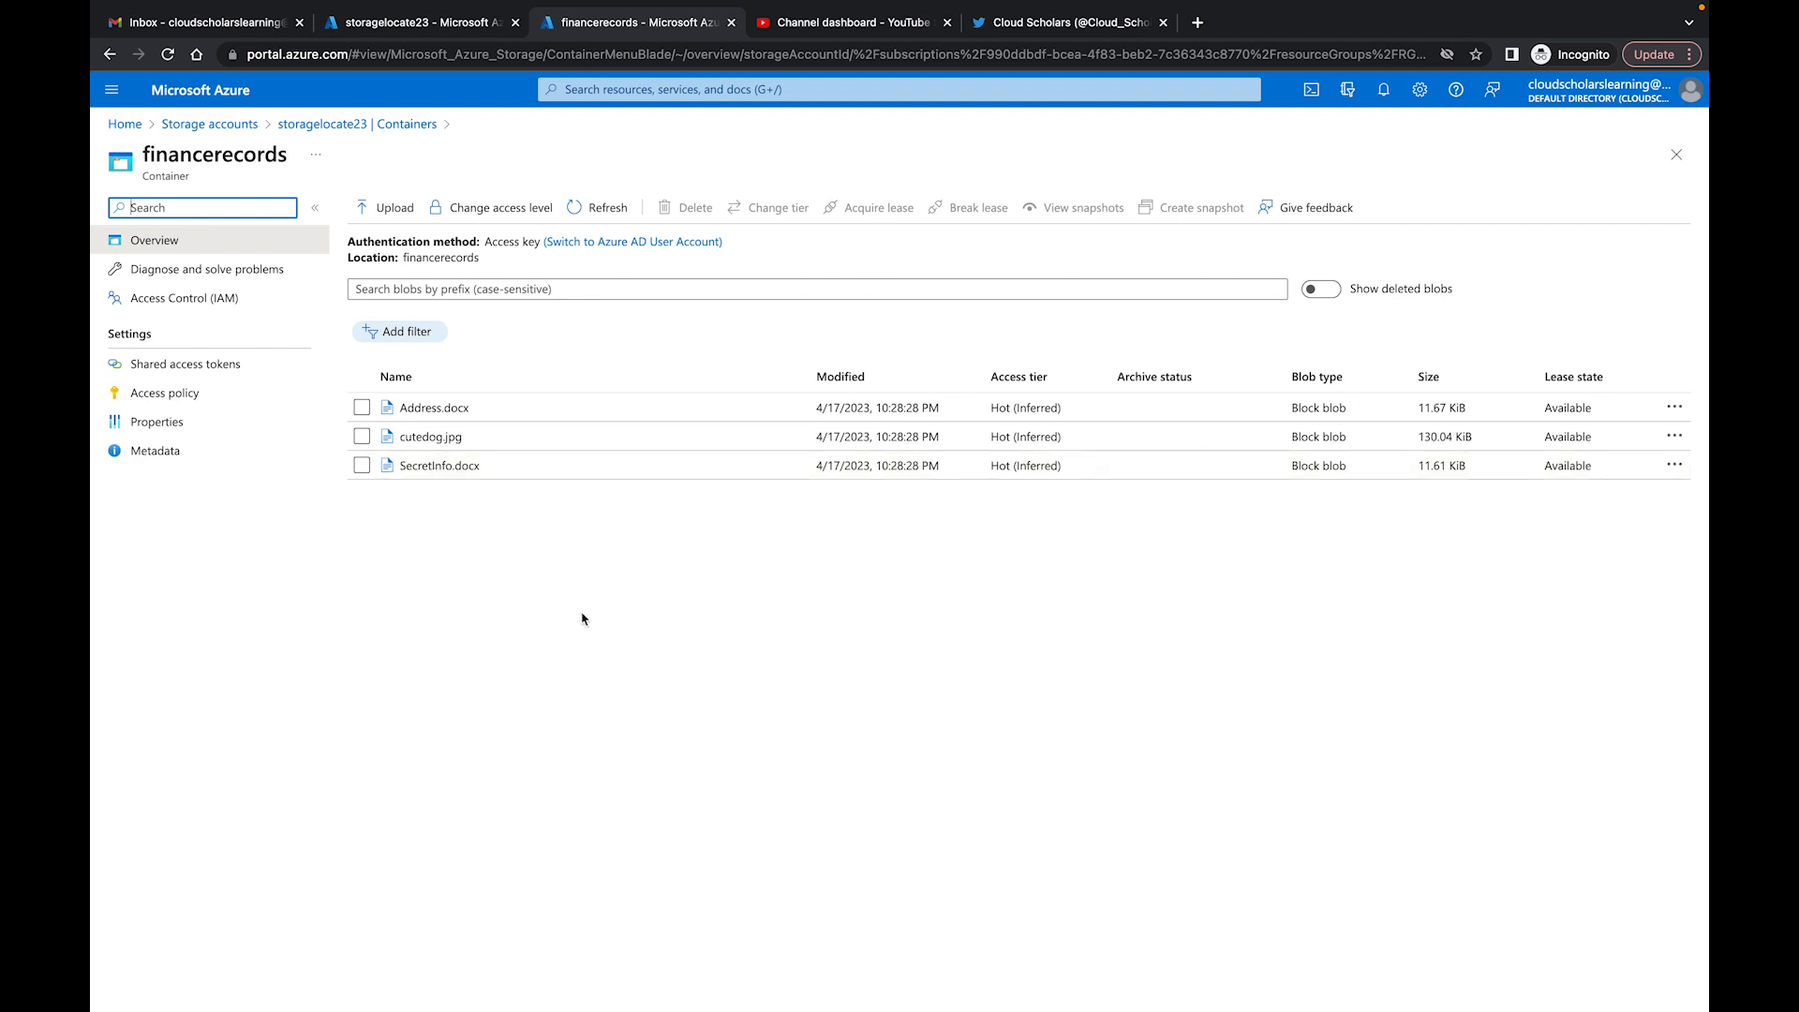
mouse_move(481, 522)
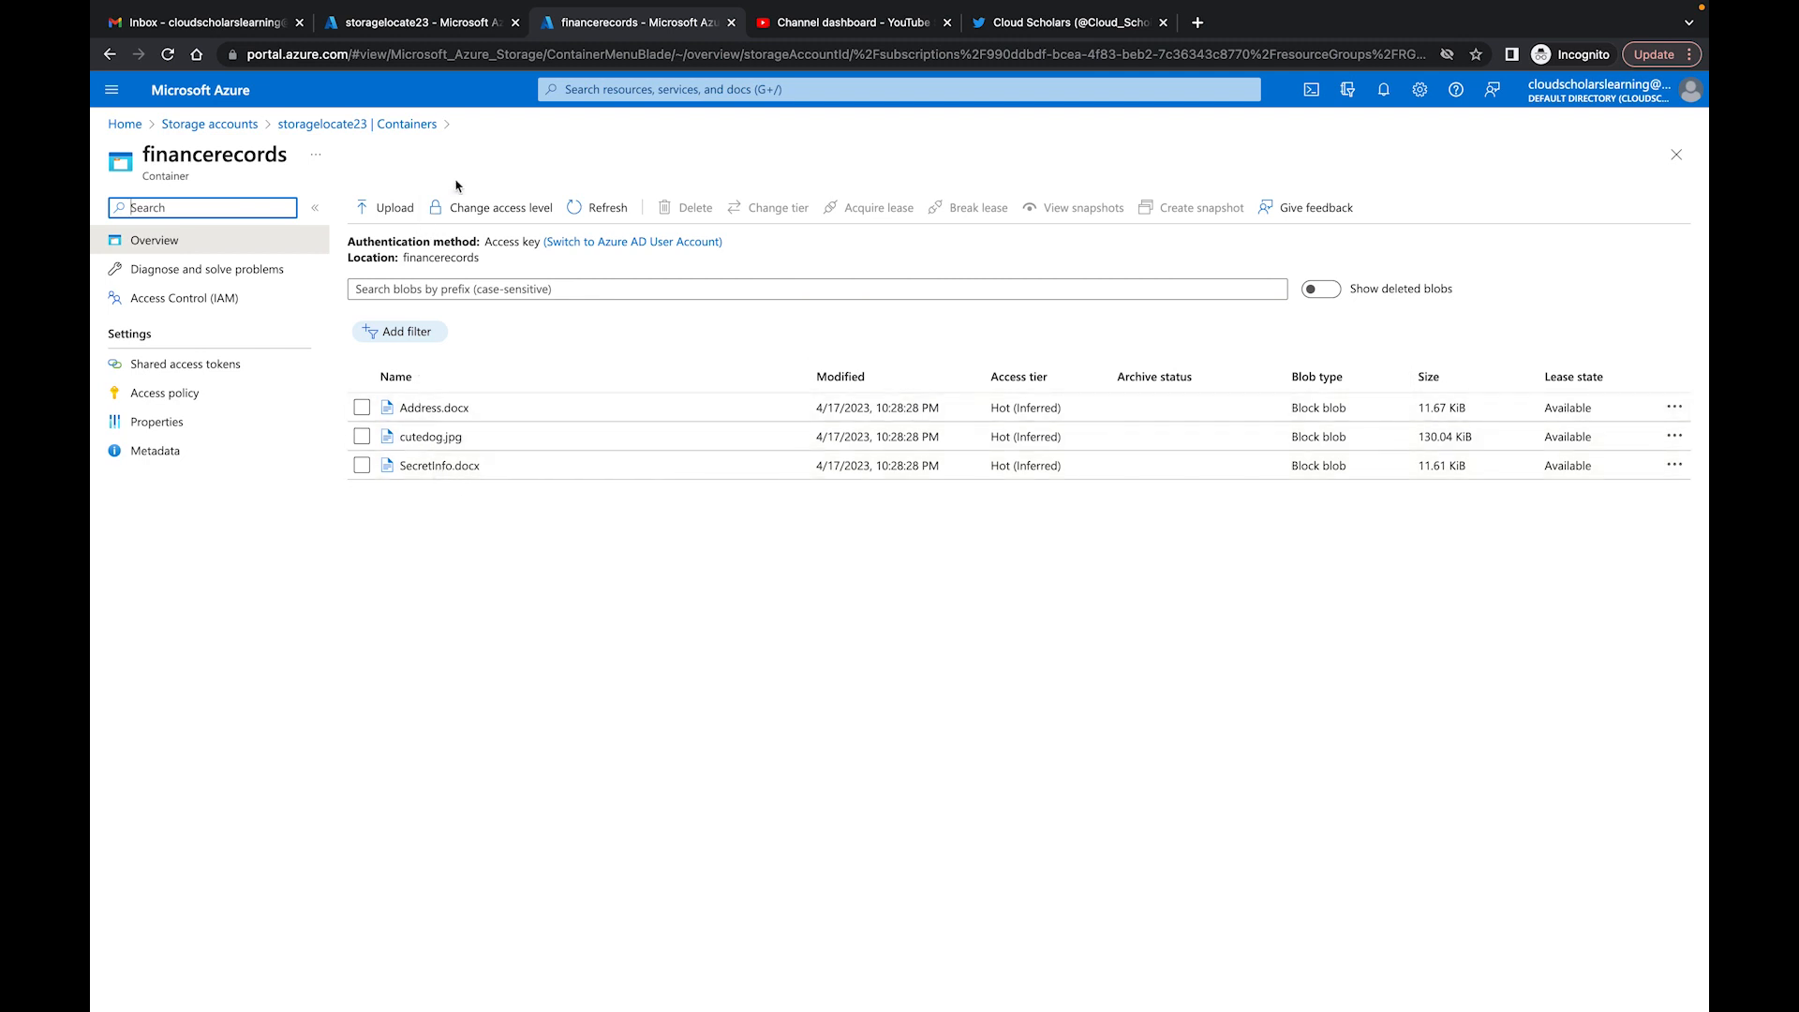
Step: Set financerecords public access level to Container (anonymous read for containers and blobs)
click(498, 208)
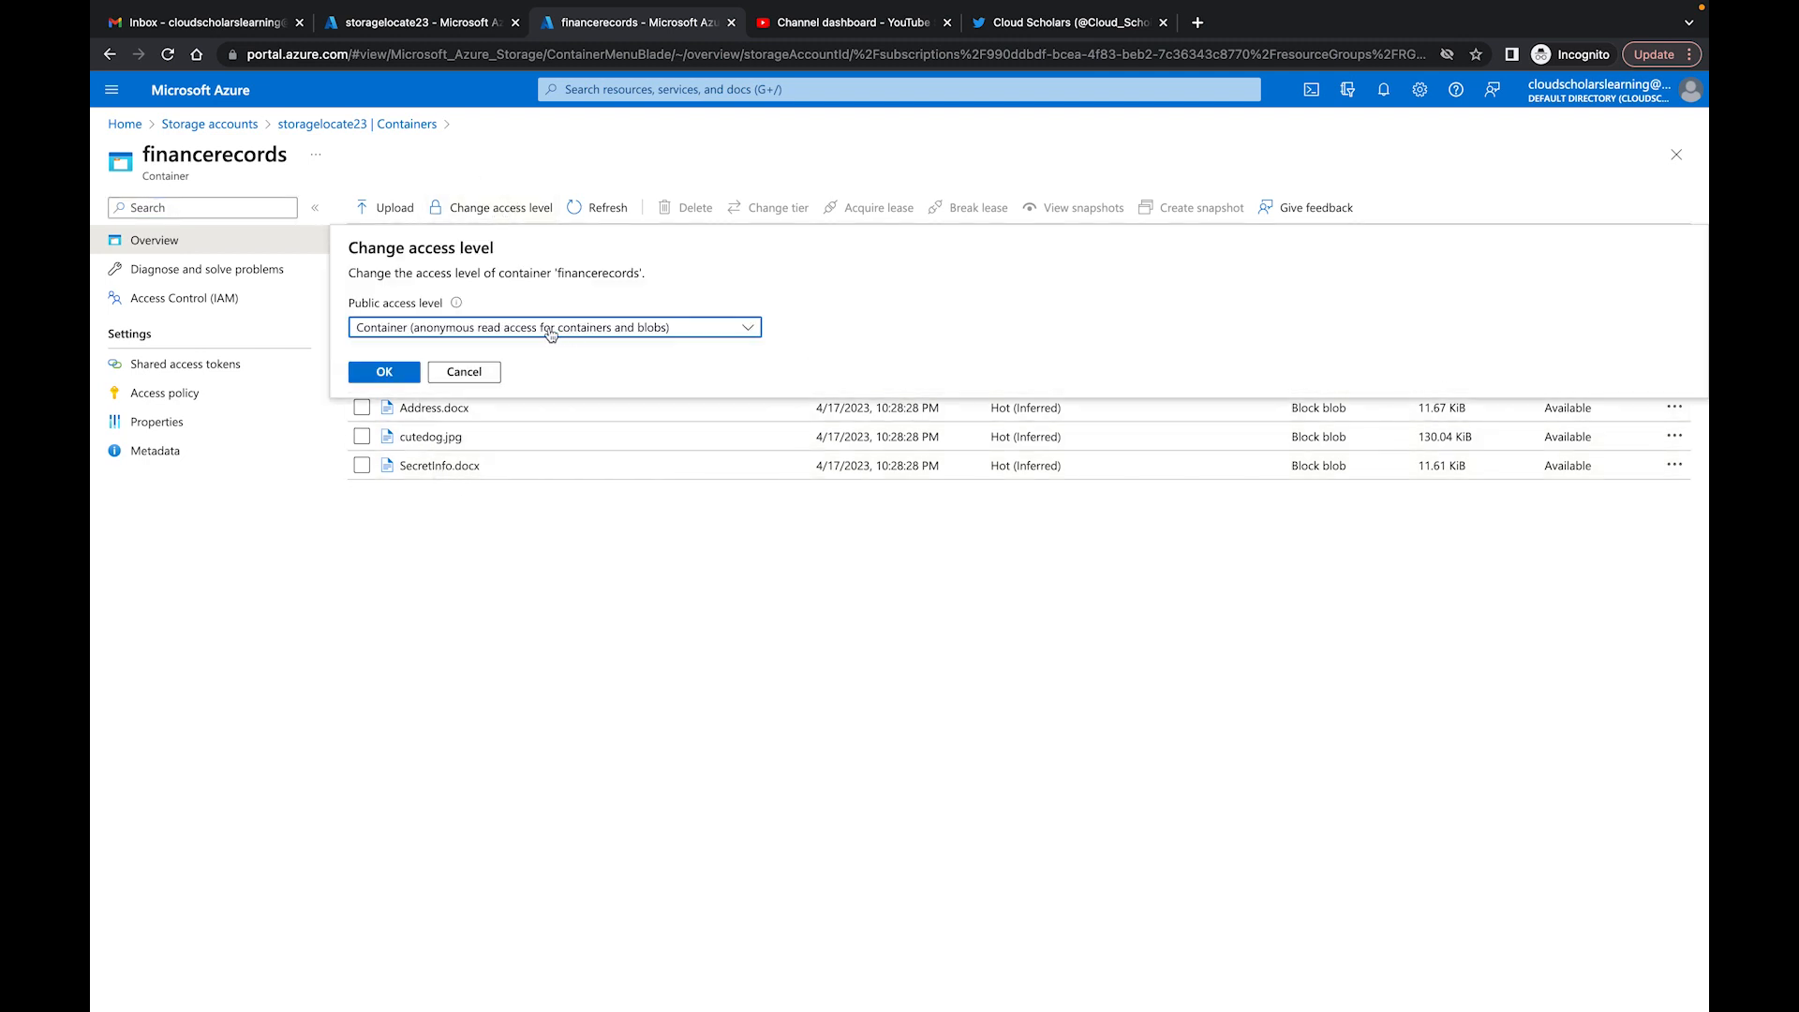
click(554, 327)
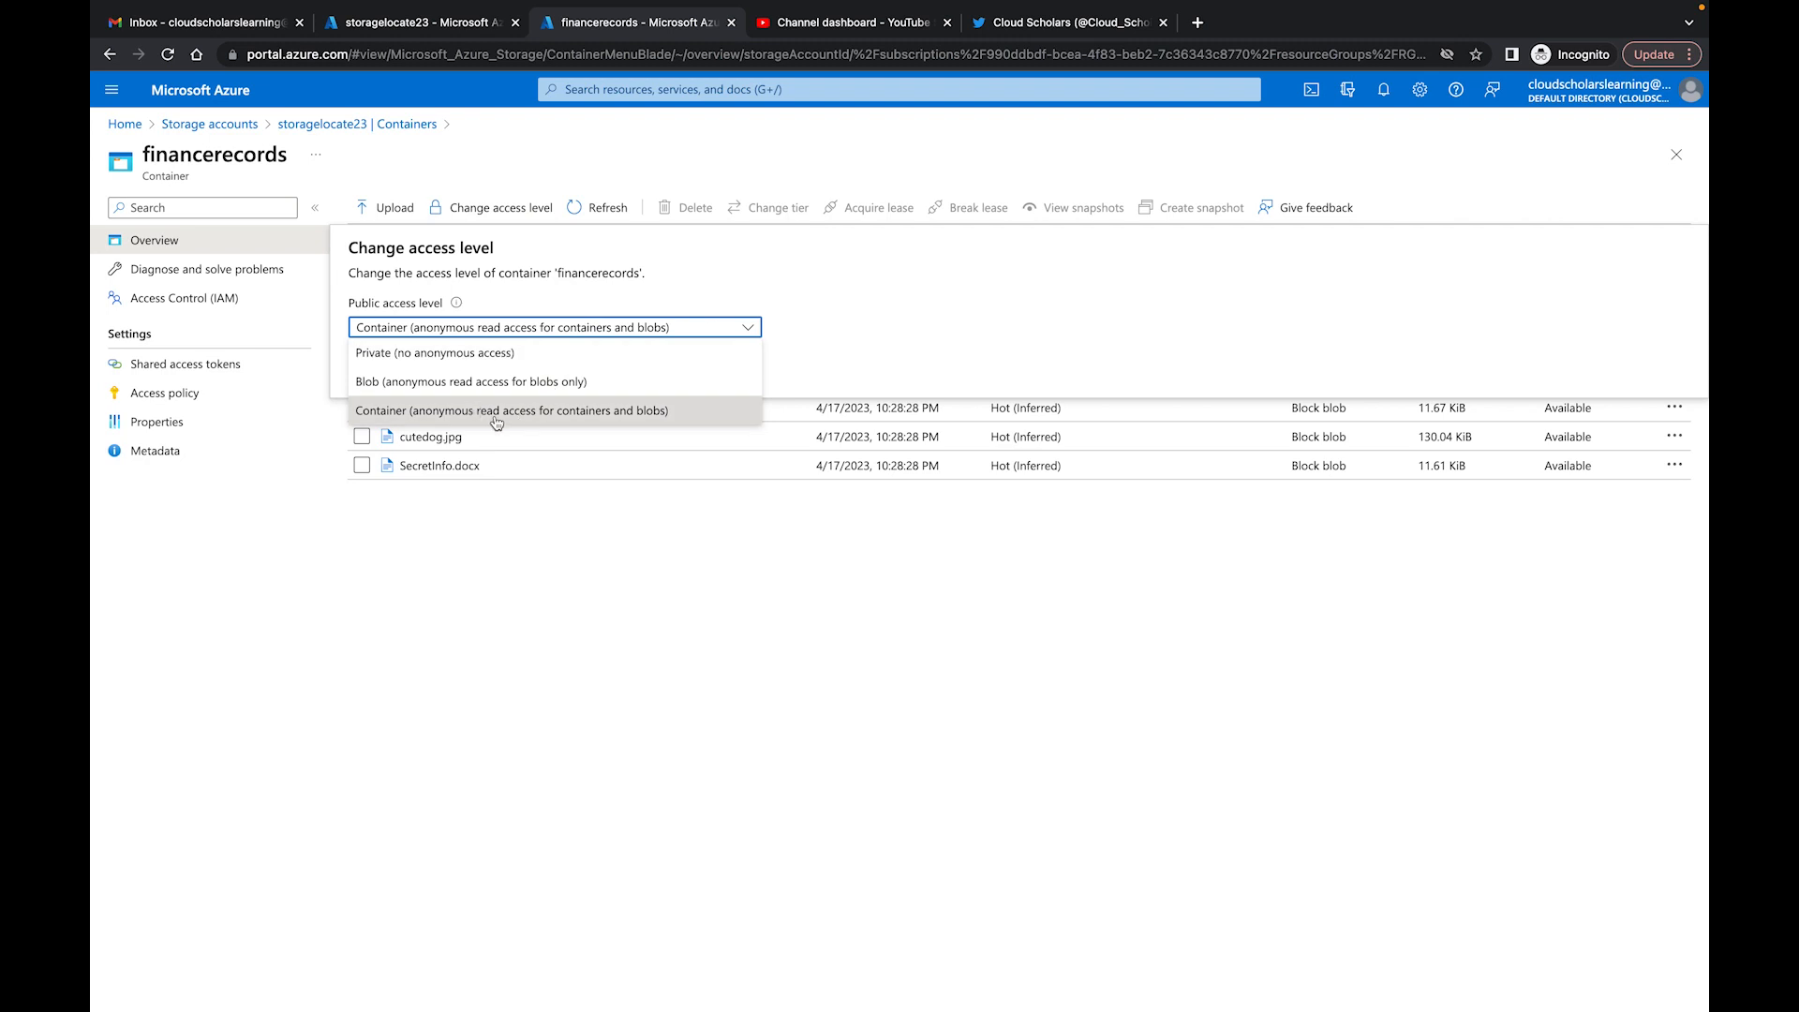
click(512, 410)
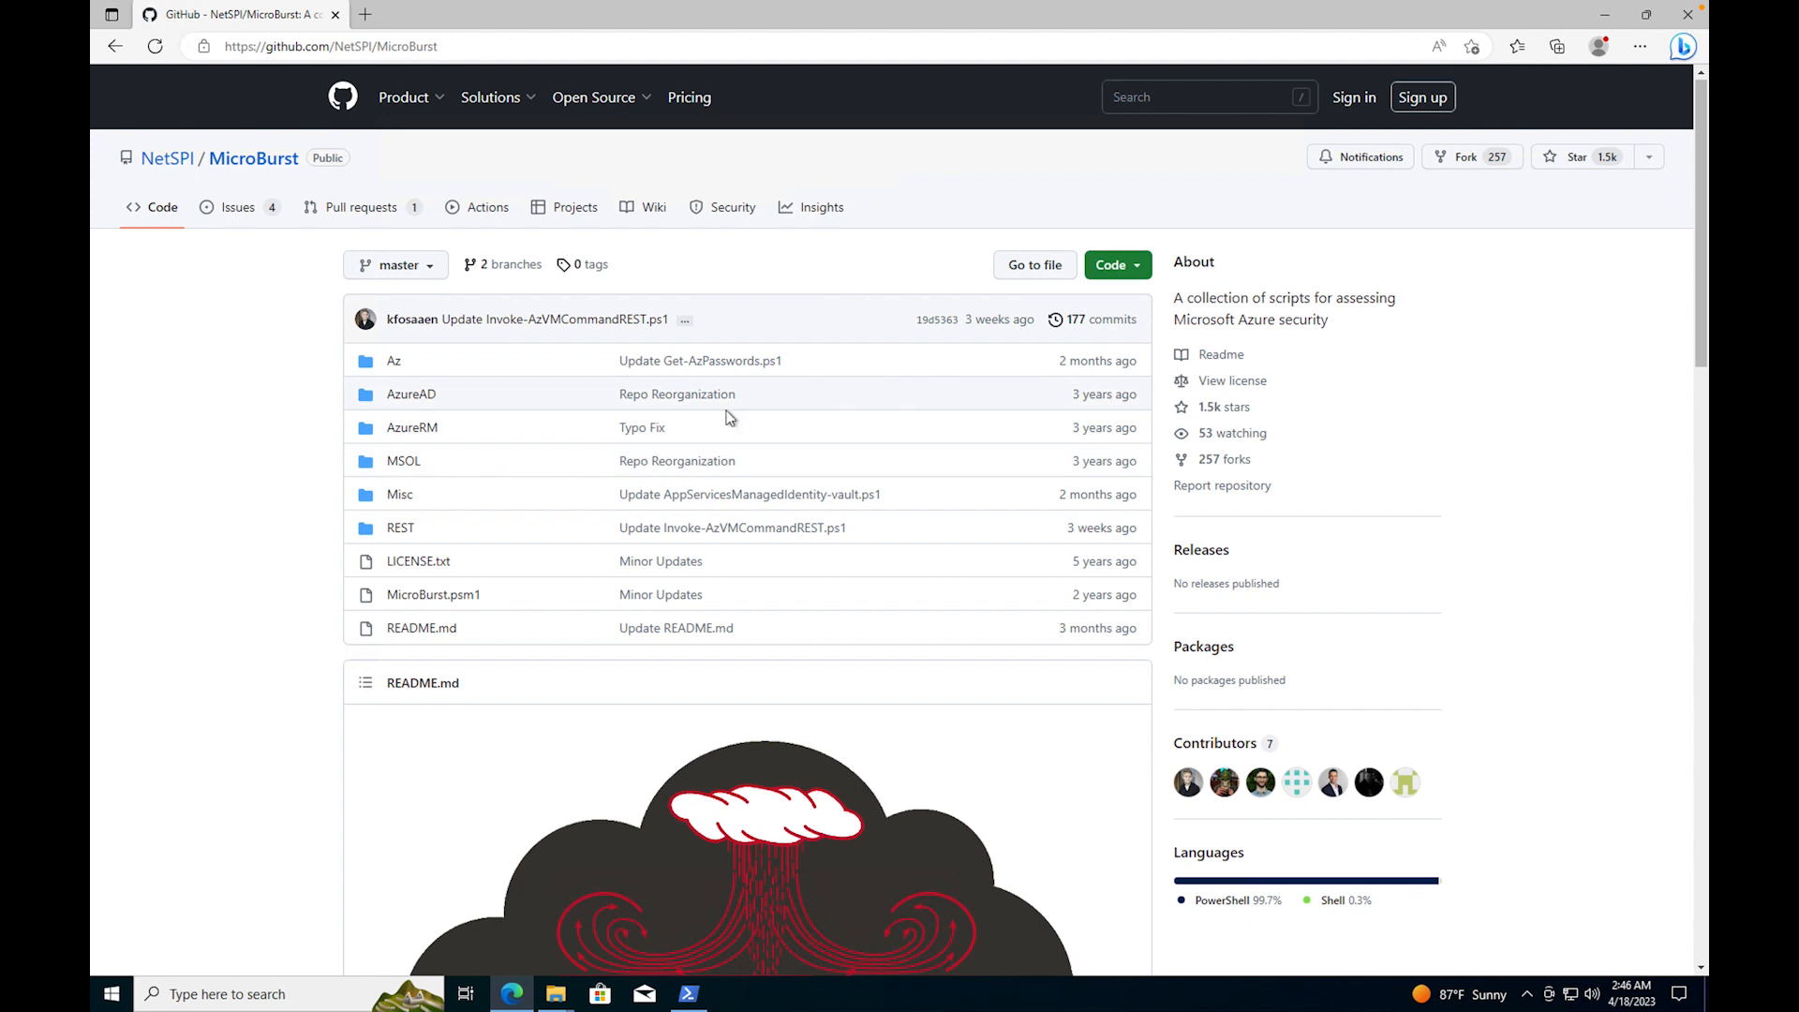
mouse_move(234, 220)
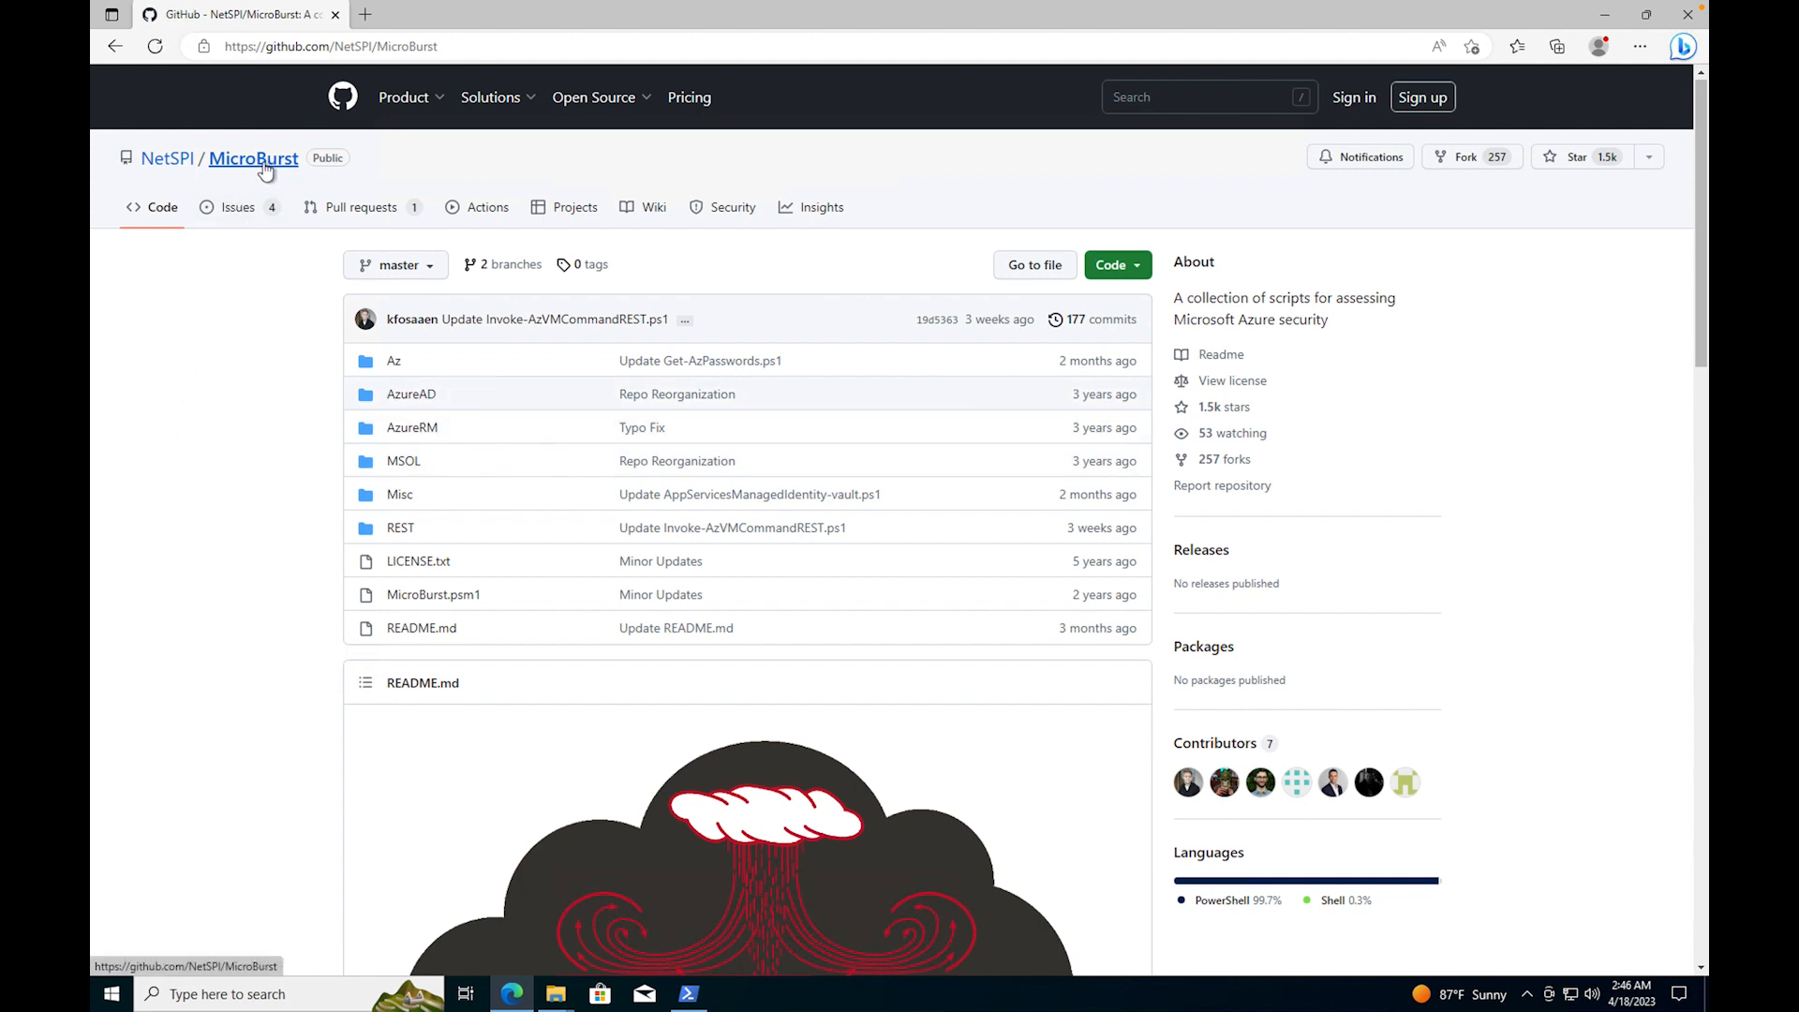
mouse_move(310, 394)
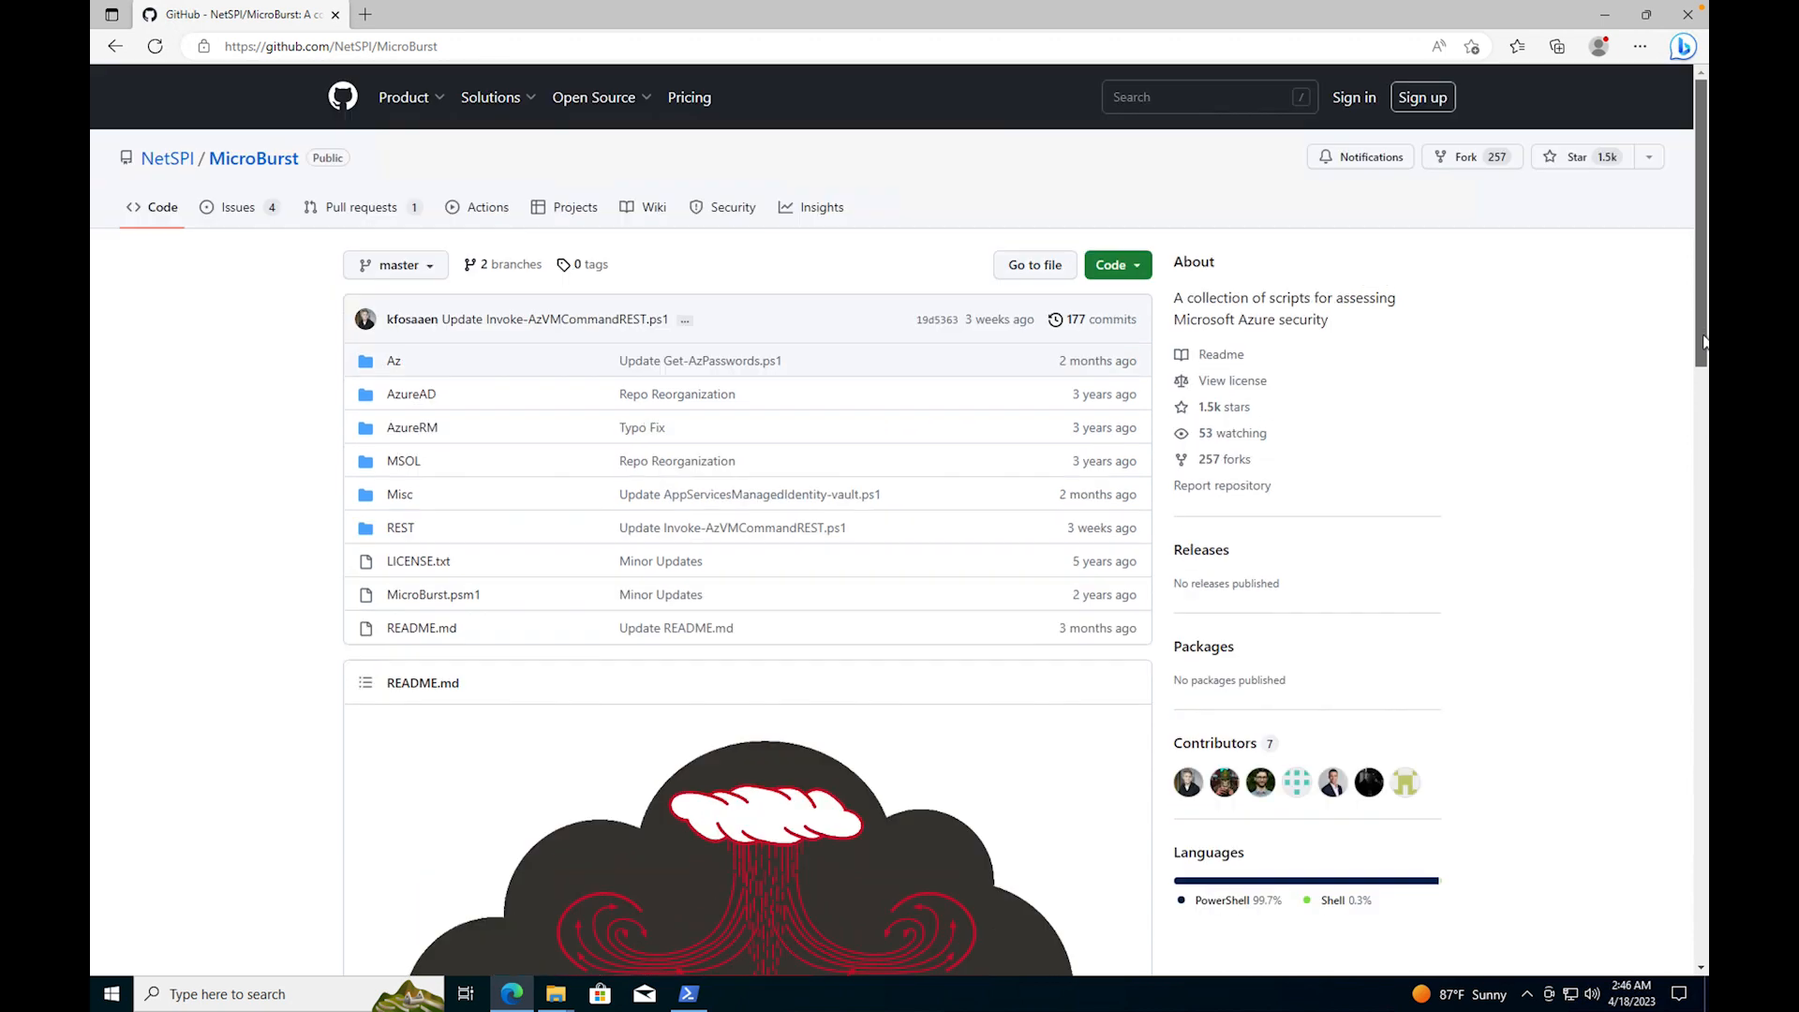
Step: Scroll the MicroBurst README to 'Importing the Module', then bring up MicroBurst-master in Documents
scroll(down, 3)
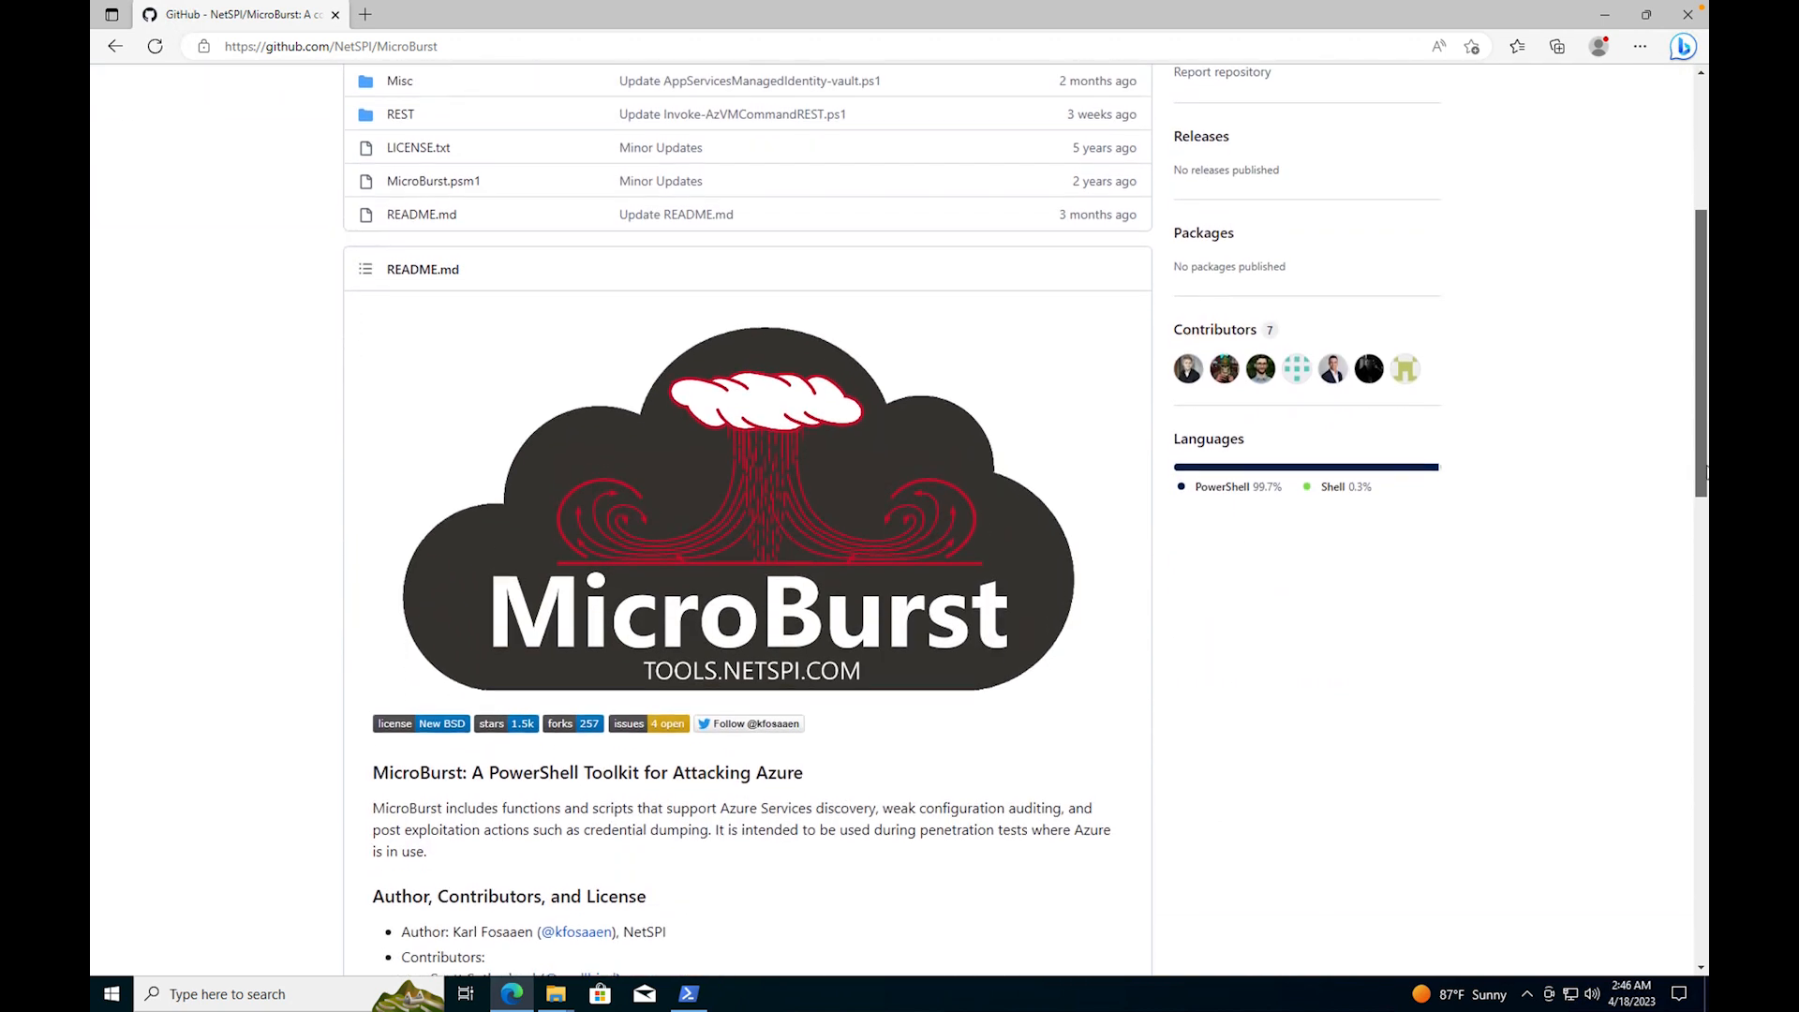
scroll(down, 3)
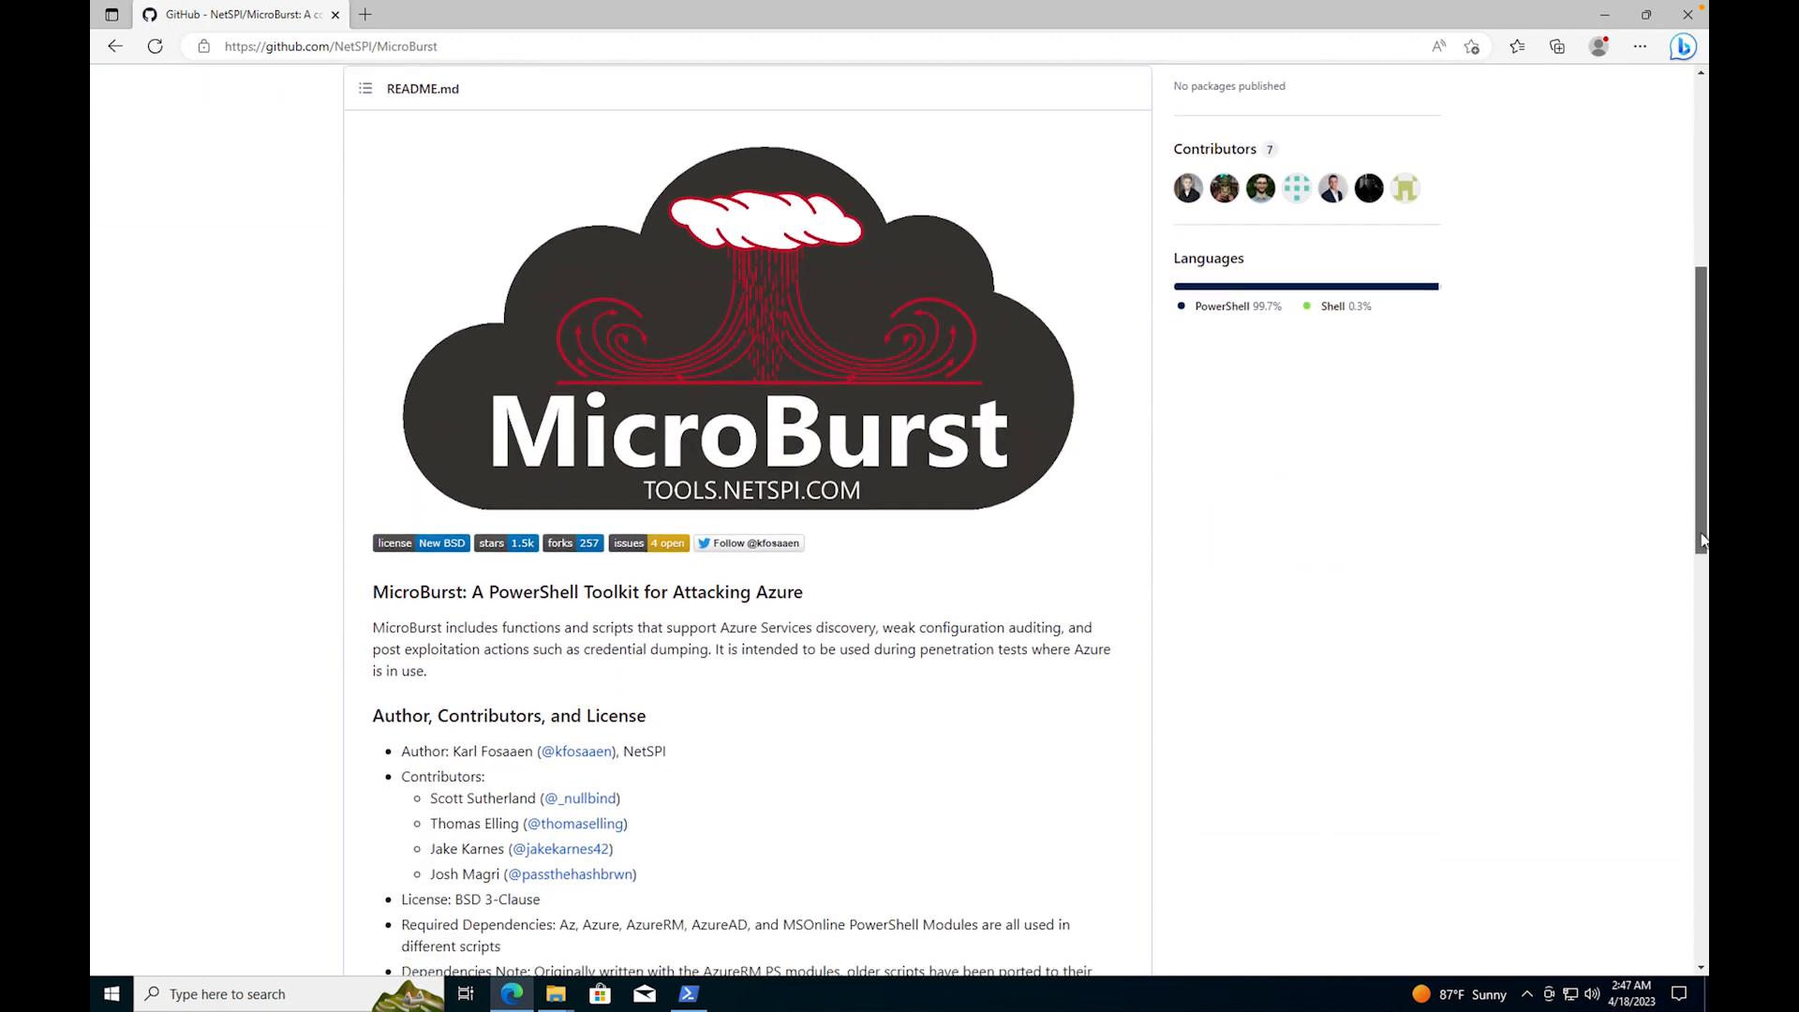
scroll(down, 3)
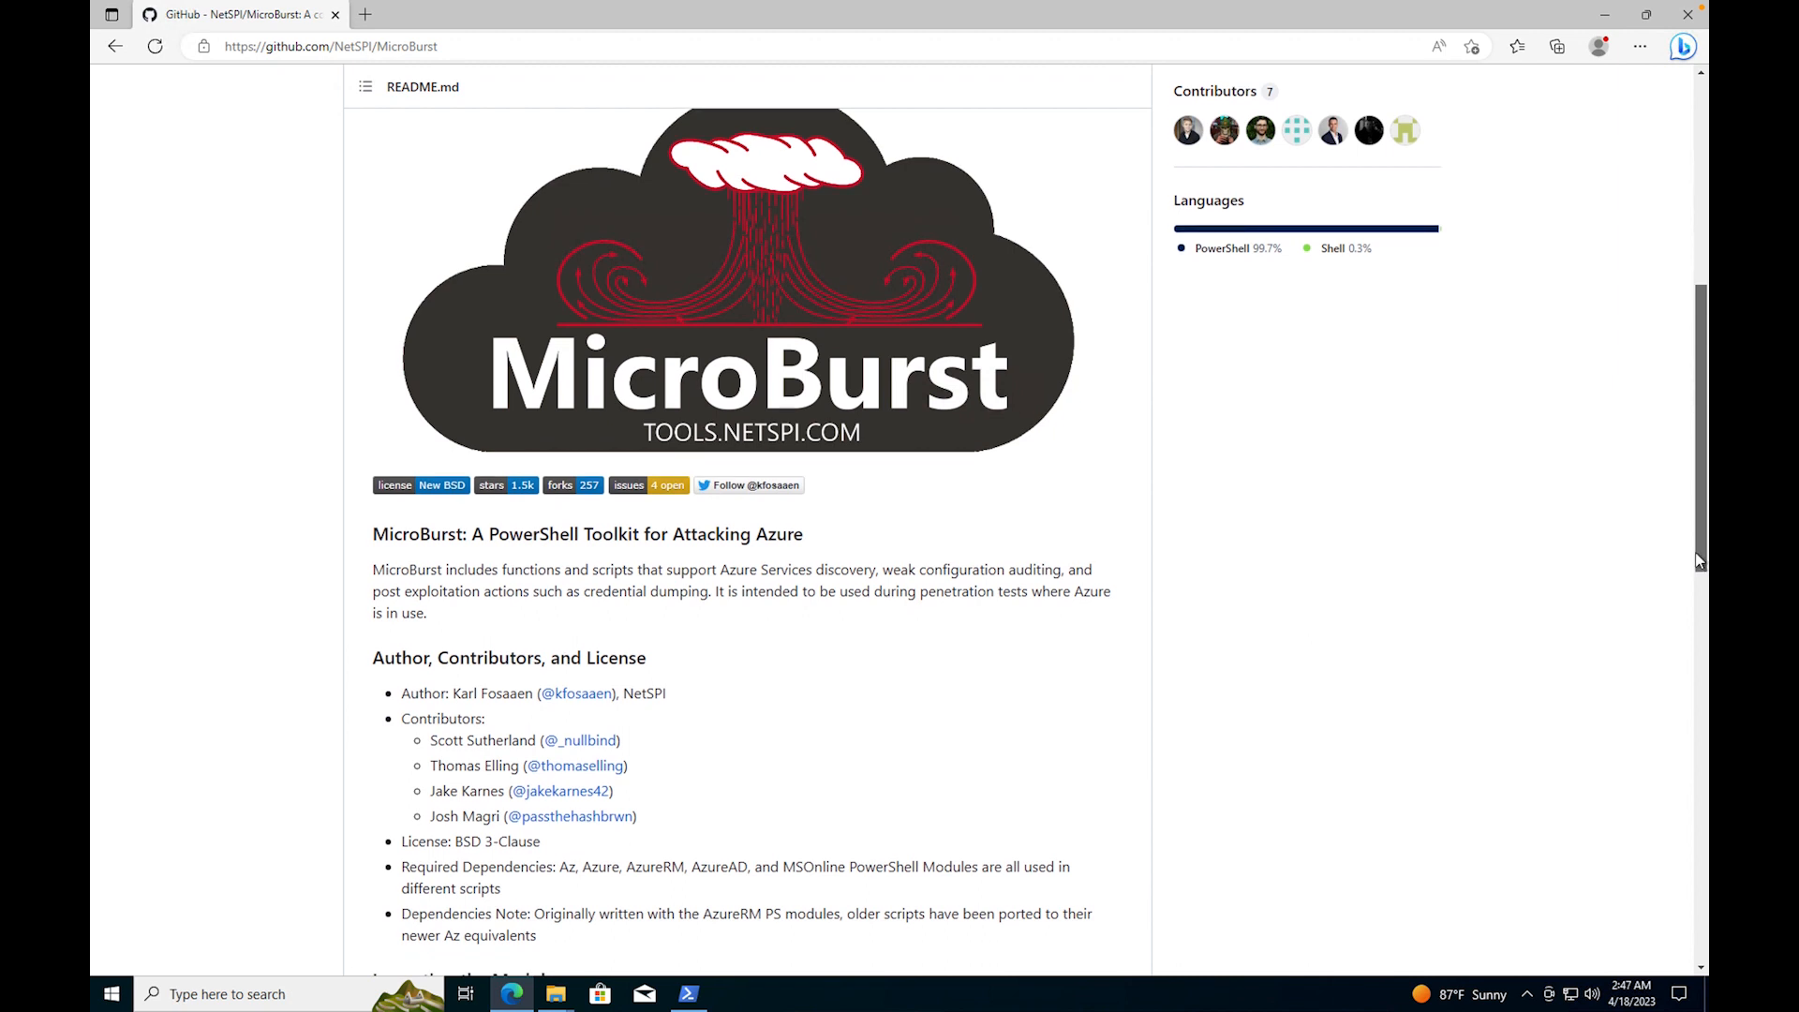
scroll(down, 3)
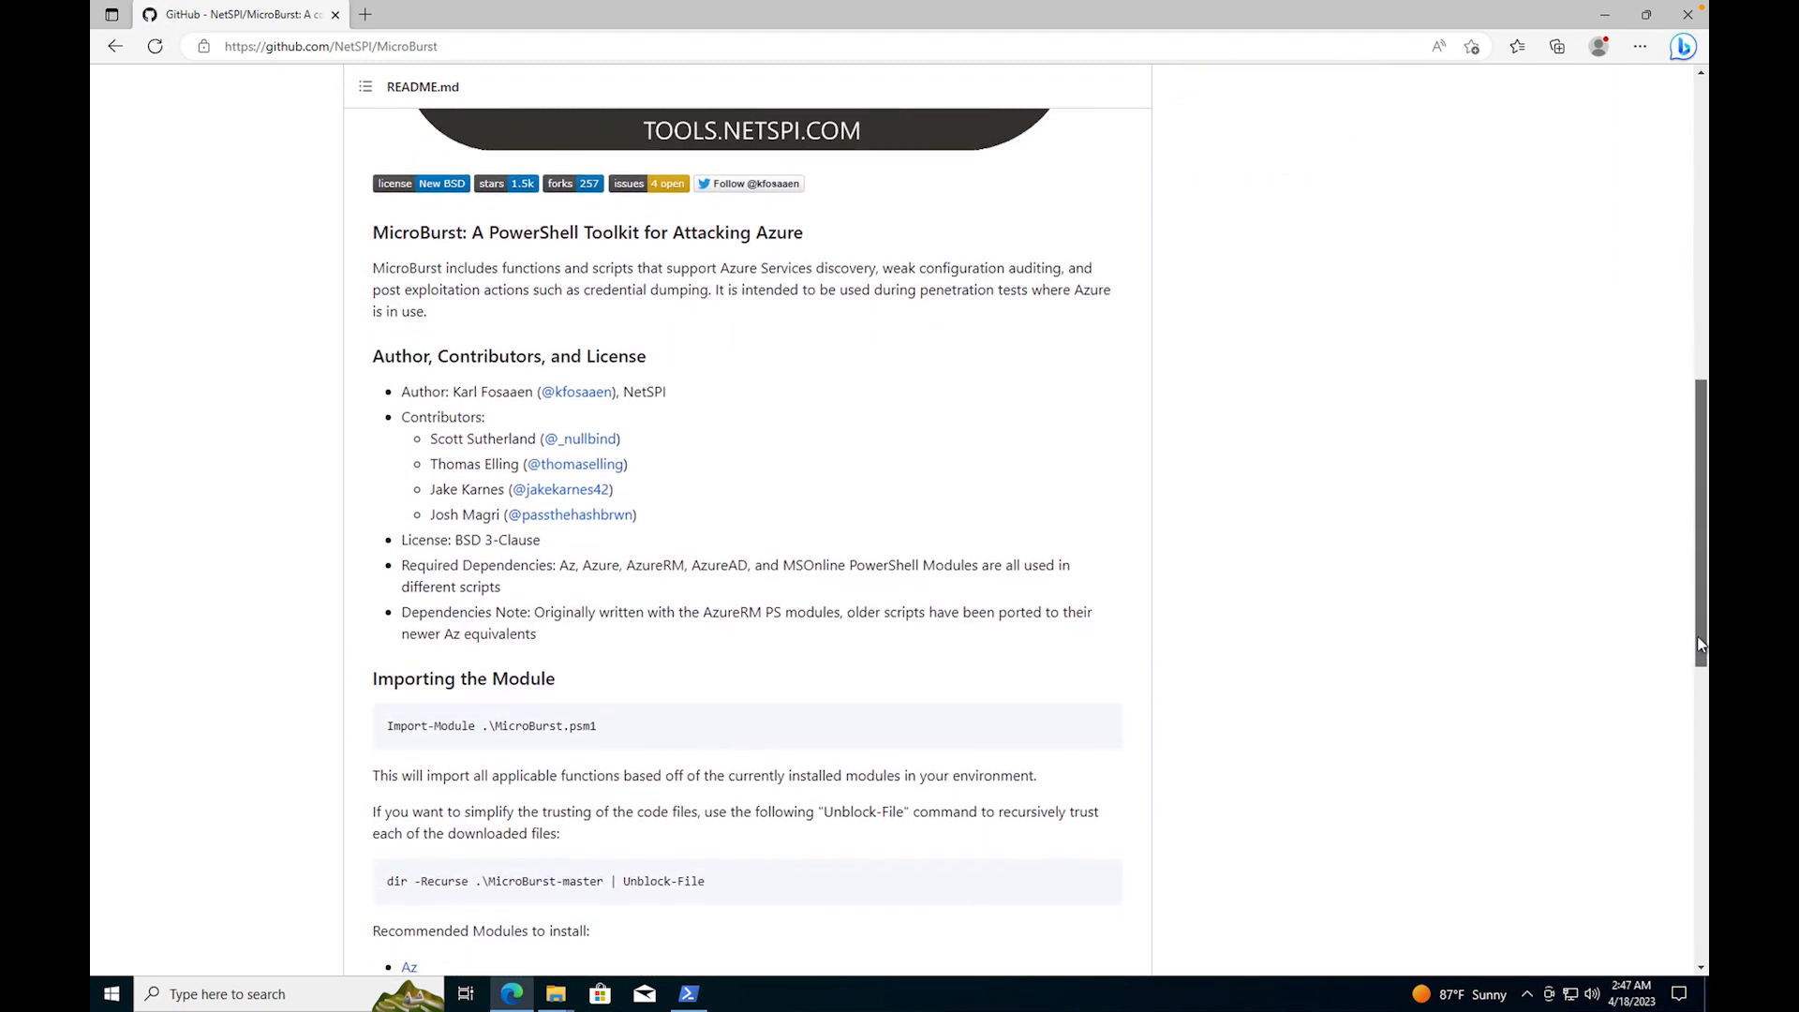
scroll(down, 3)
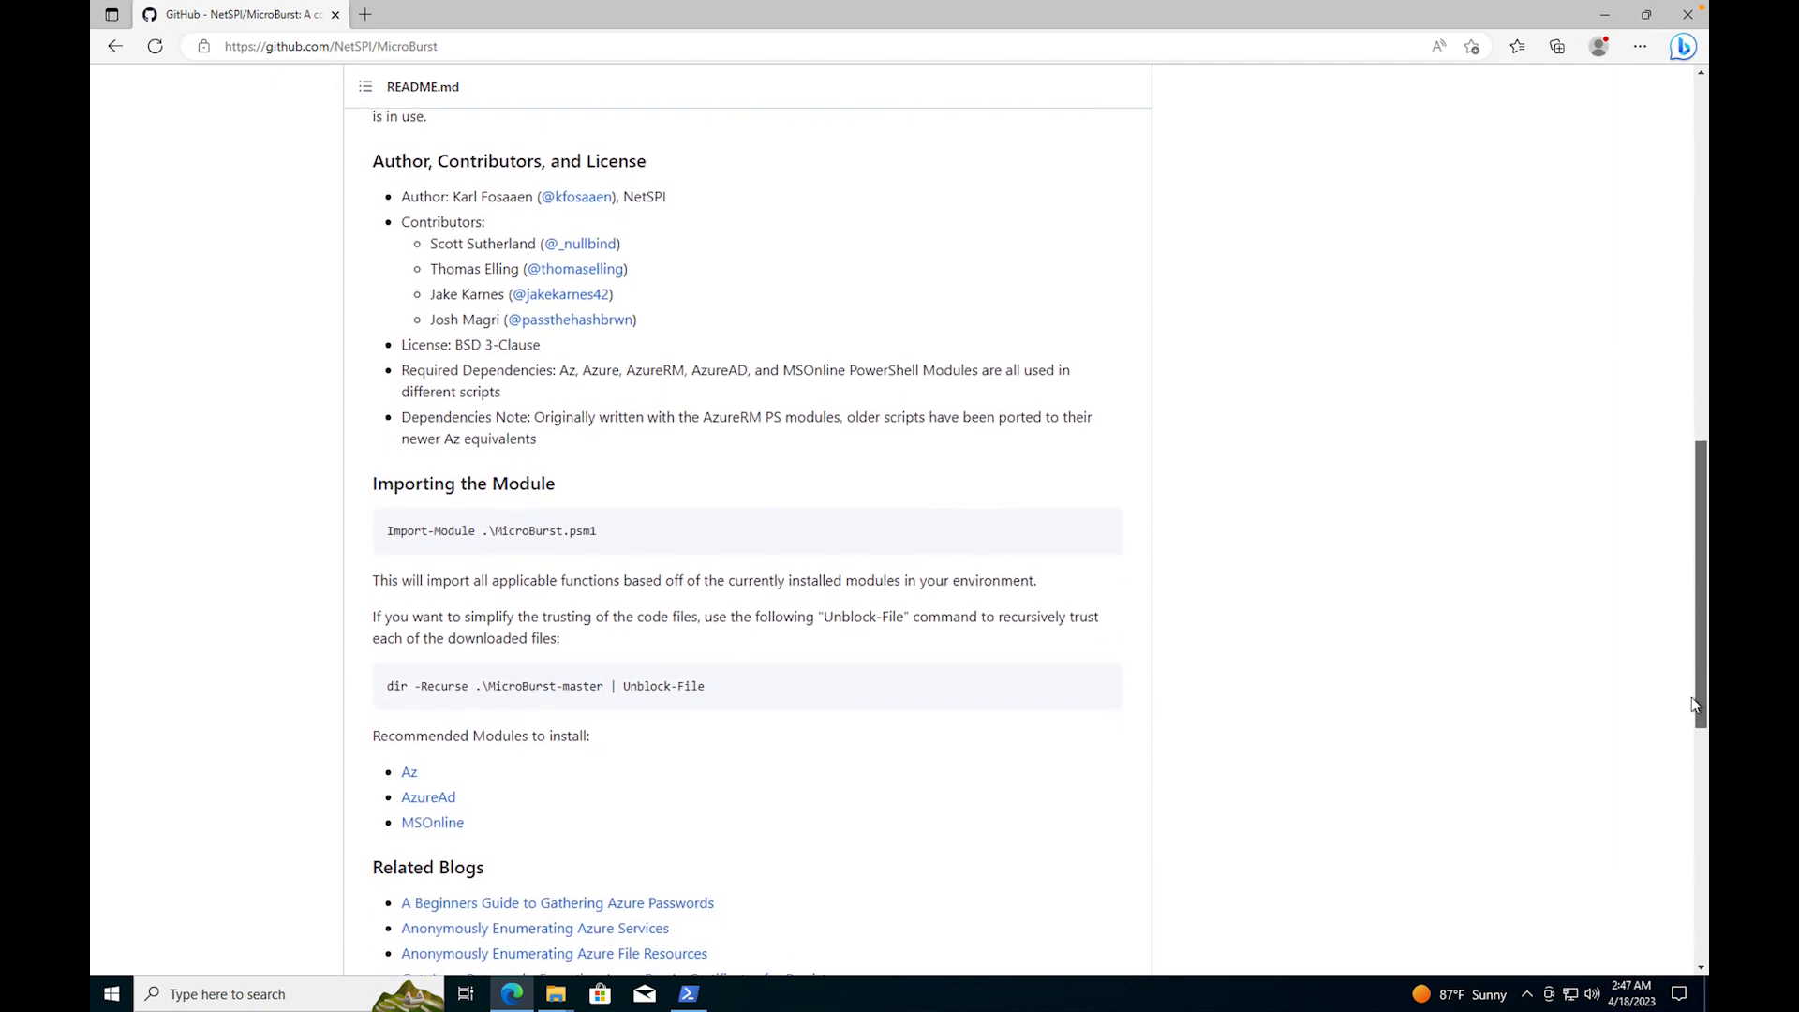
scroll(down, 3)
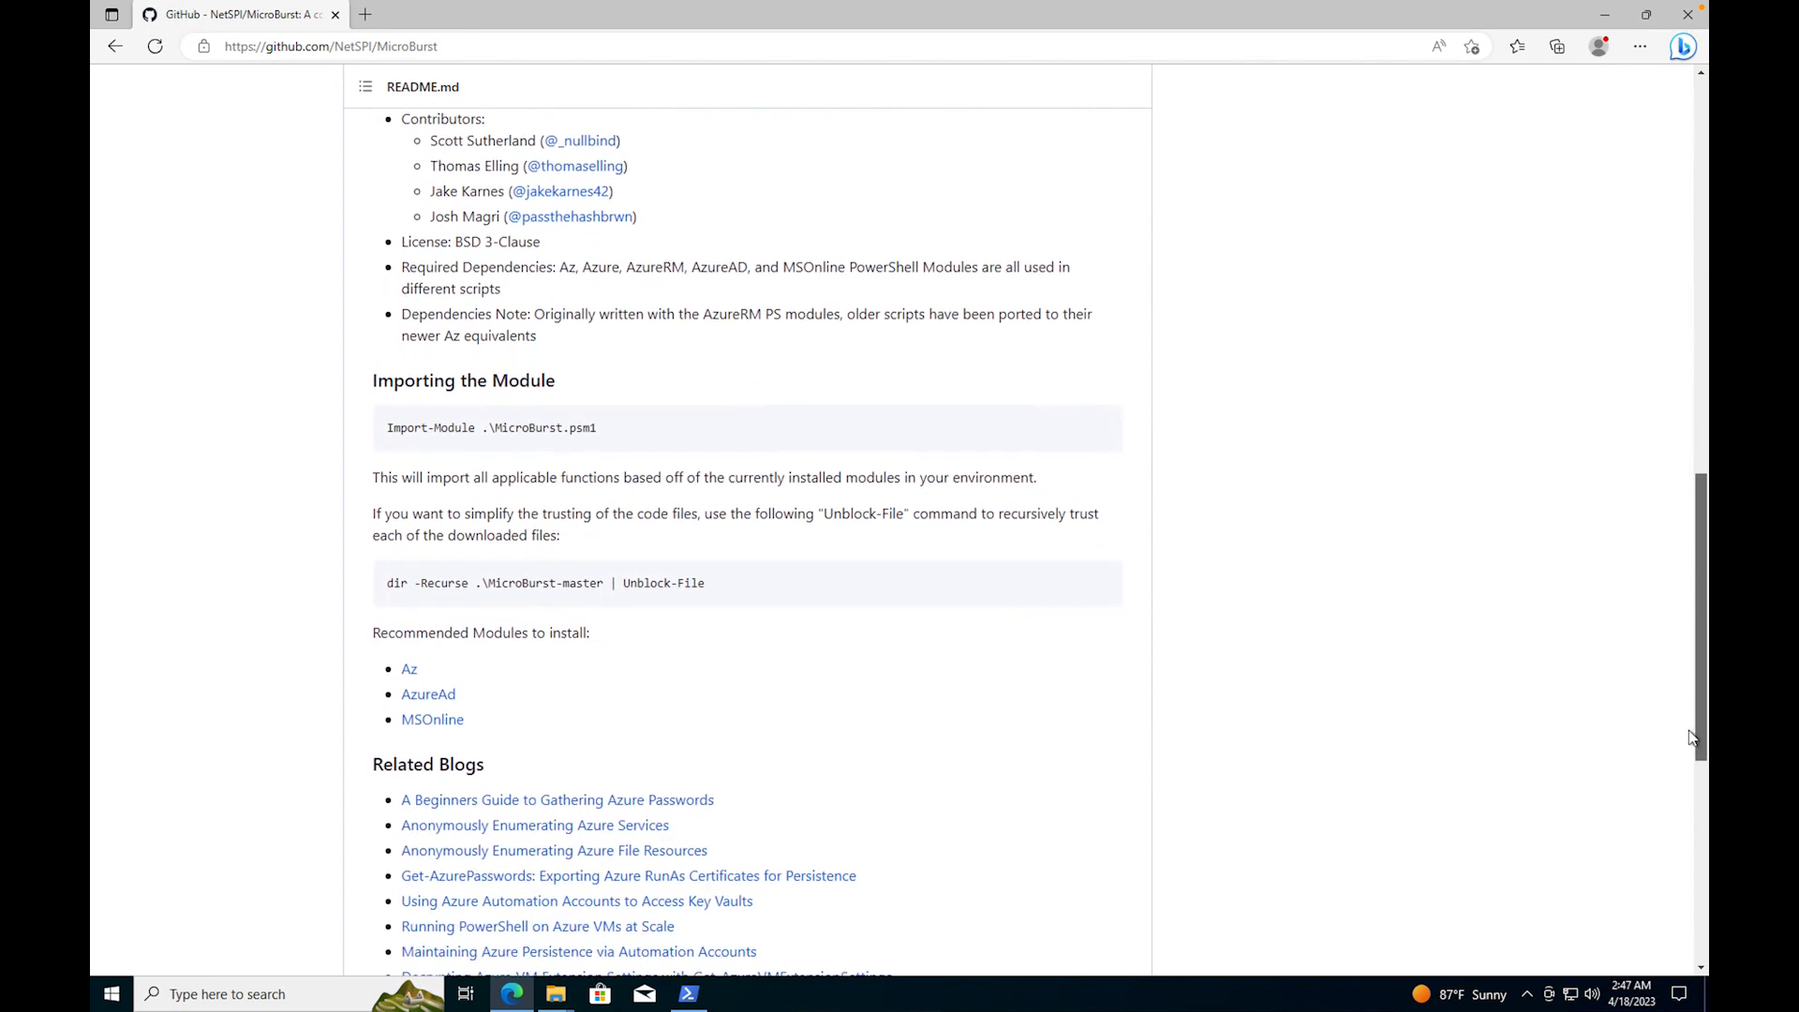
scroll(down, 3)
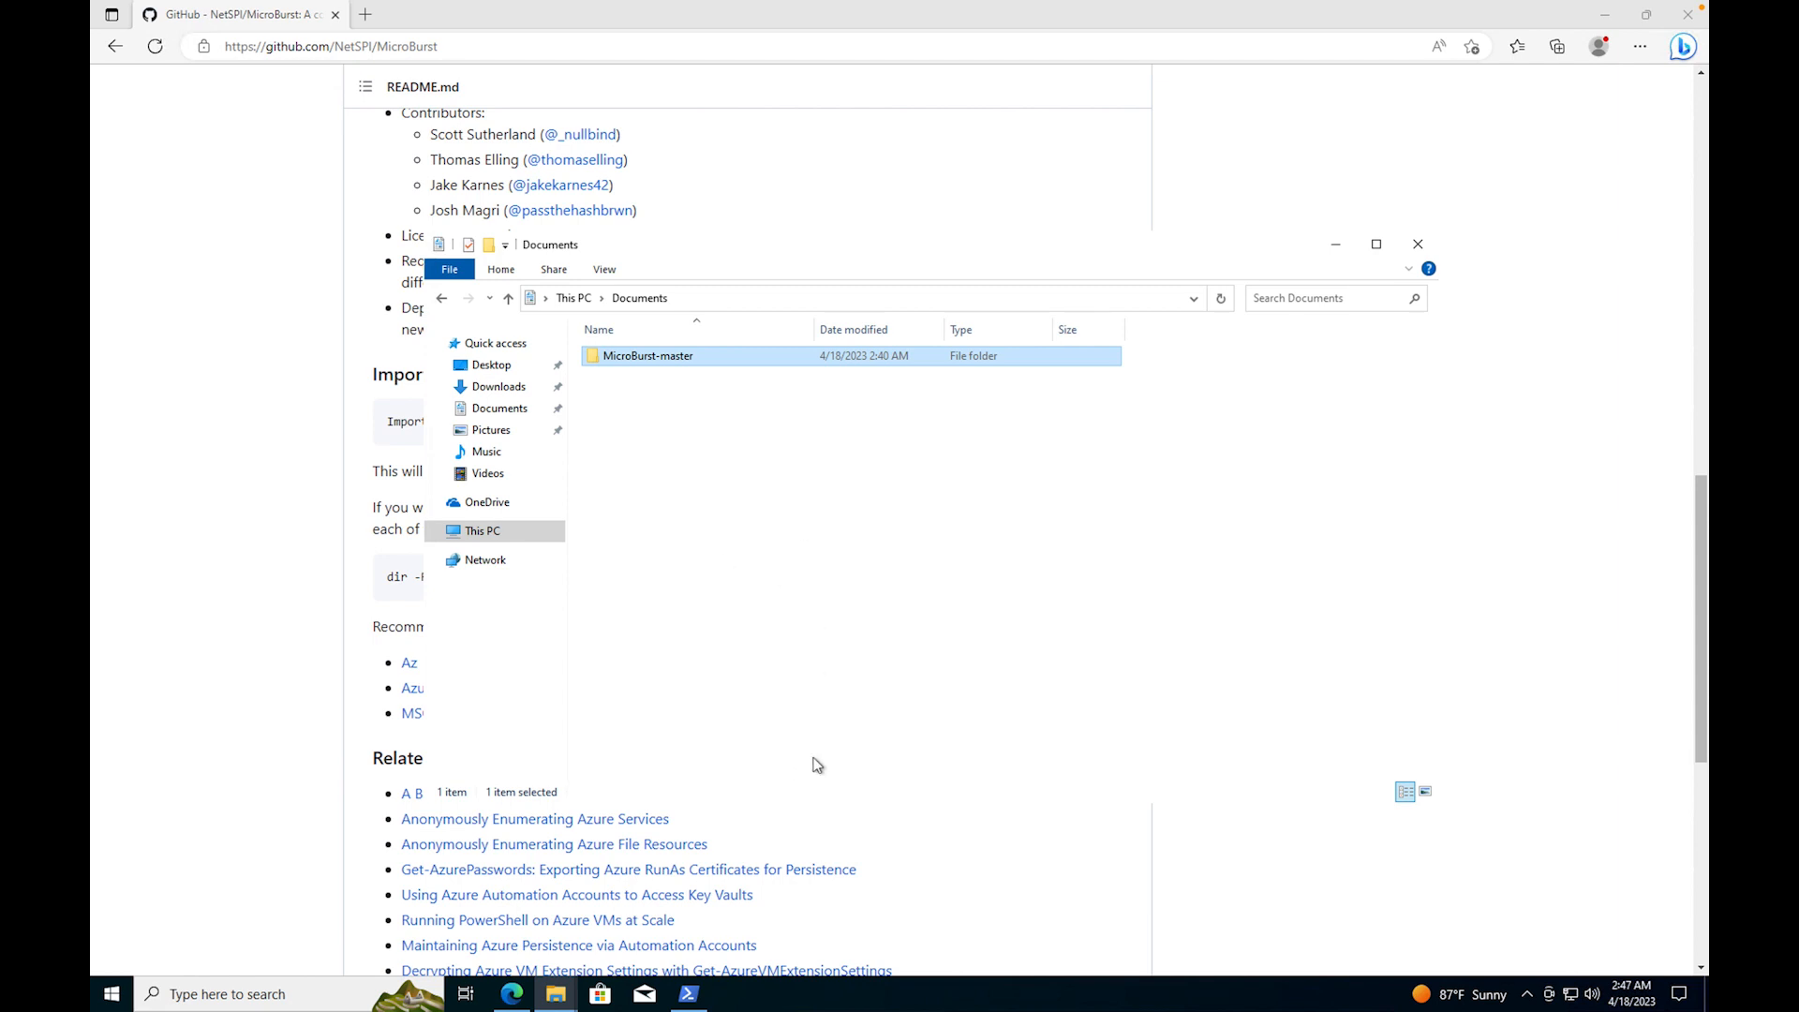
click(689, 994)
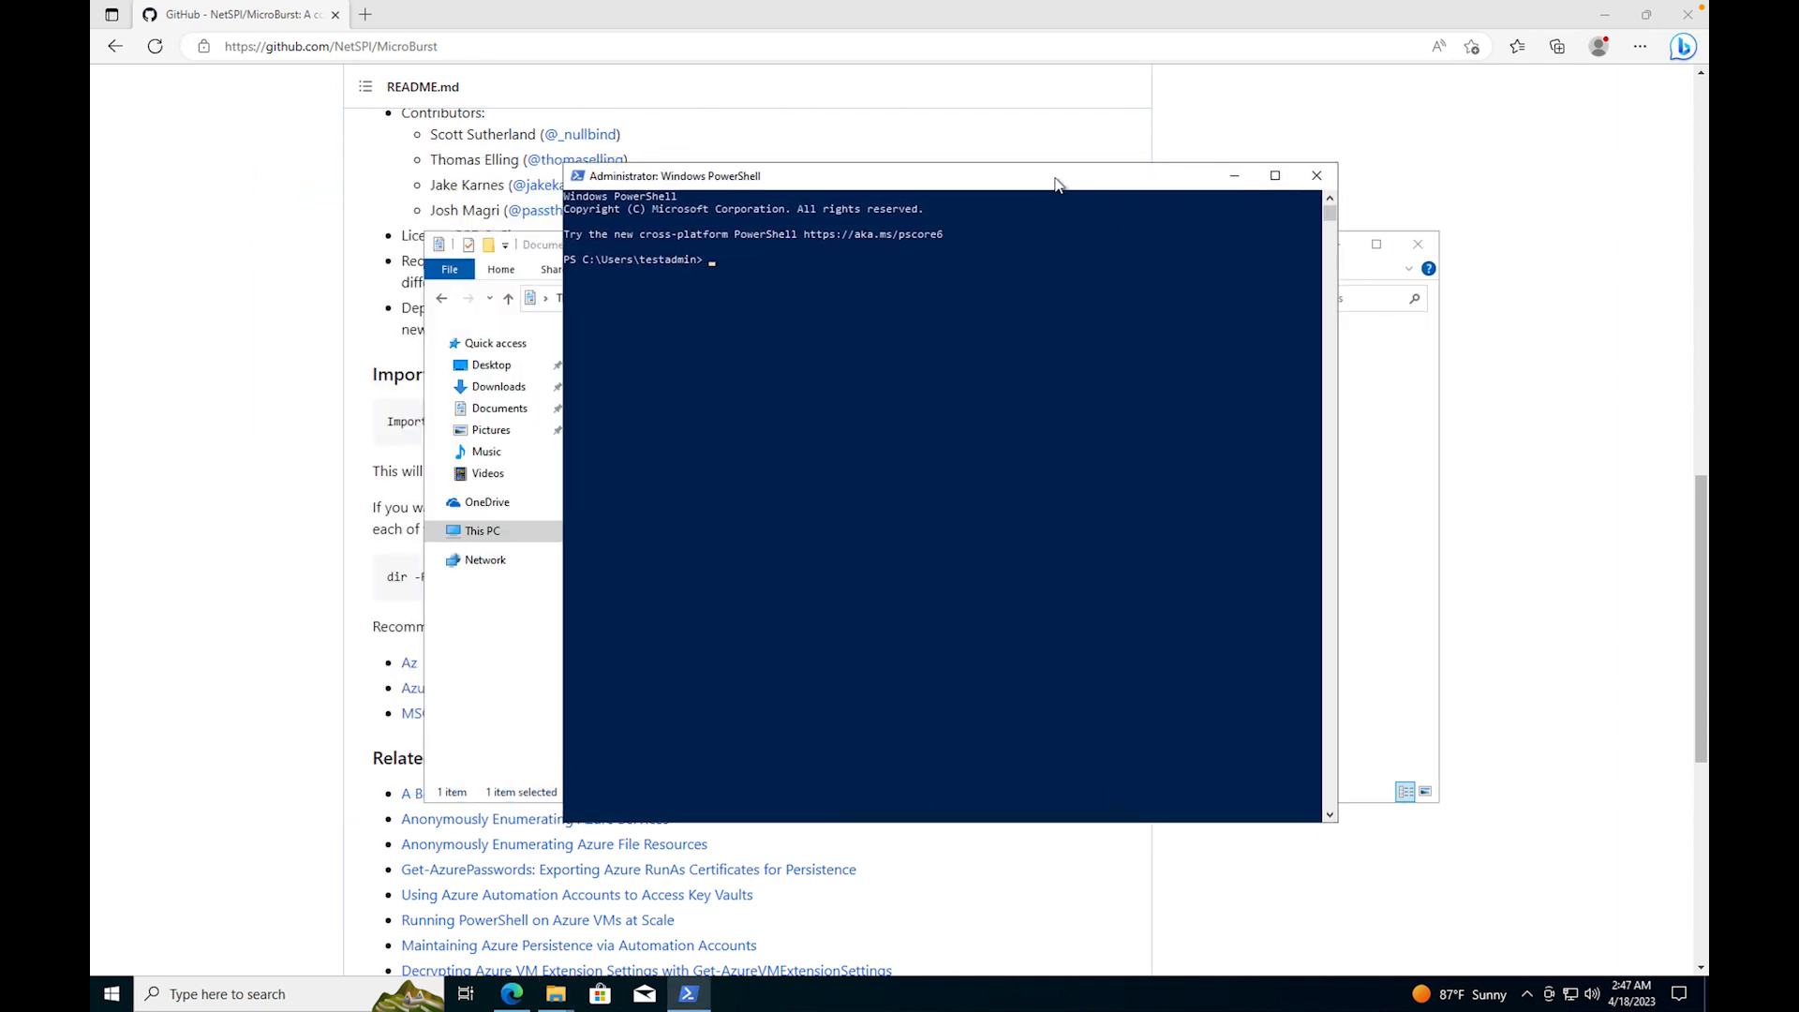
mouse_move(875, 332)
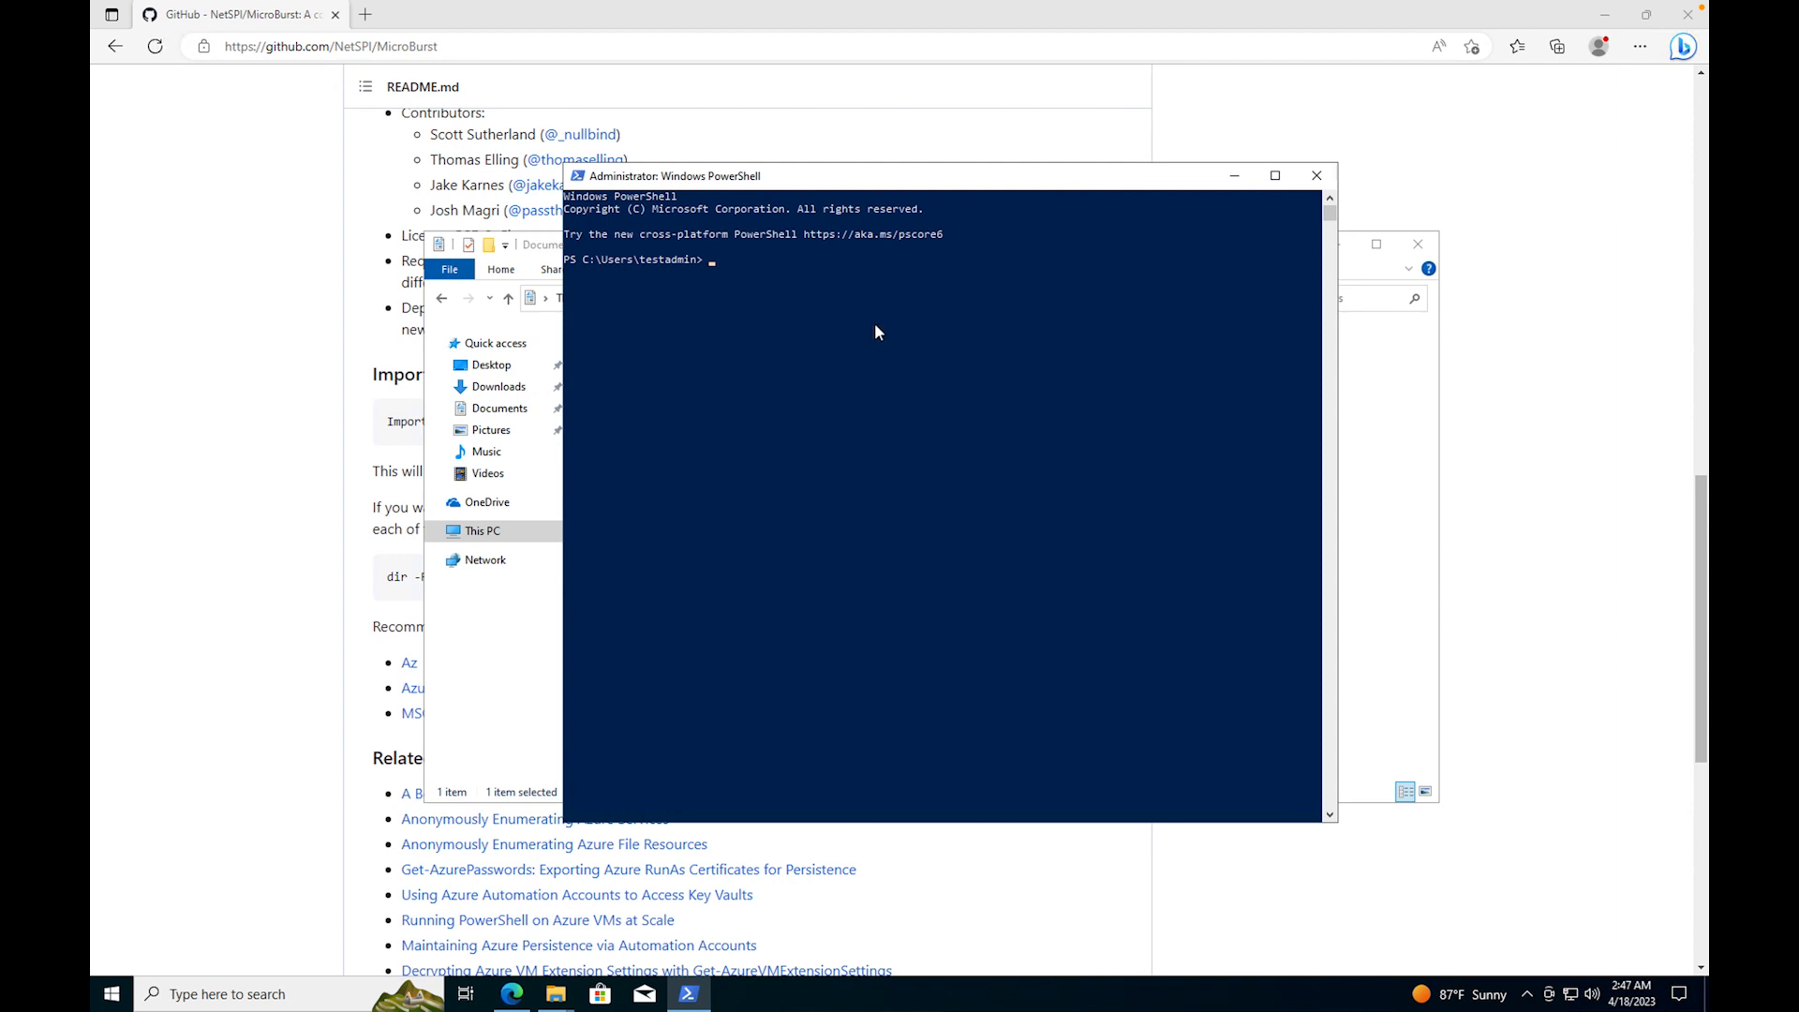
mouse_move(807, 543)
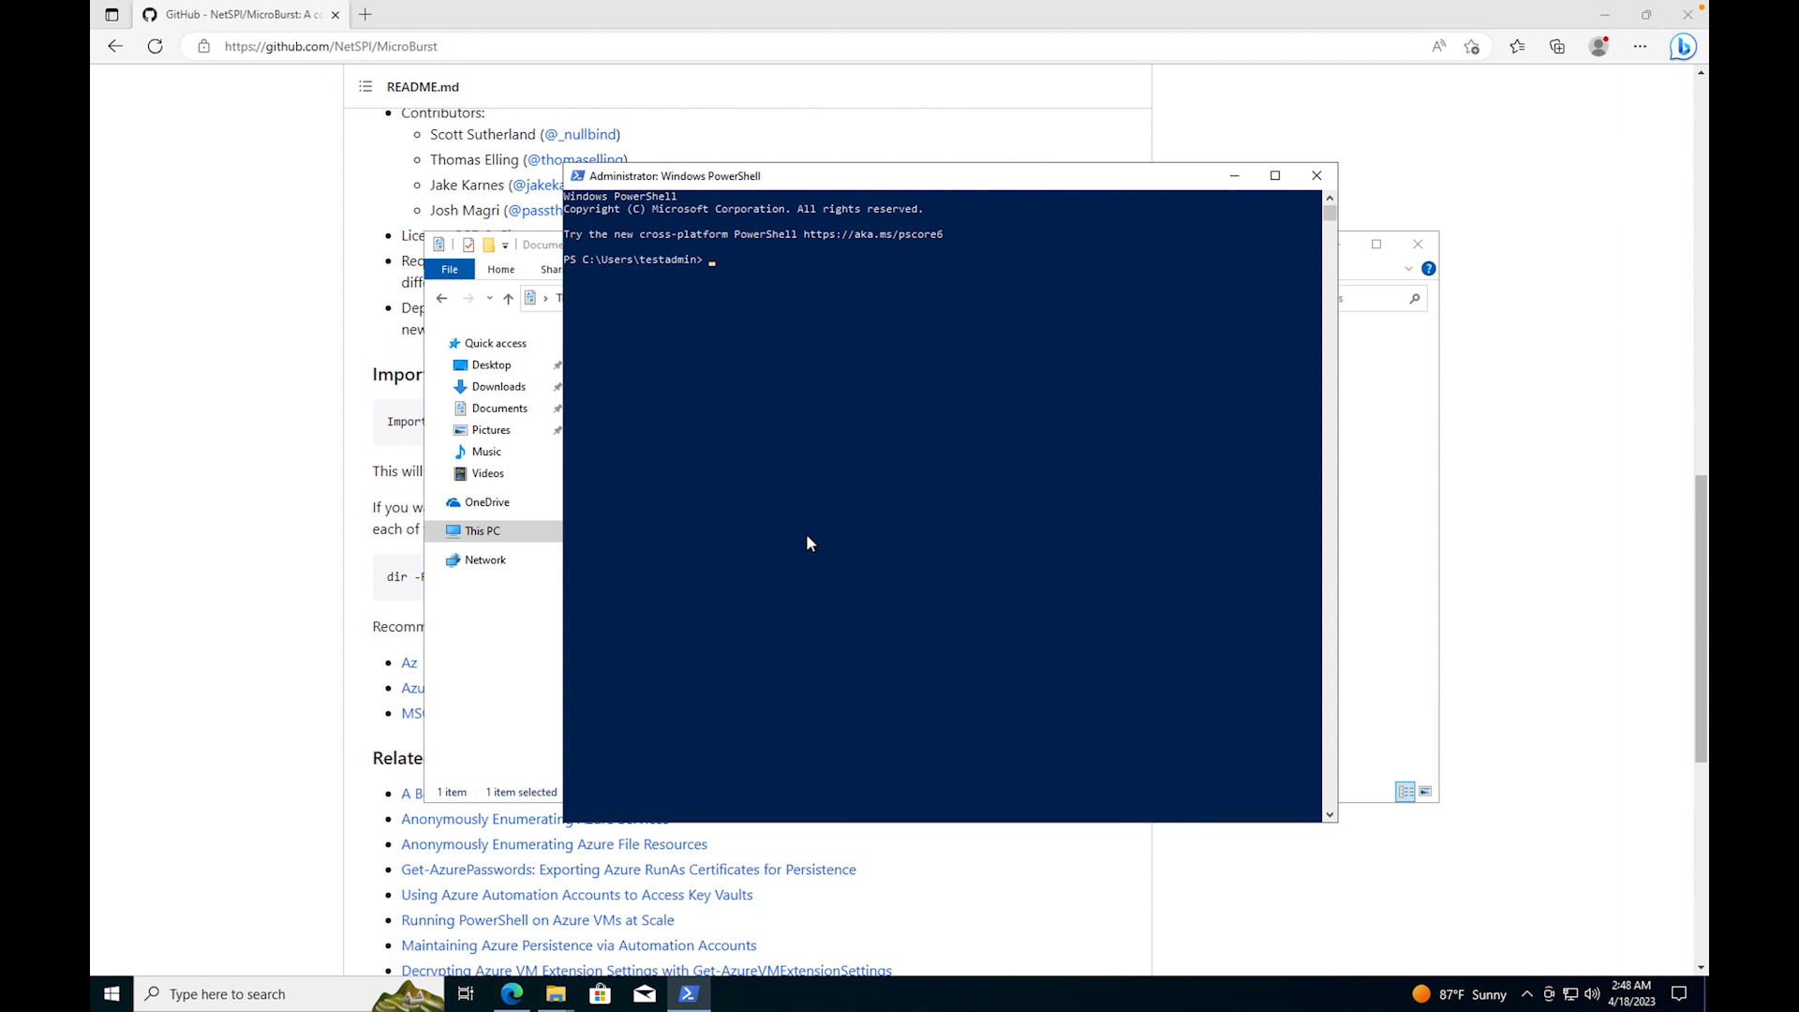
Step: Run Get-Command *az* to check for existing Az module commands
text(get-)
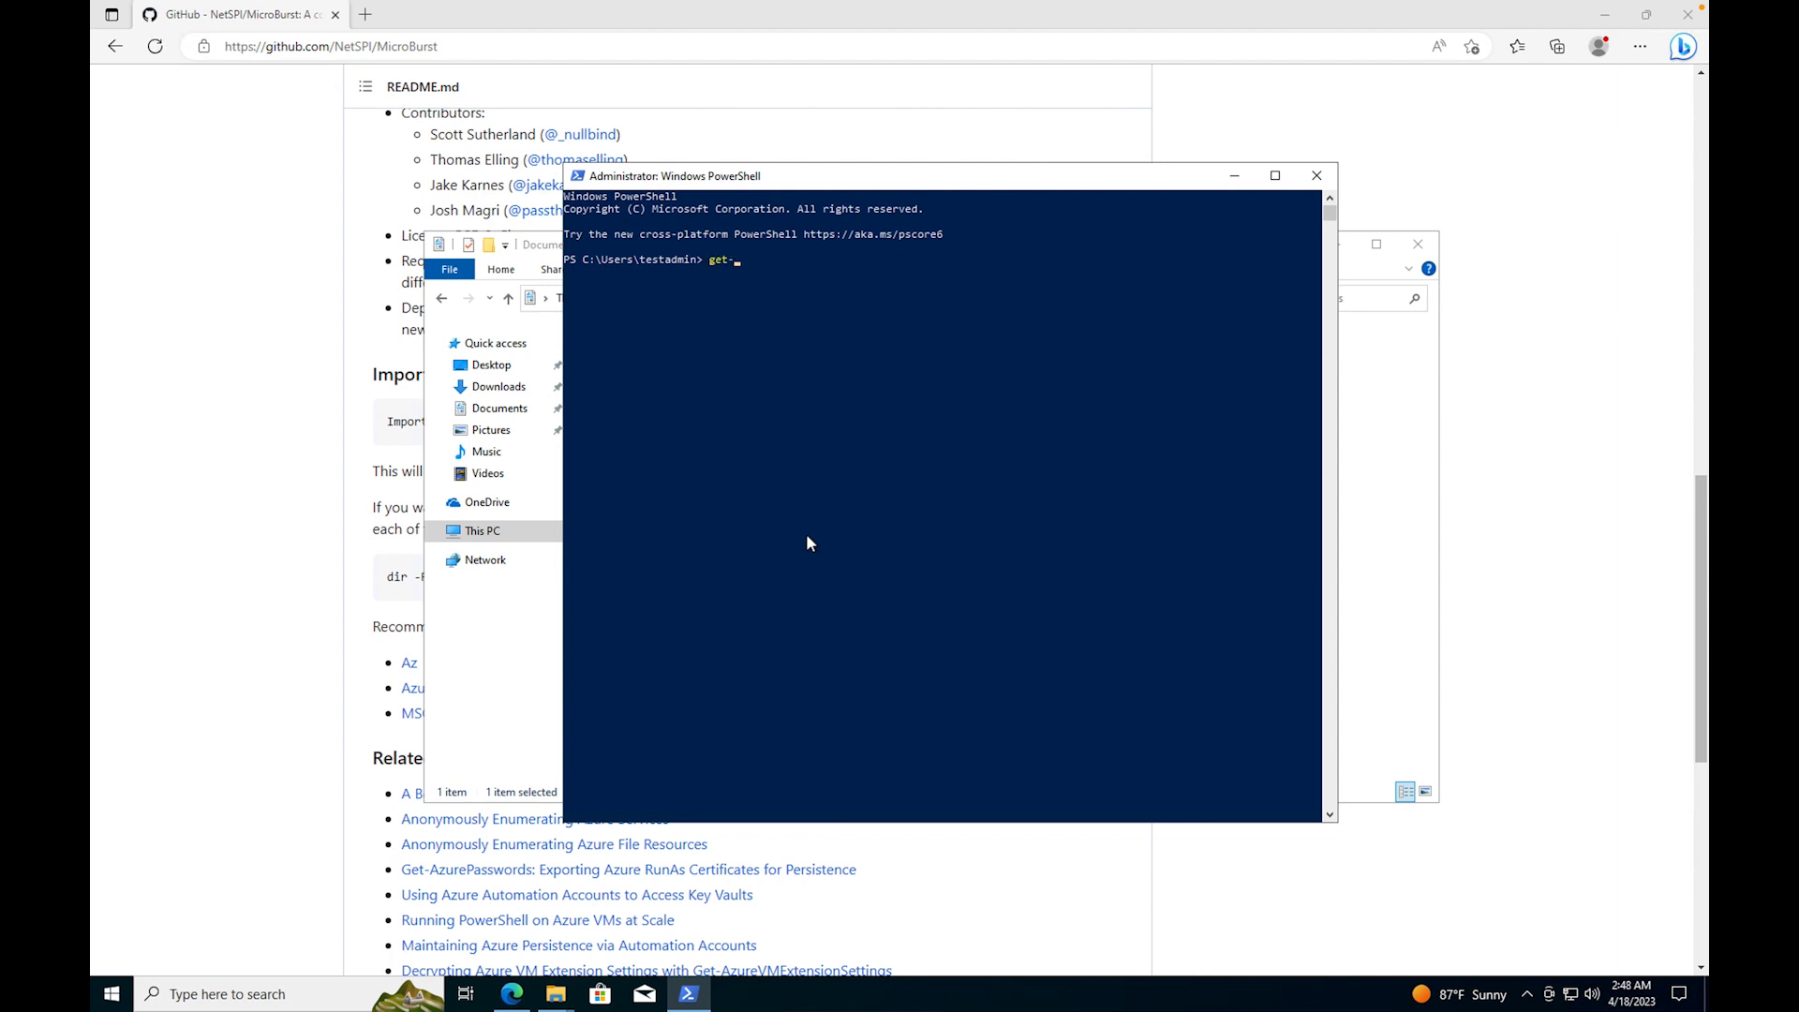
text(comm)
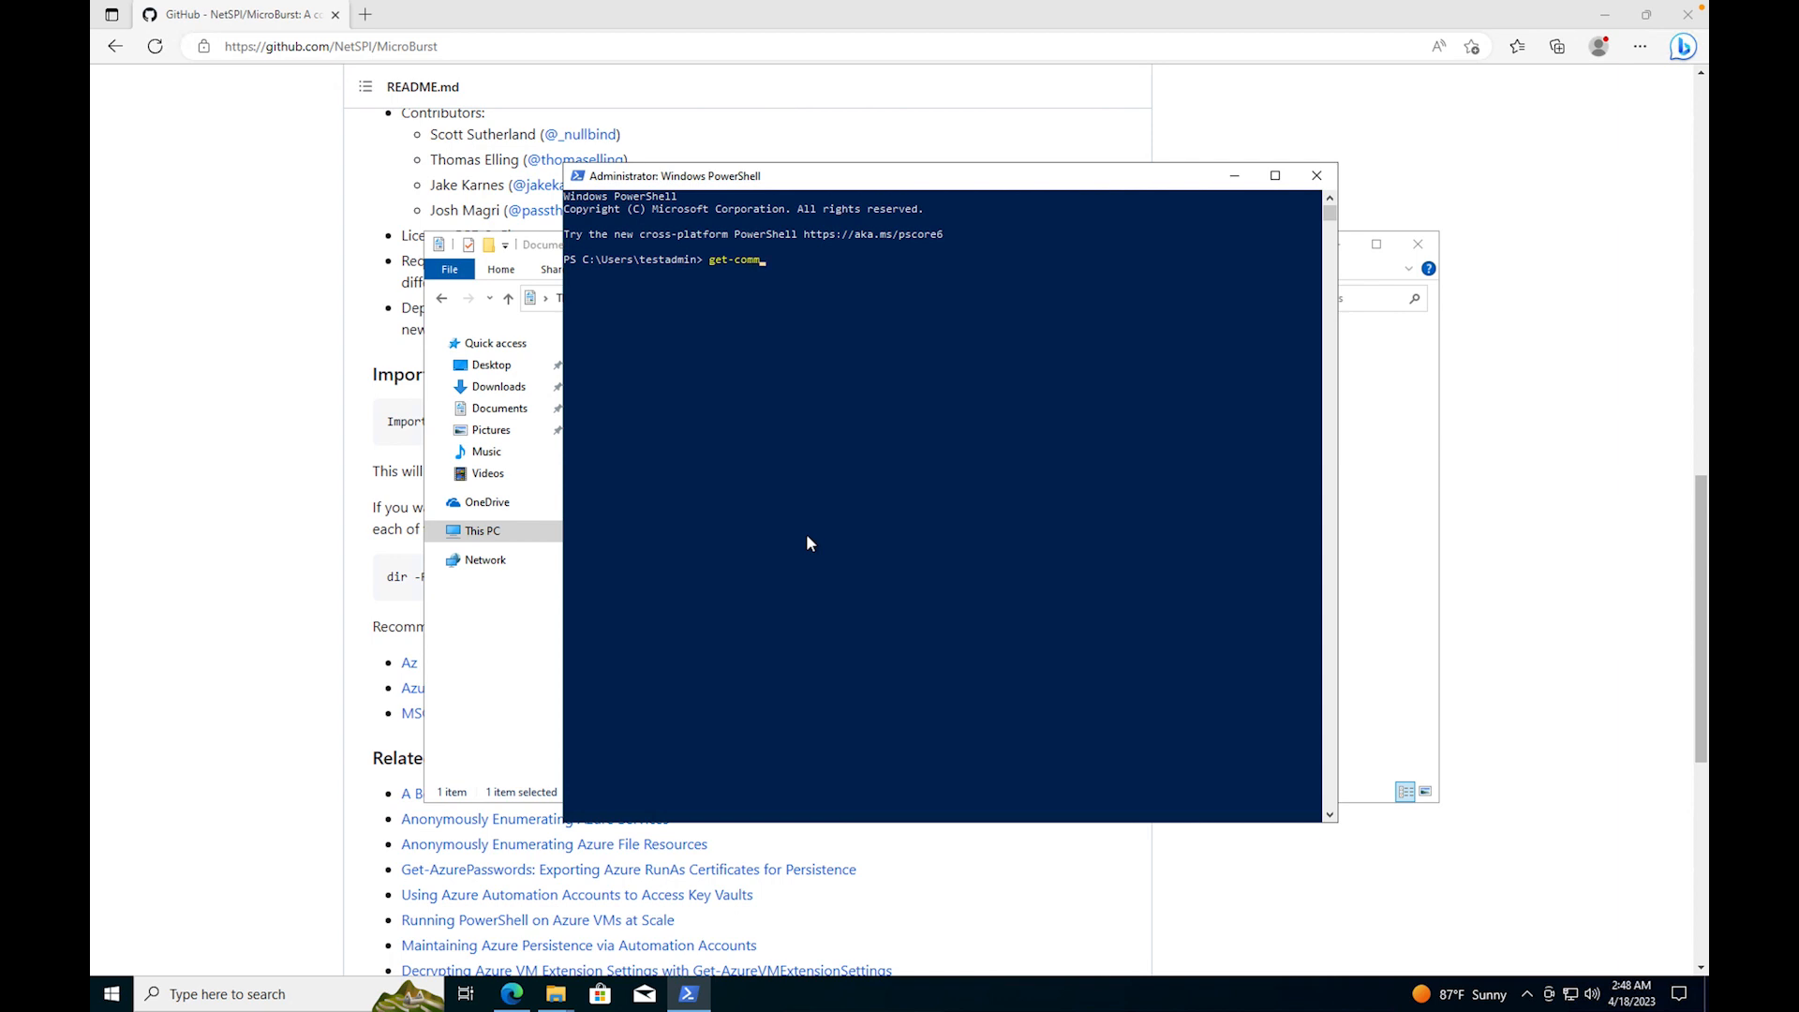
key(Tab)
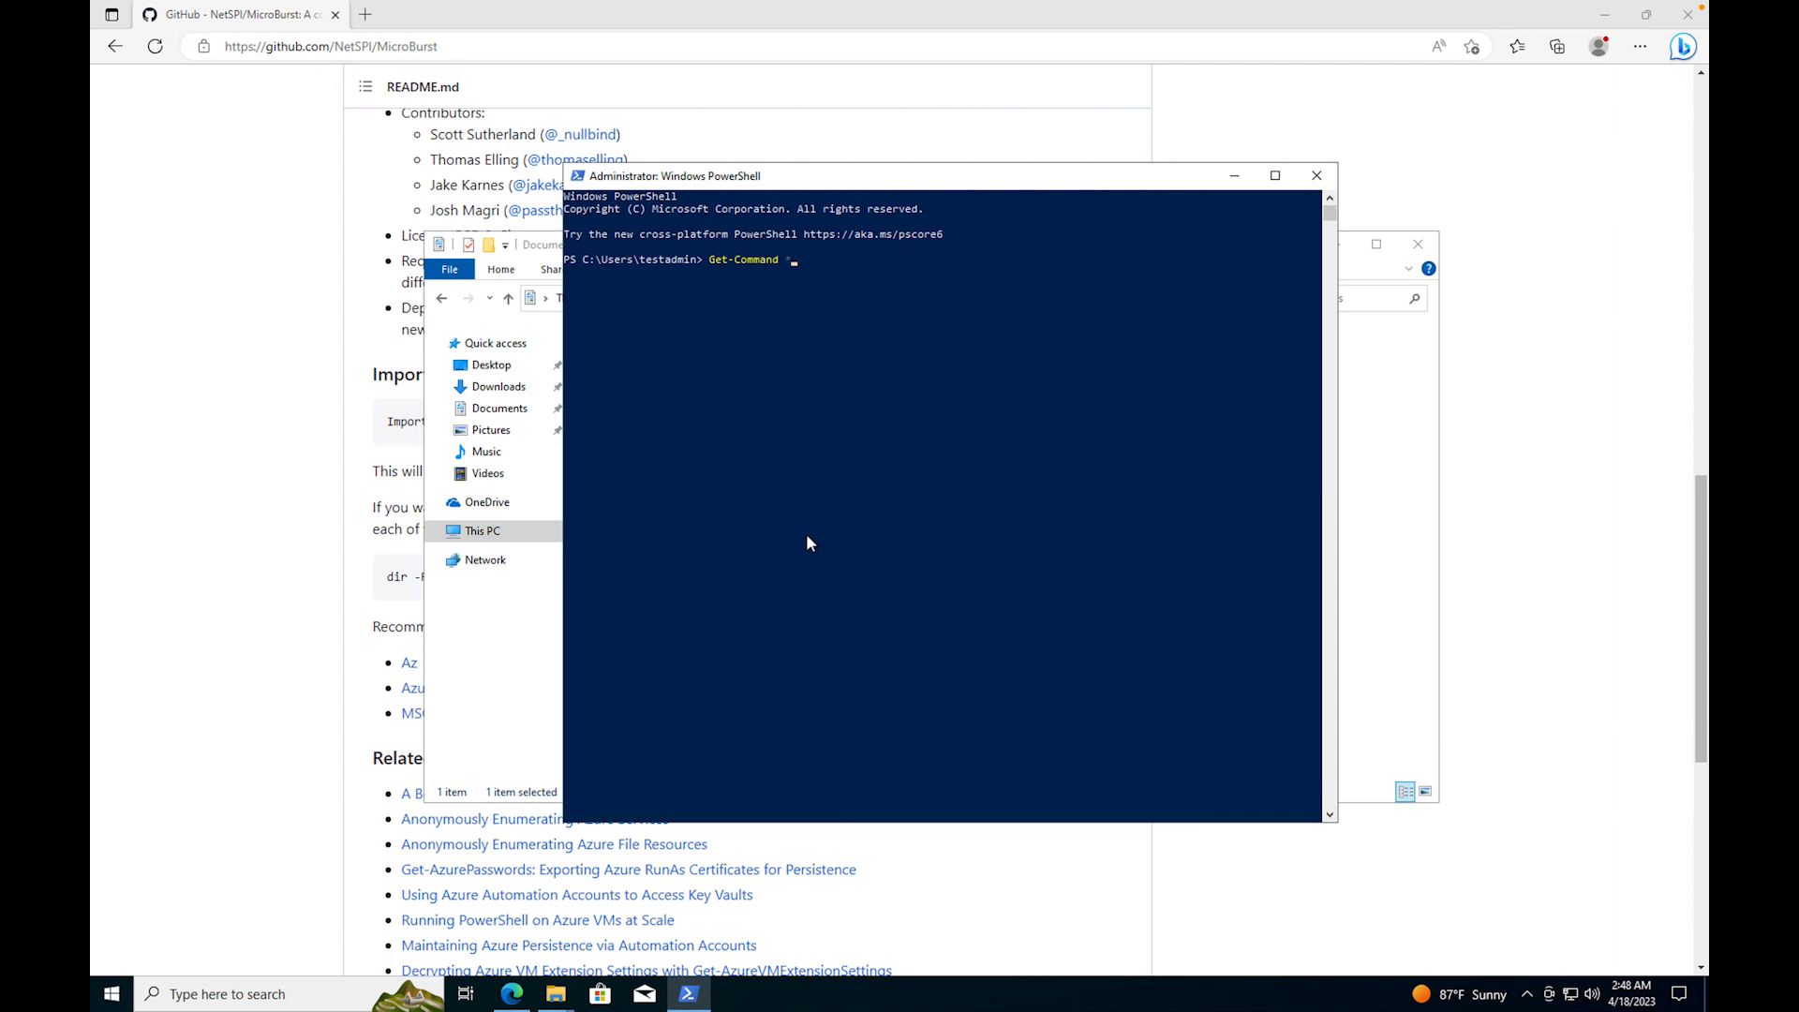
text(*az*)
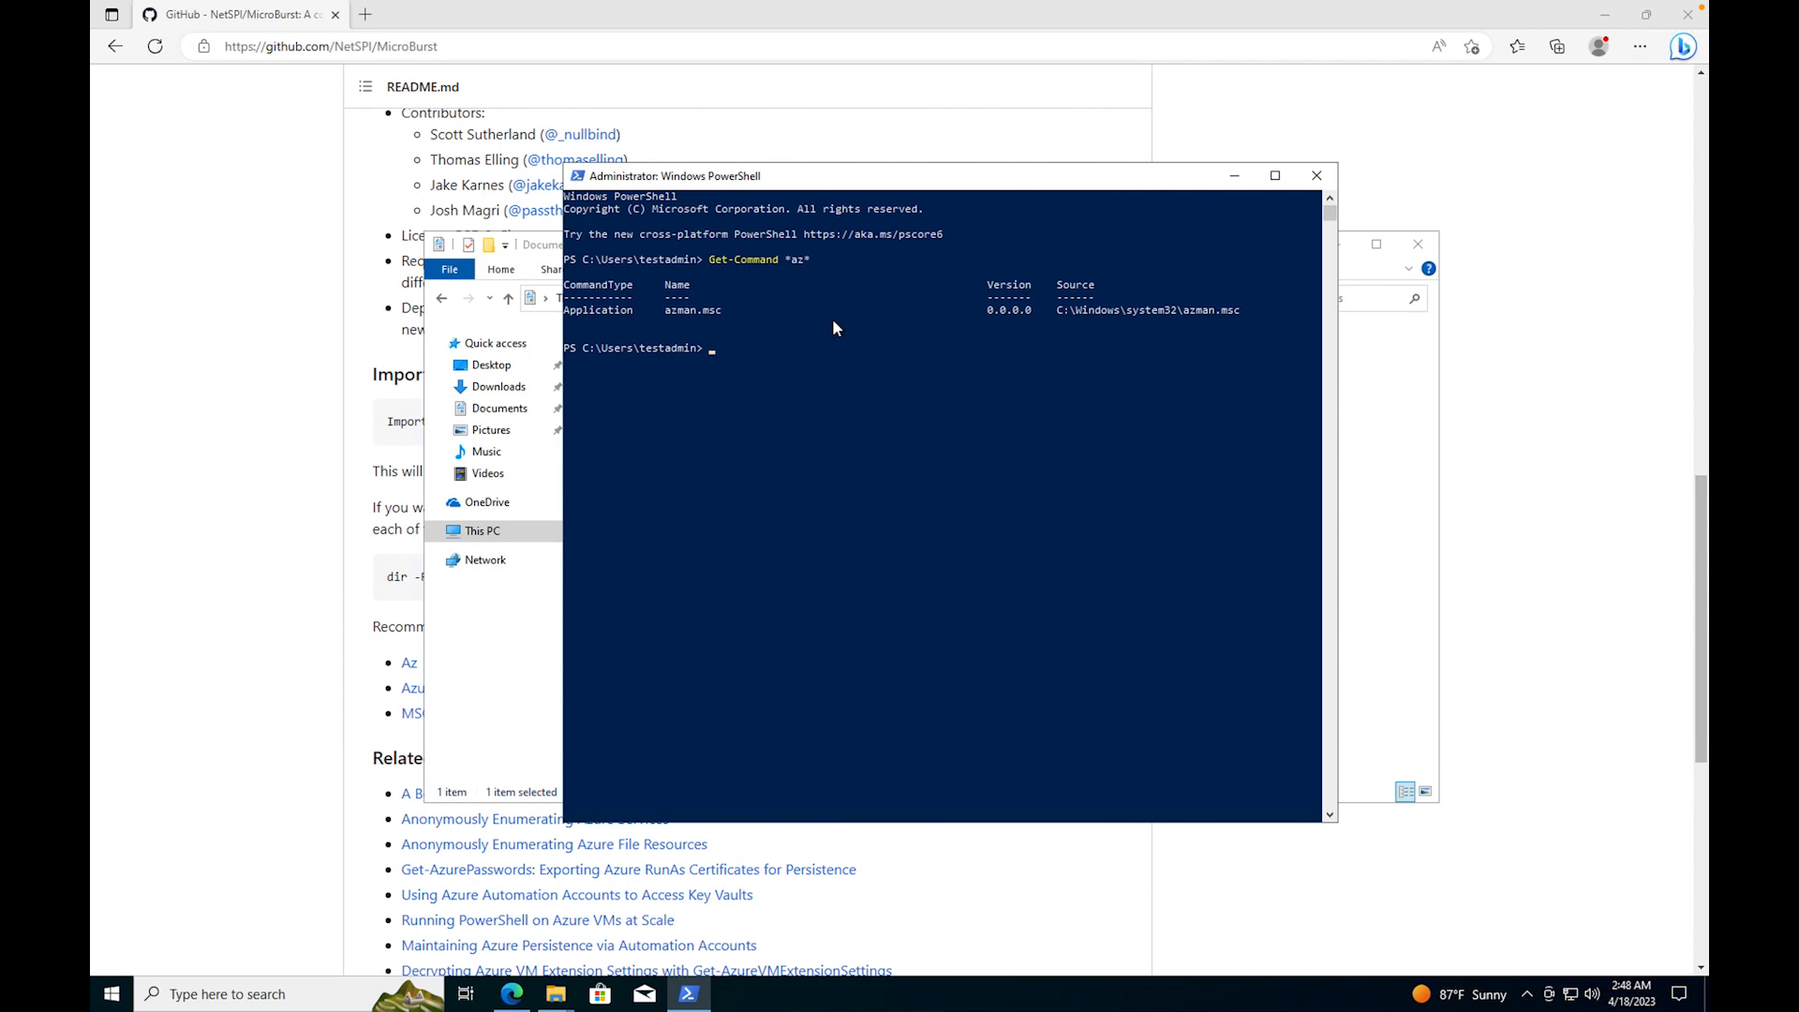
mouse_move(767, 365)
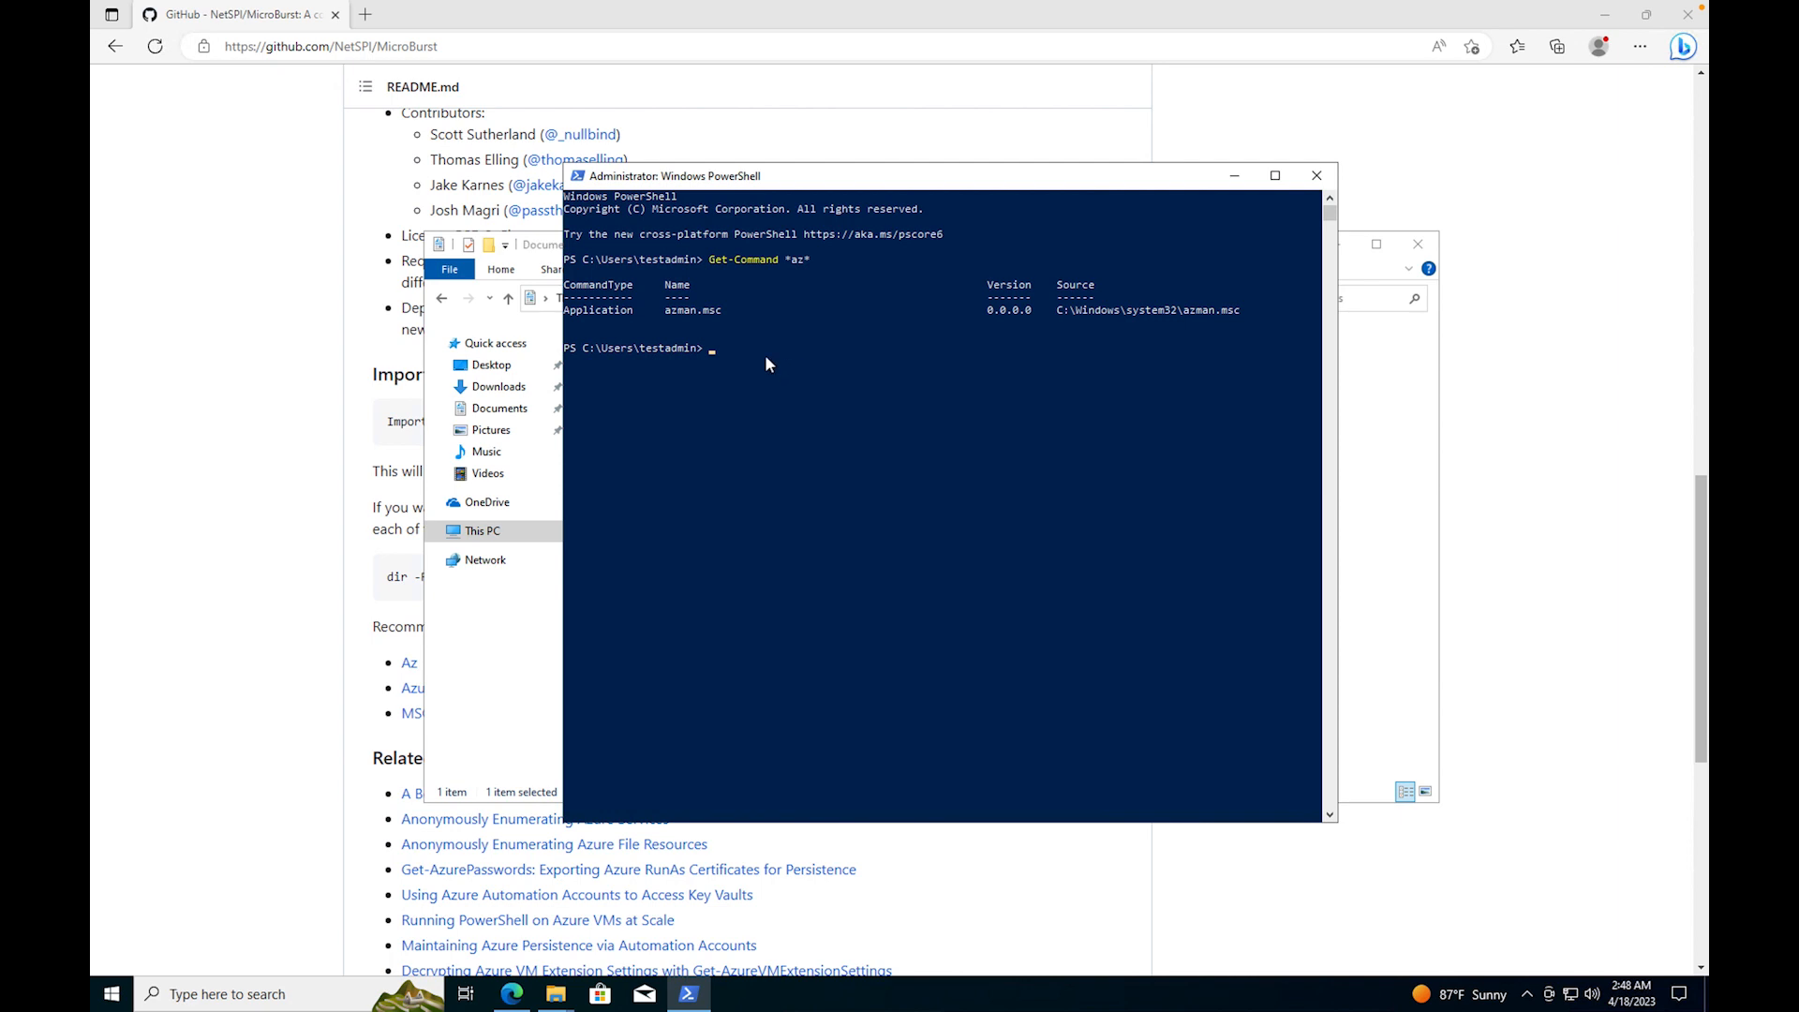
Step: Run Install-Module AZ to the NuGet prompt, then type install-module -name az -allowclobber
text(INstall-Mo)
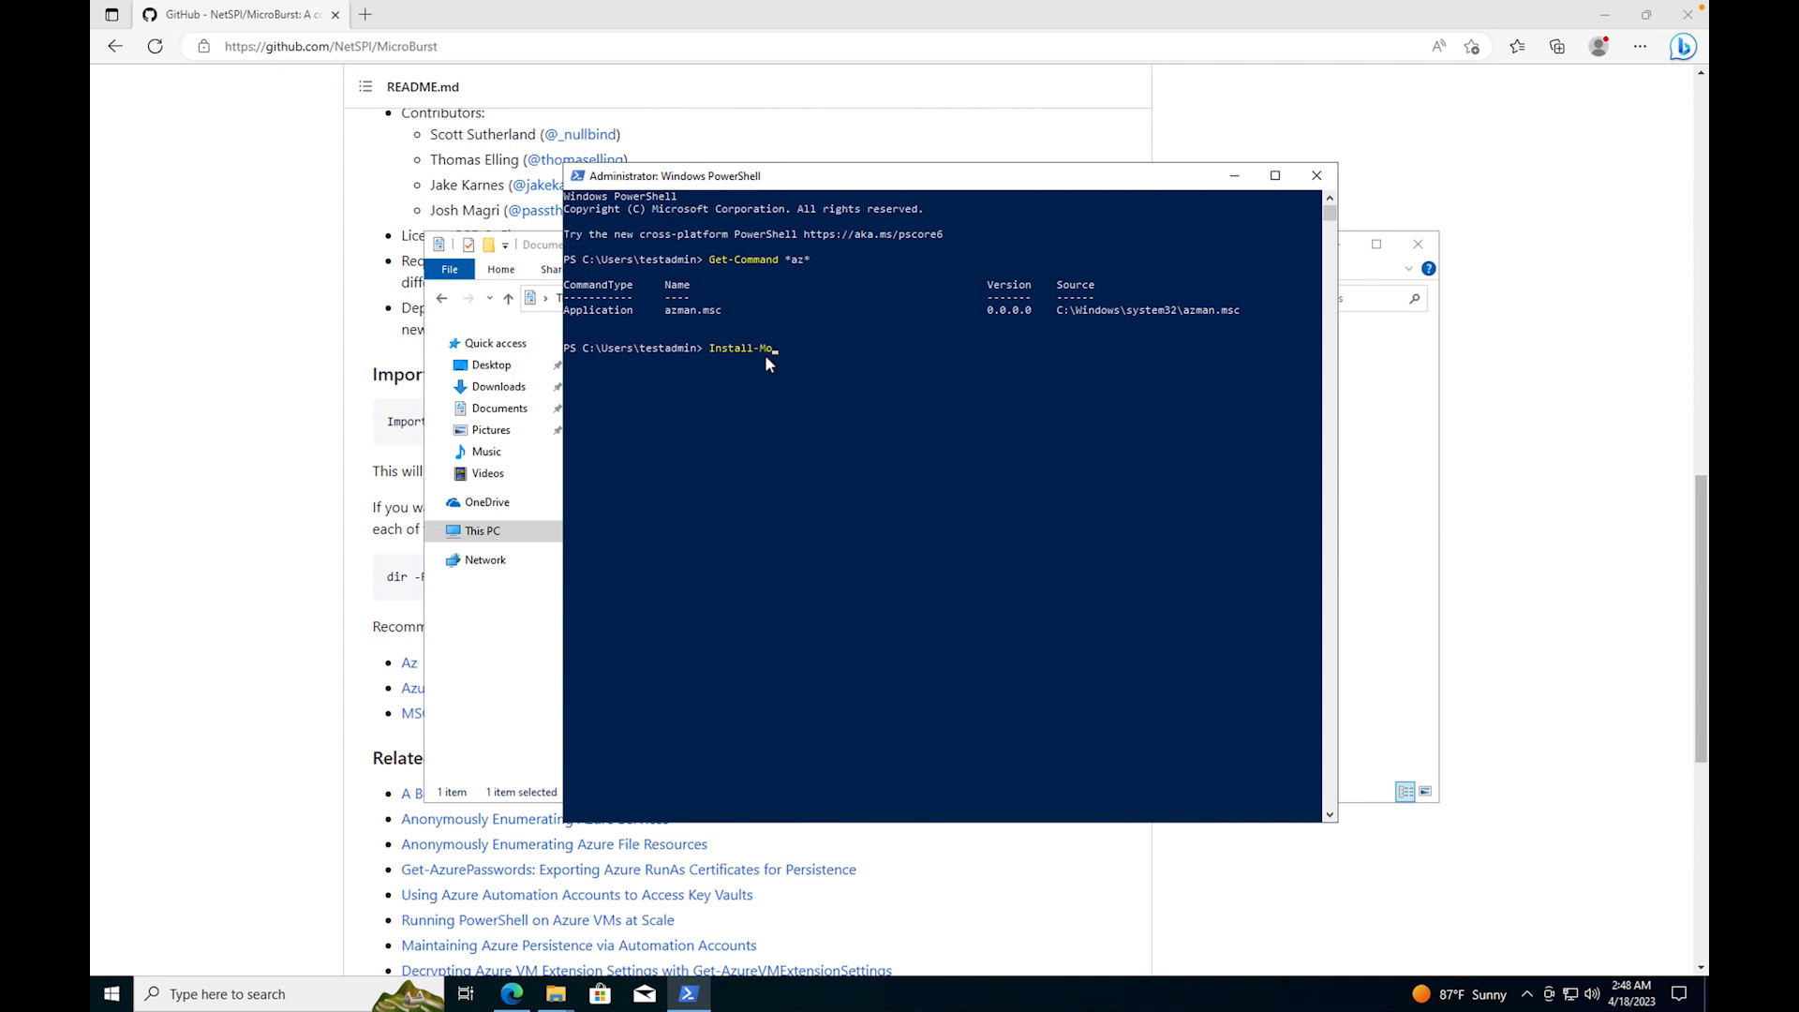
text(dule)
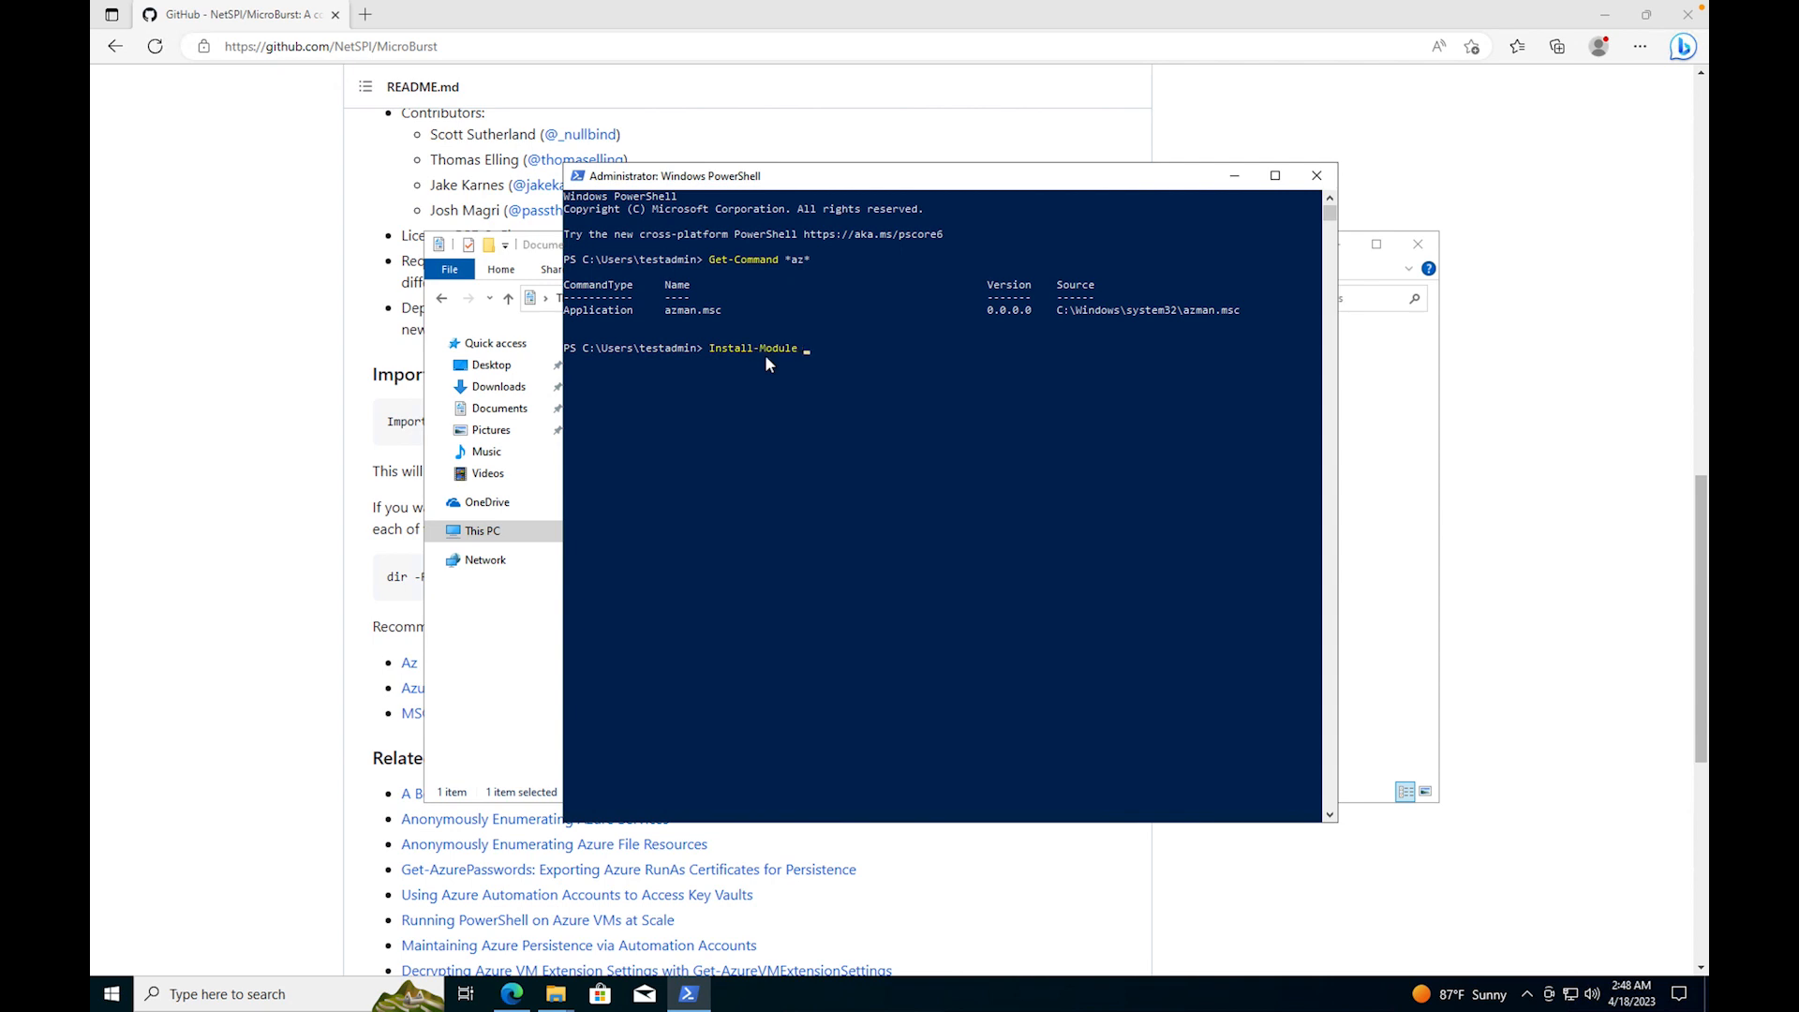
text(AZ)
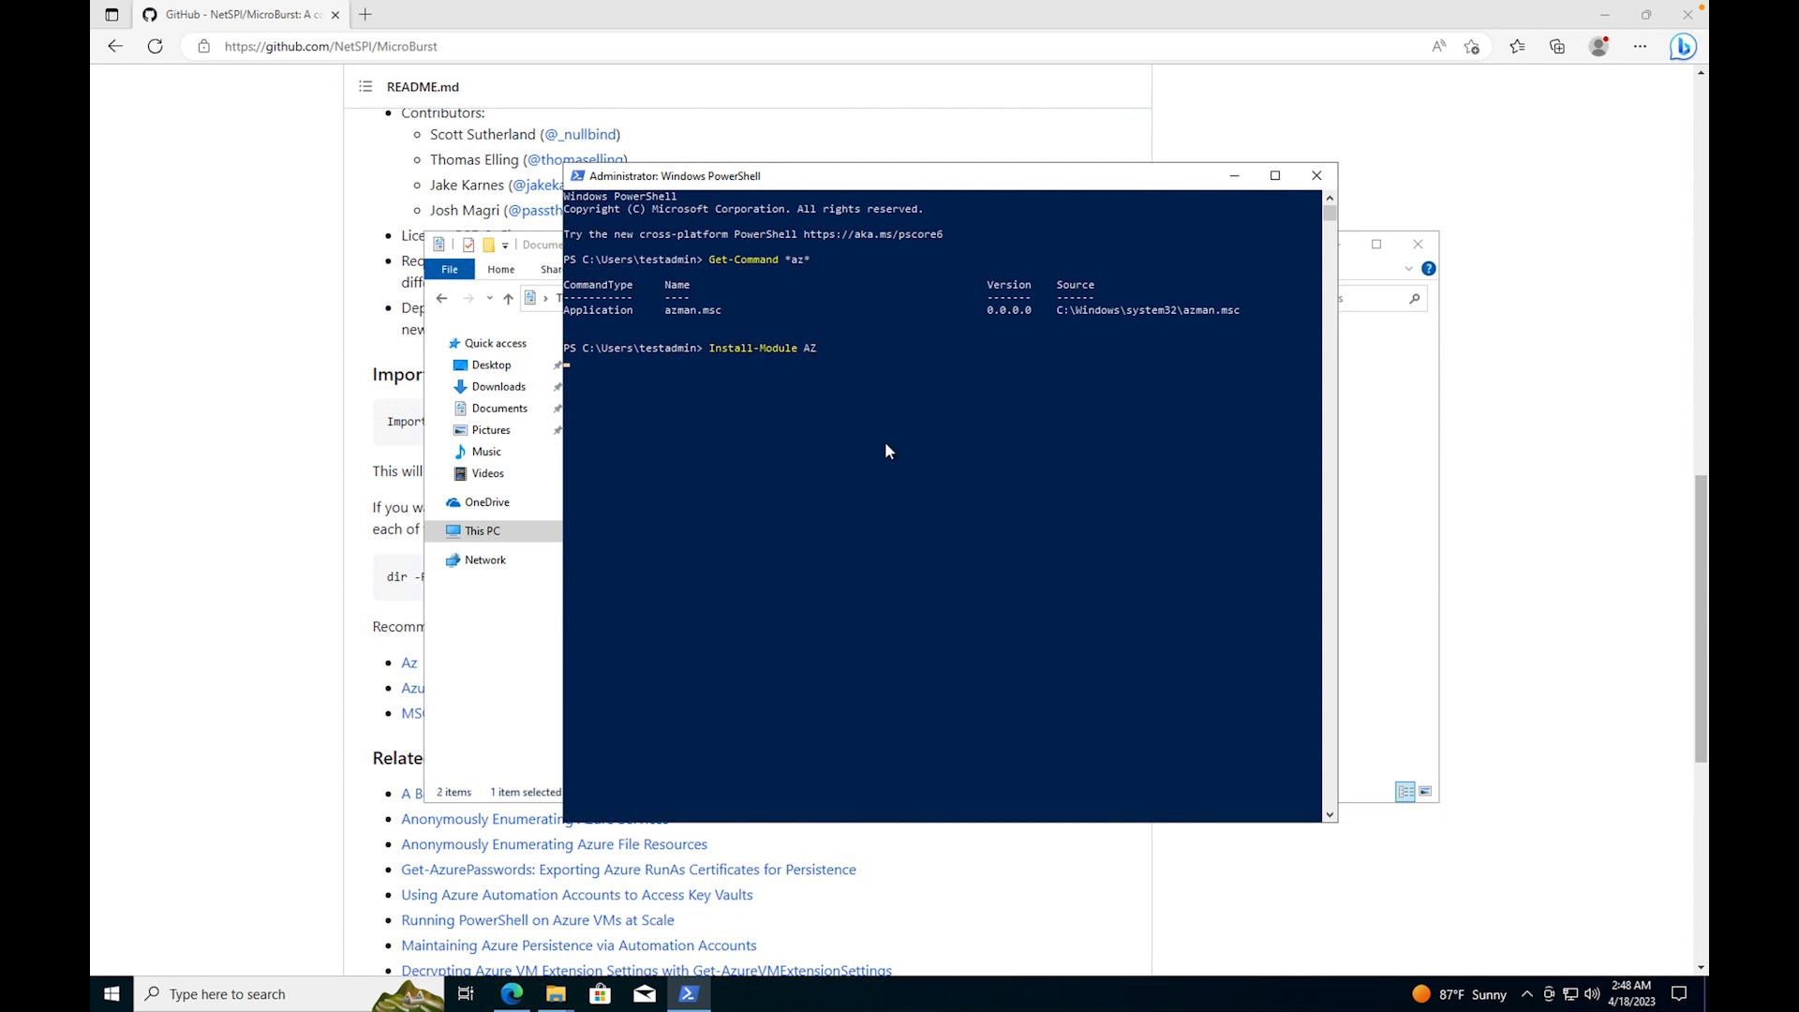
key(Enter)
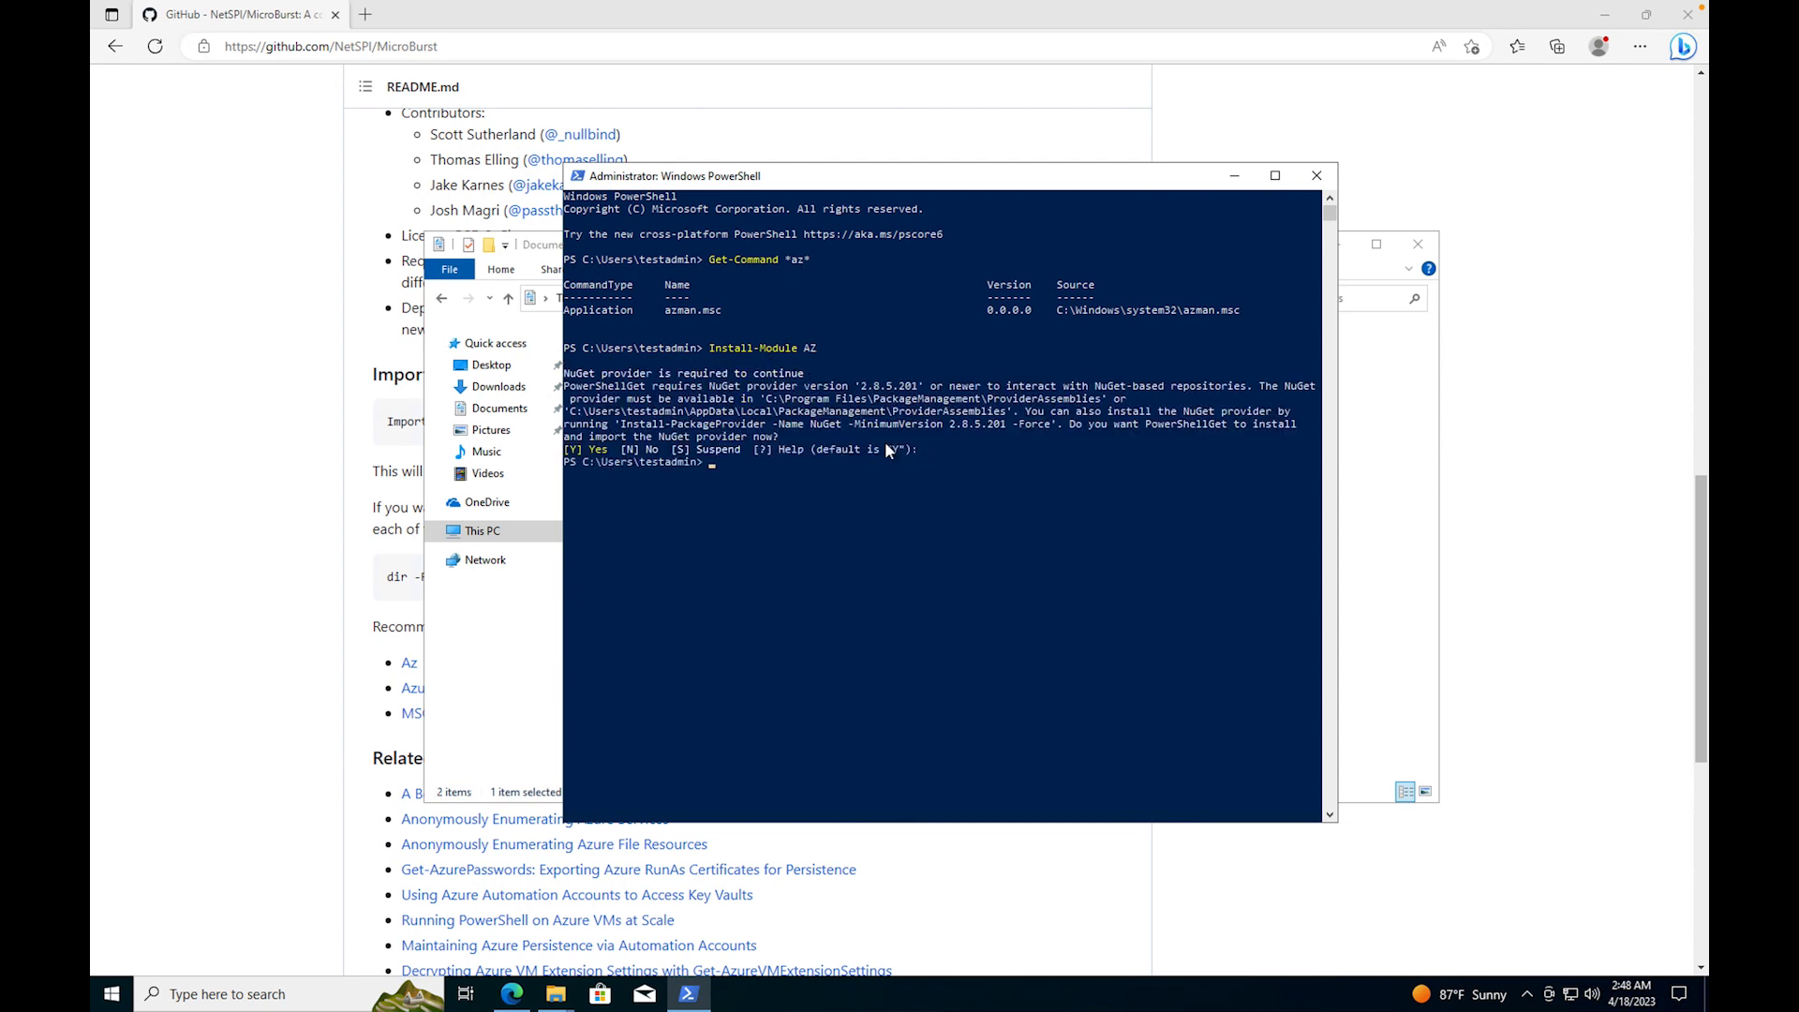
text(install-module -name az -allowclobber)
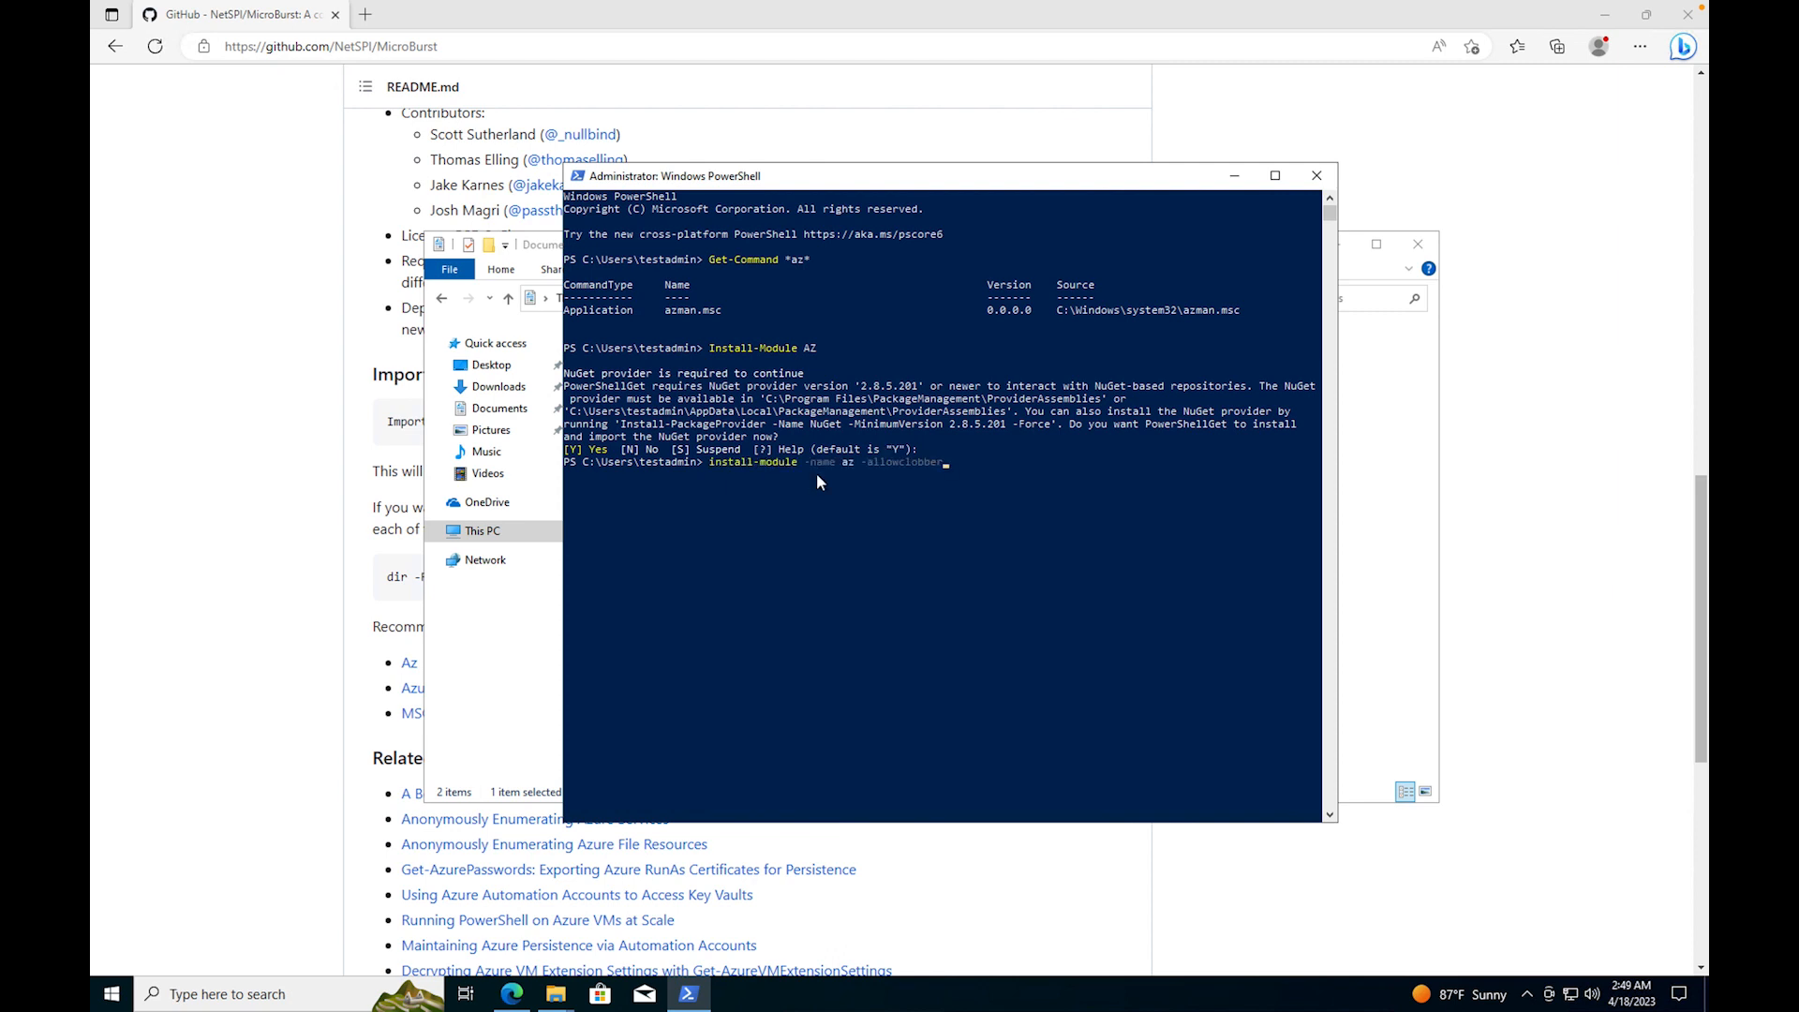
mouse_move(958, 547)
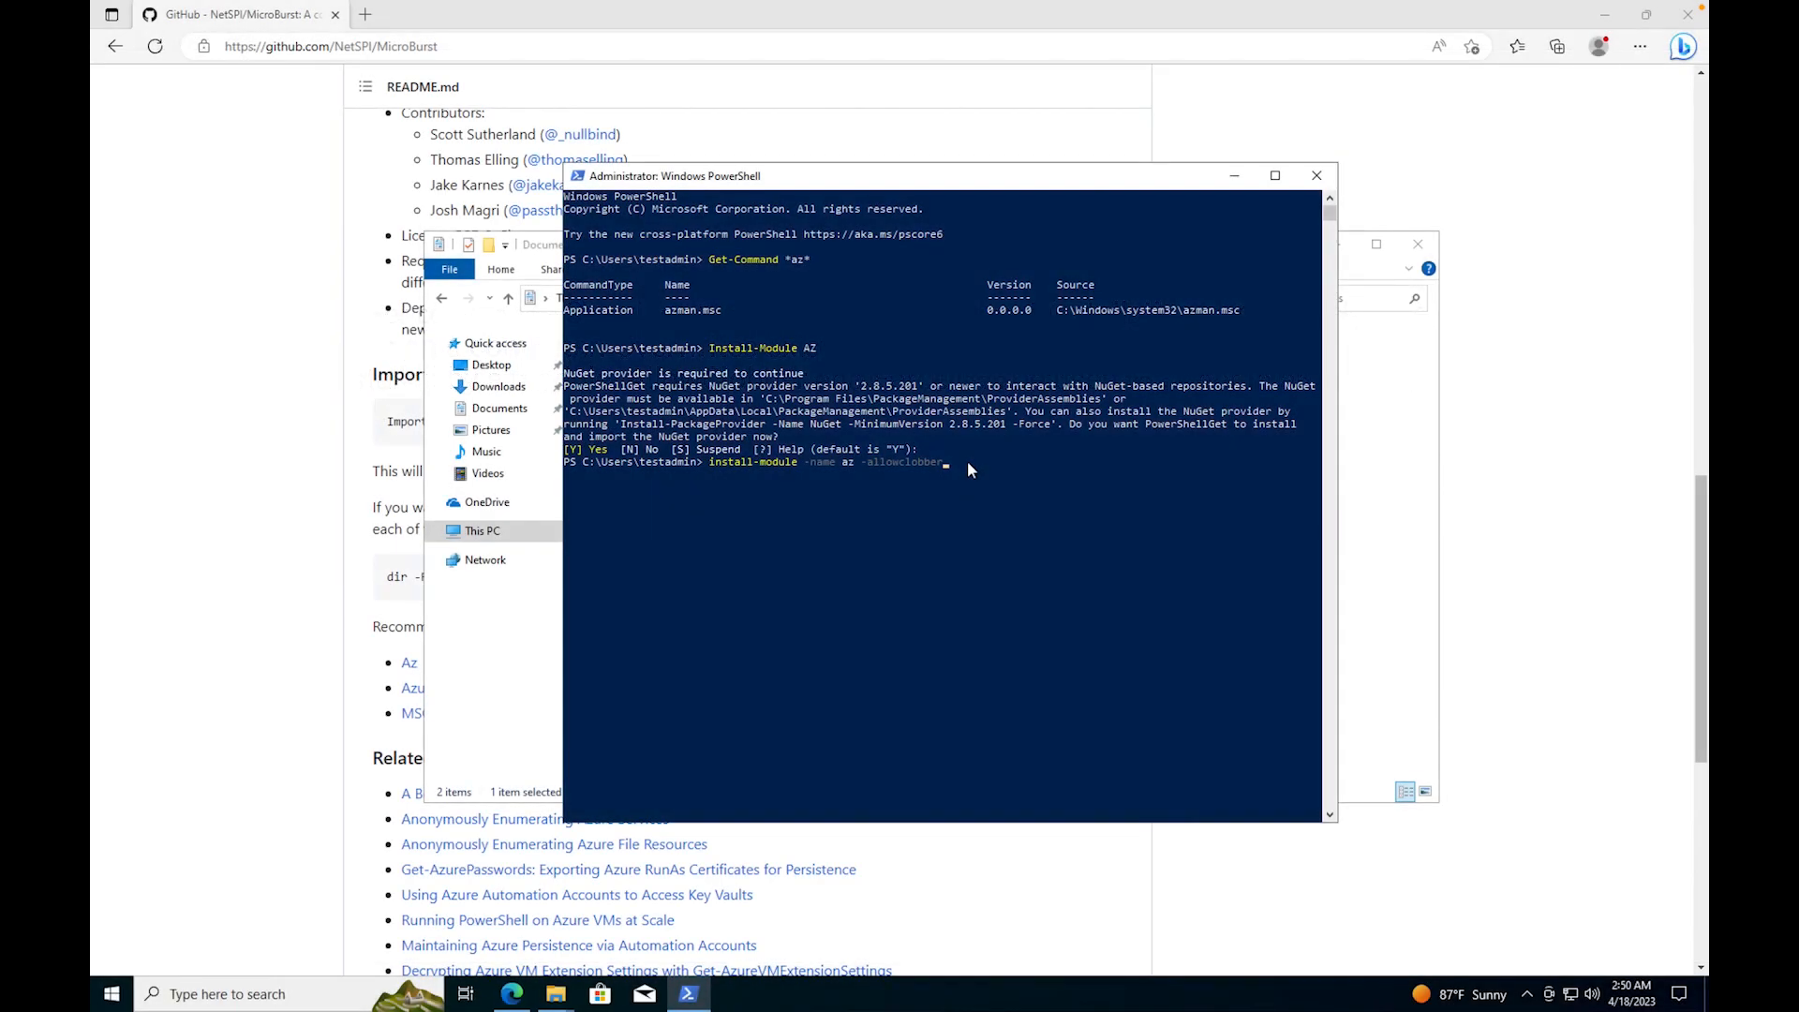
Step: Run the -AllowClobber Az install, answering Y to the NuGet and PSGallery prompts
key(enter)
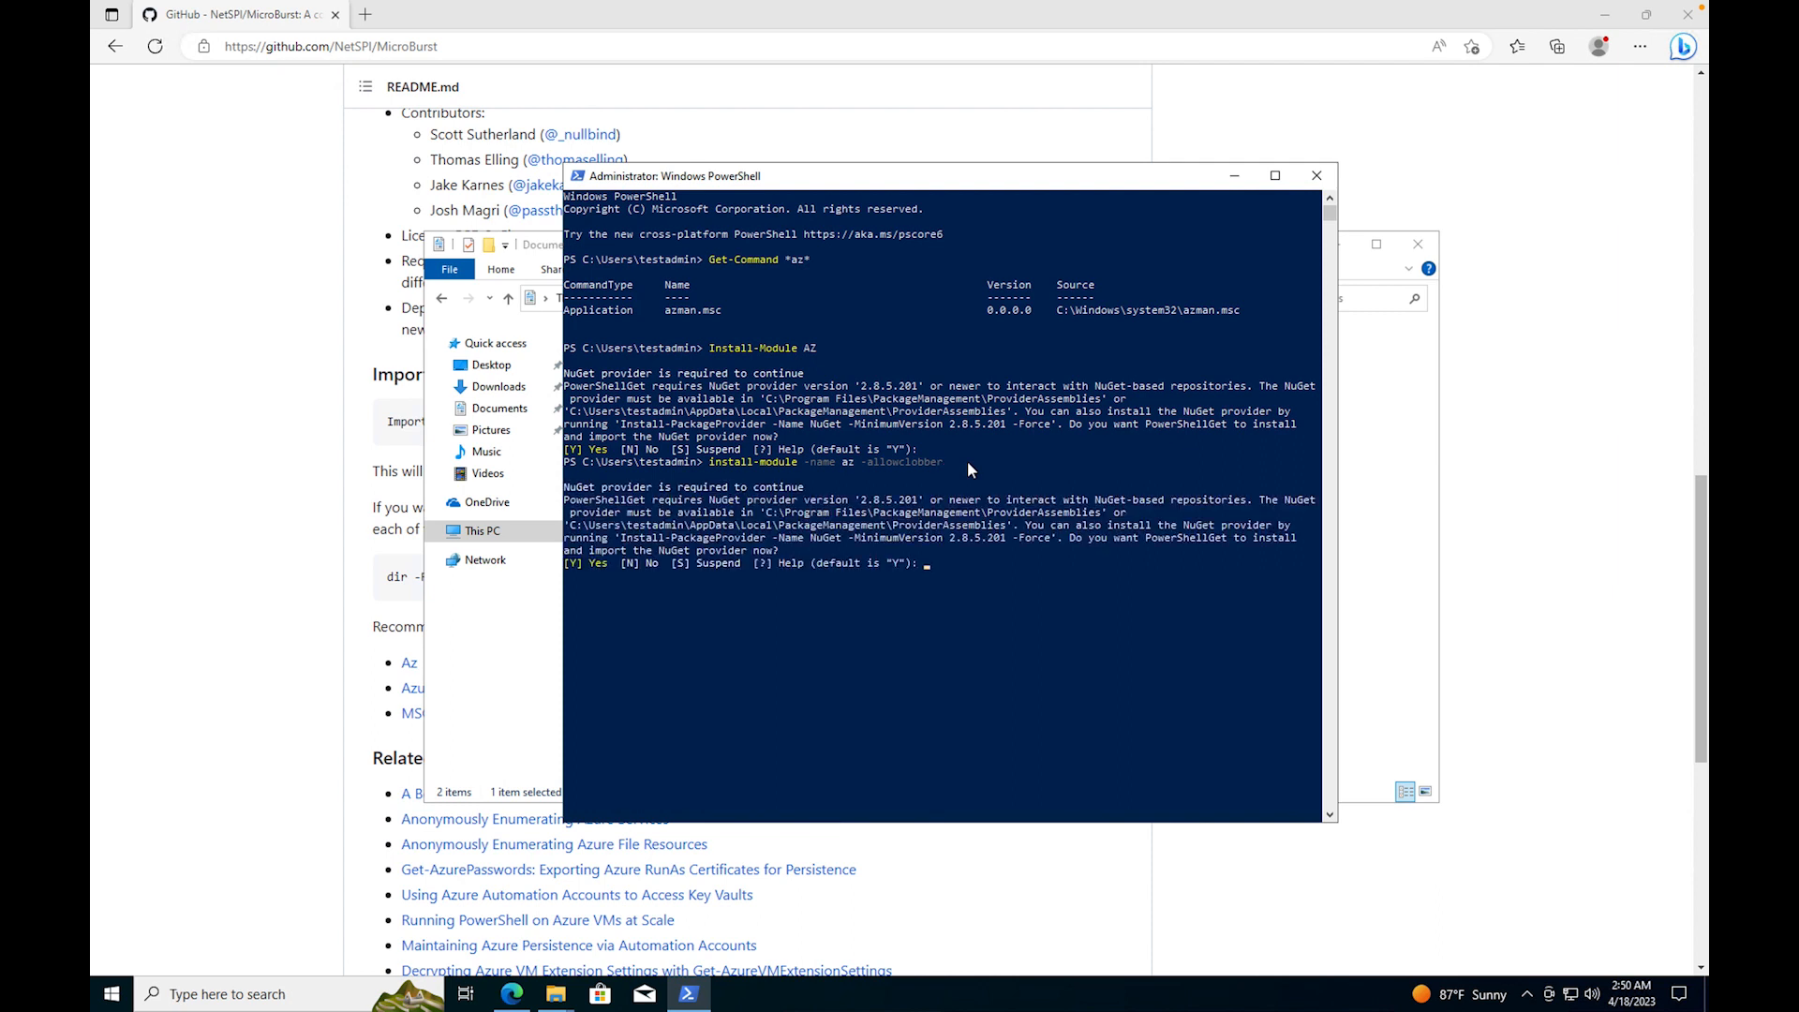
text(Y)
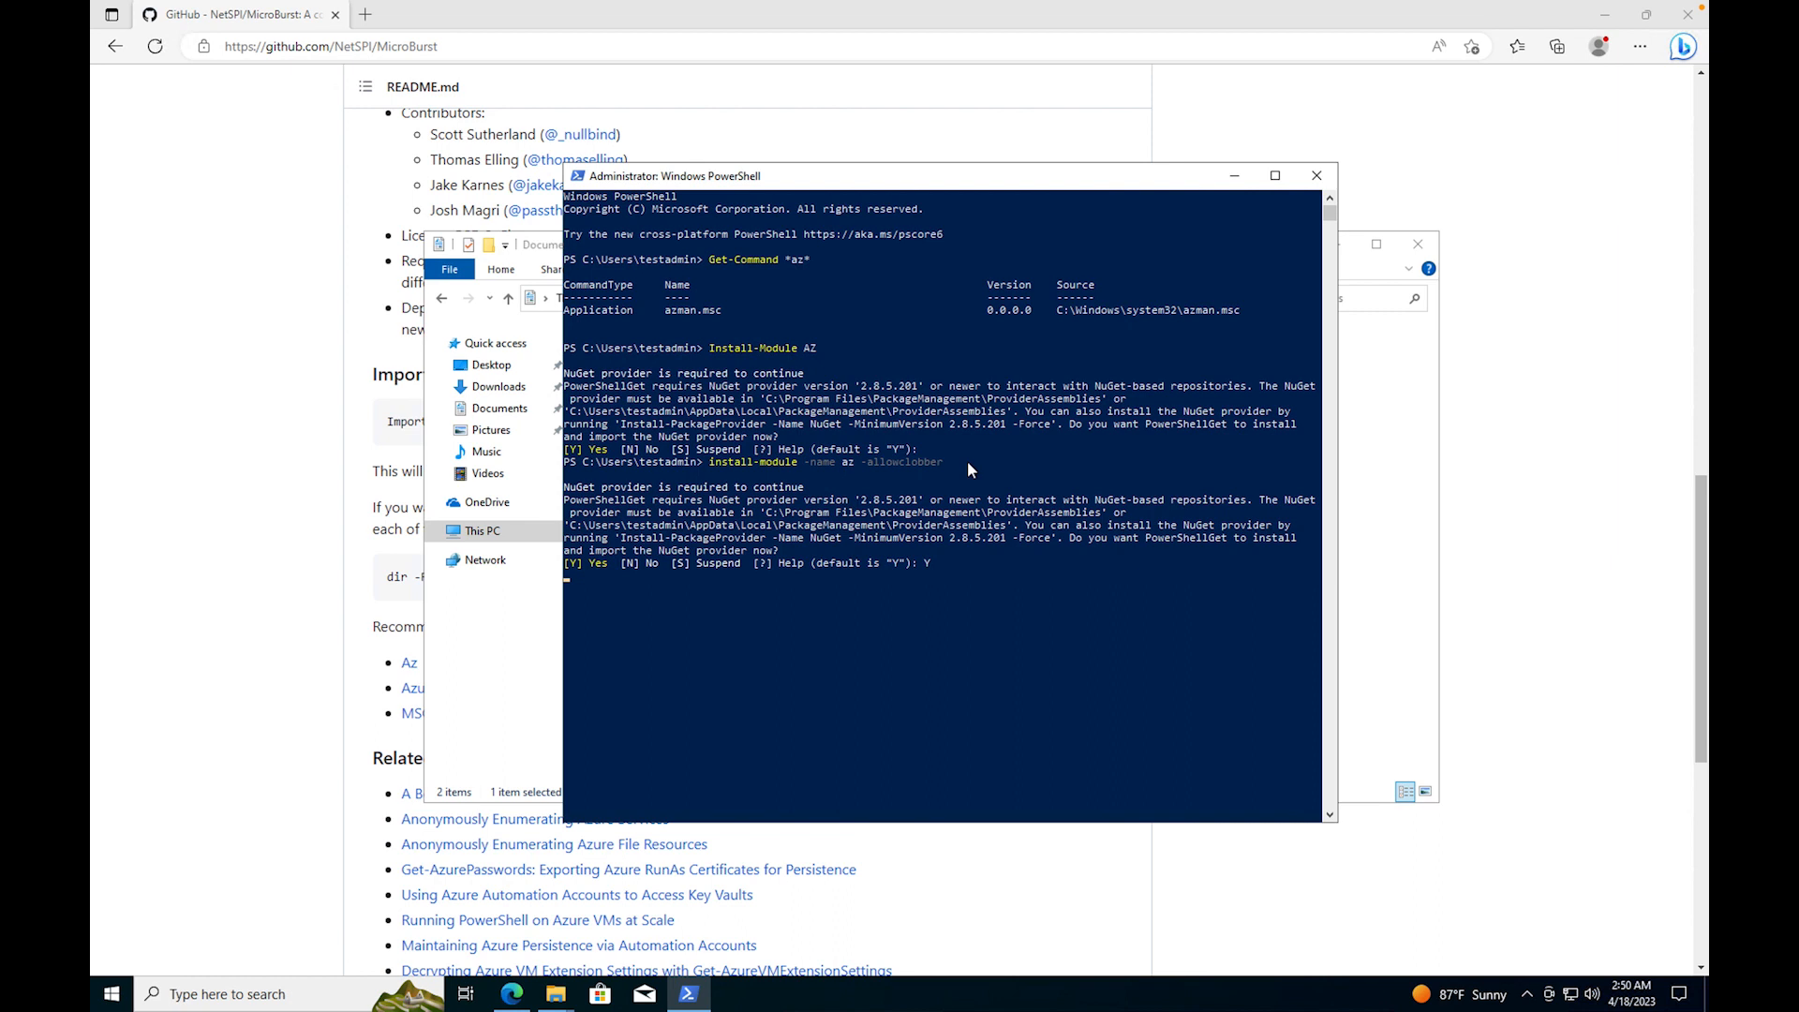
key(enter)
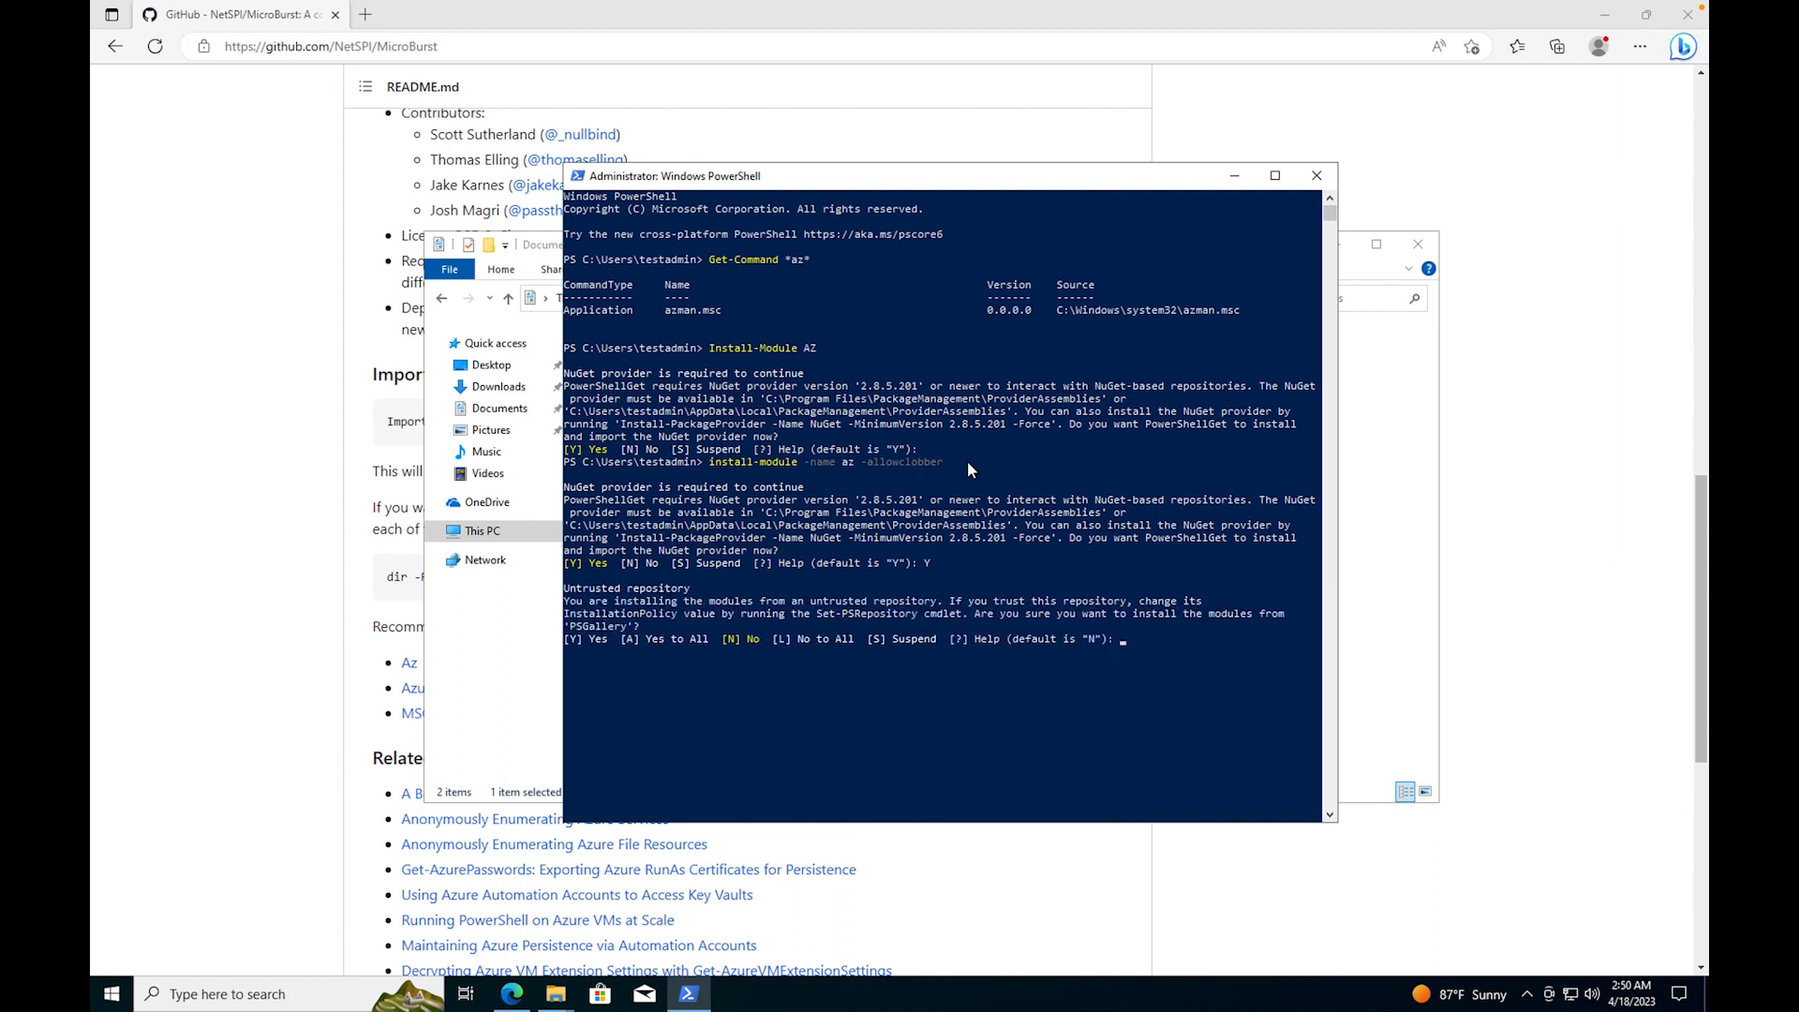
text(Y)
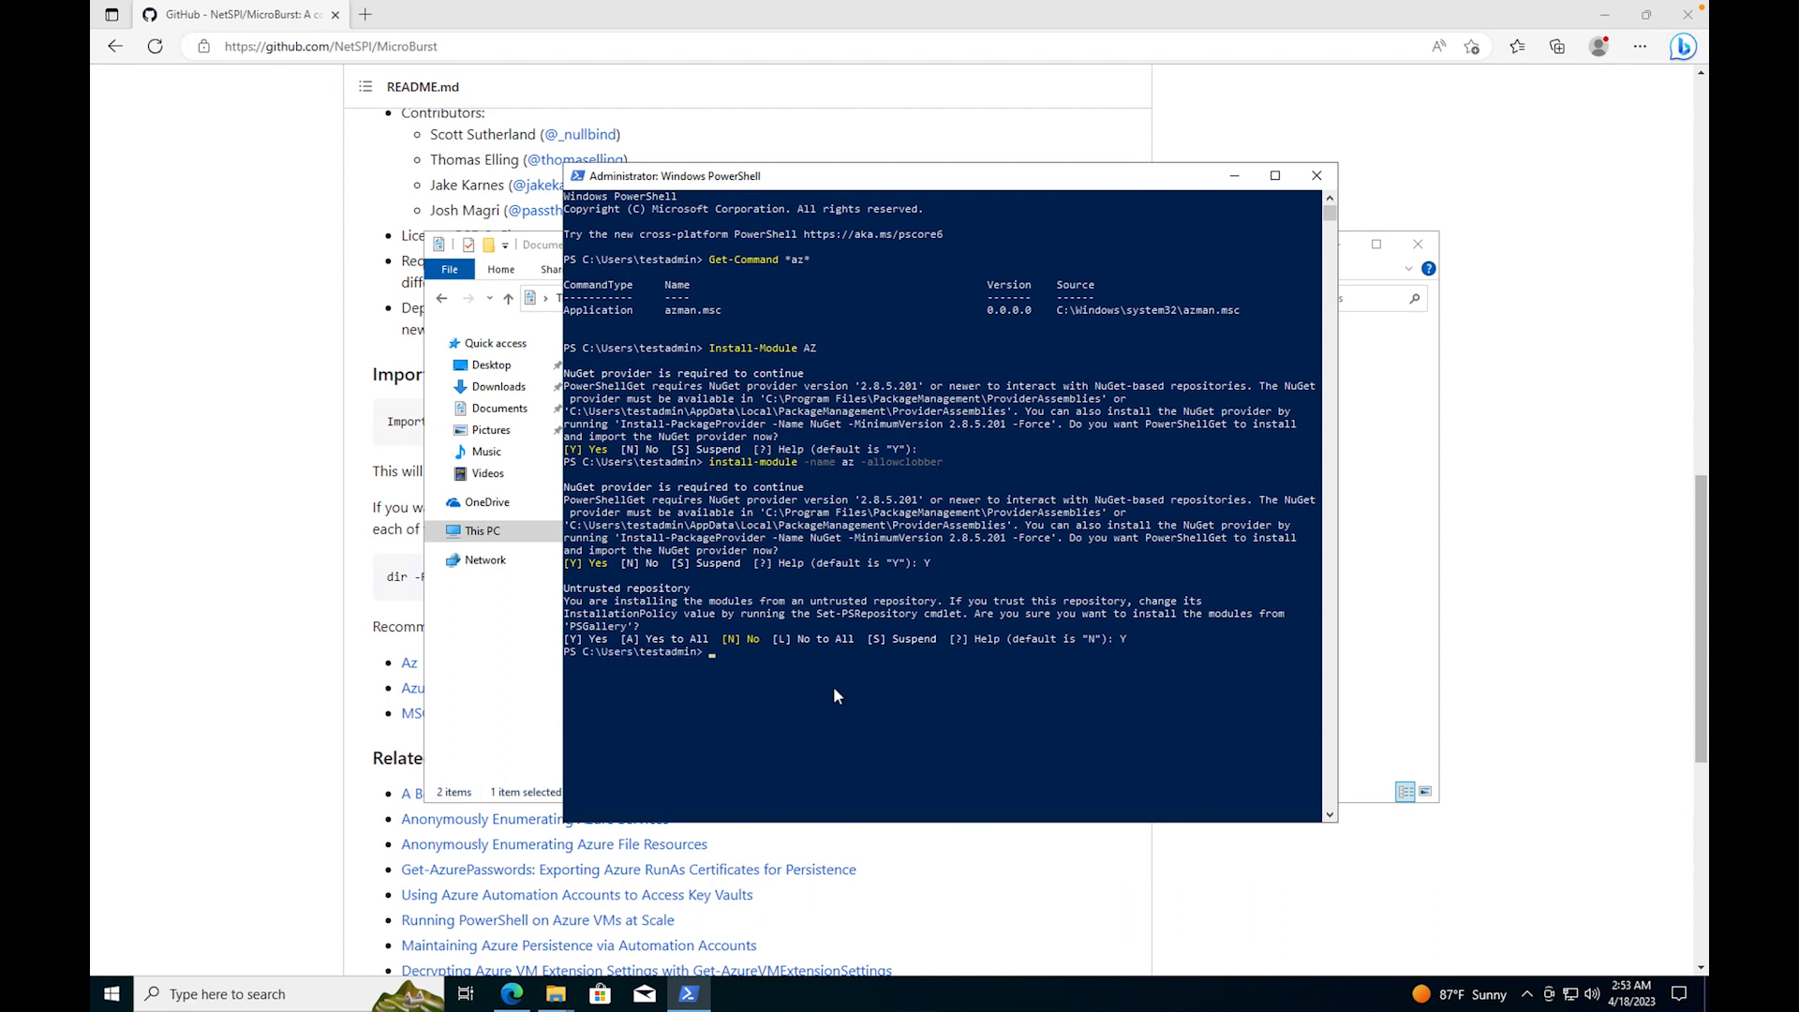
Step: Run Install-Module AzureAD and Install-Module MSOnline, accepting the untrusted repository
text(Install-Module AzureAD)
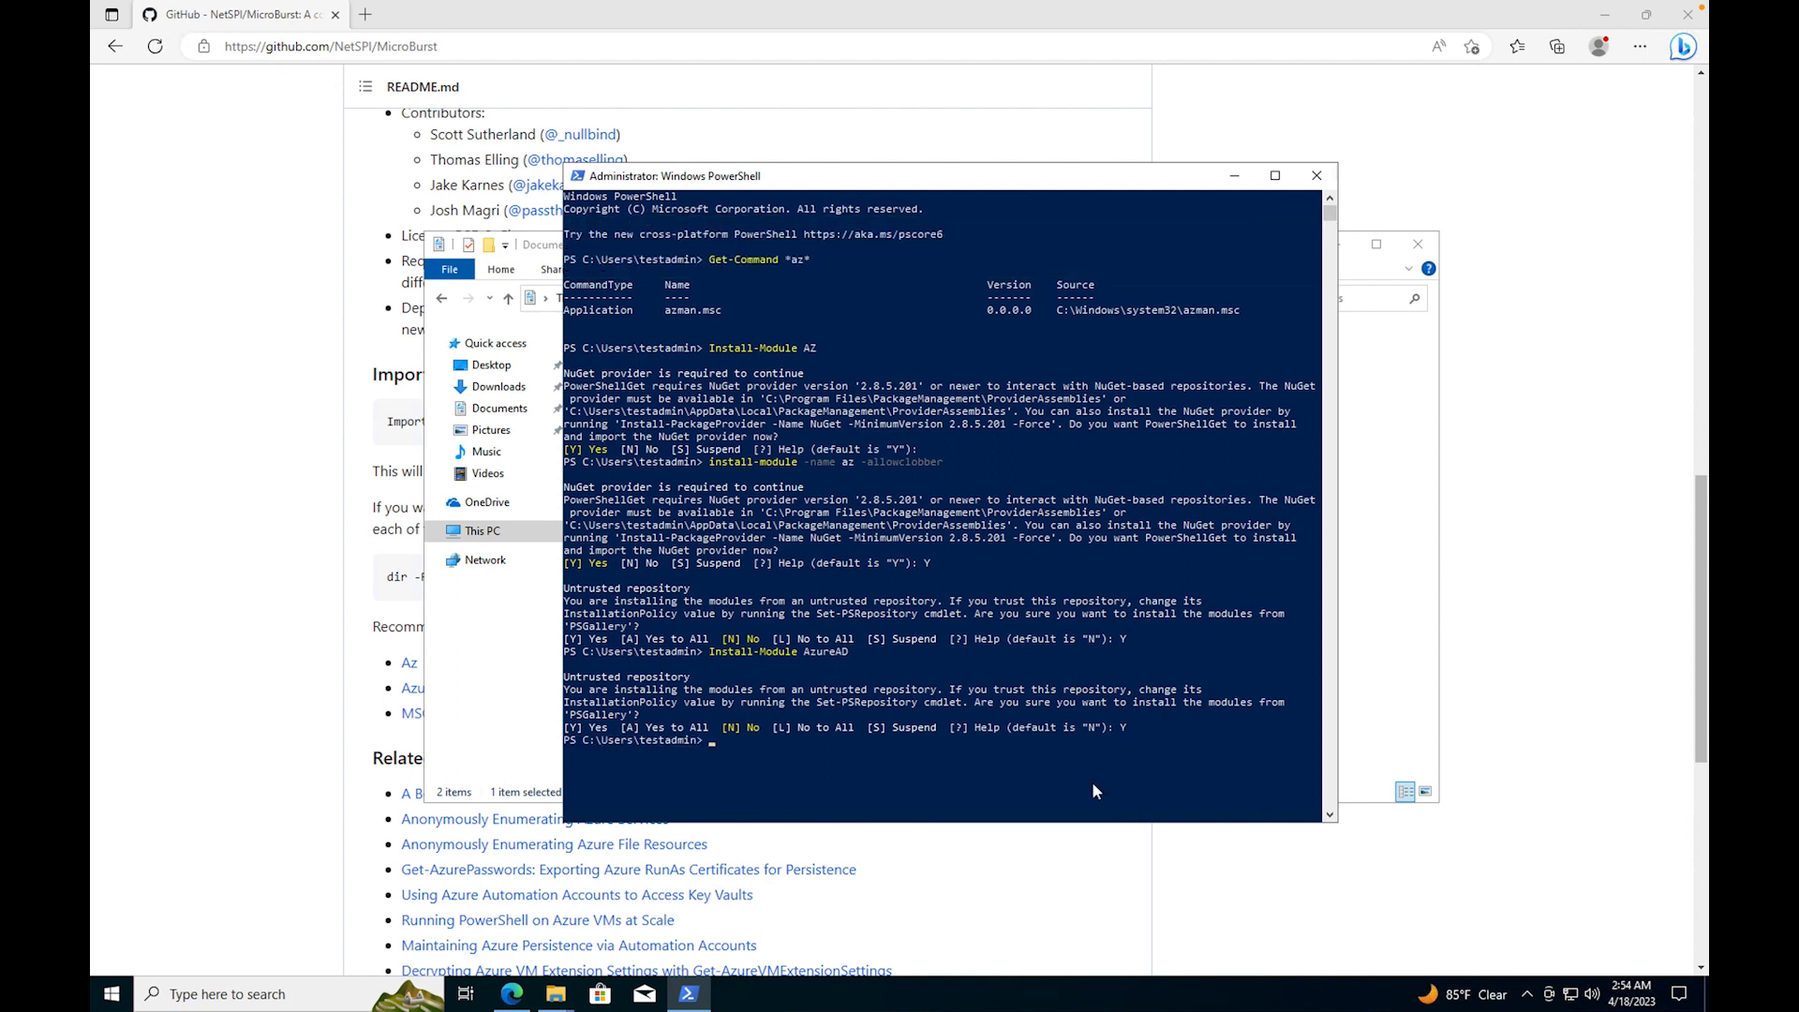
text(Install-Module MSOnline)
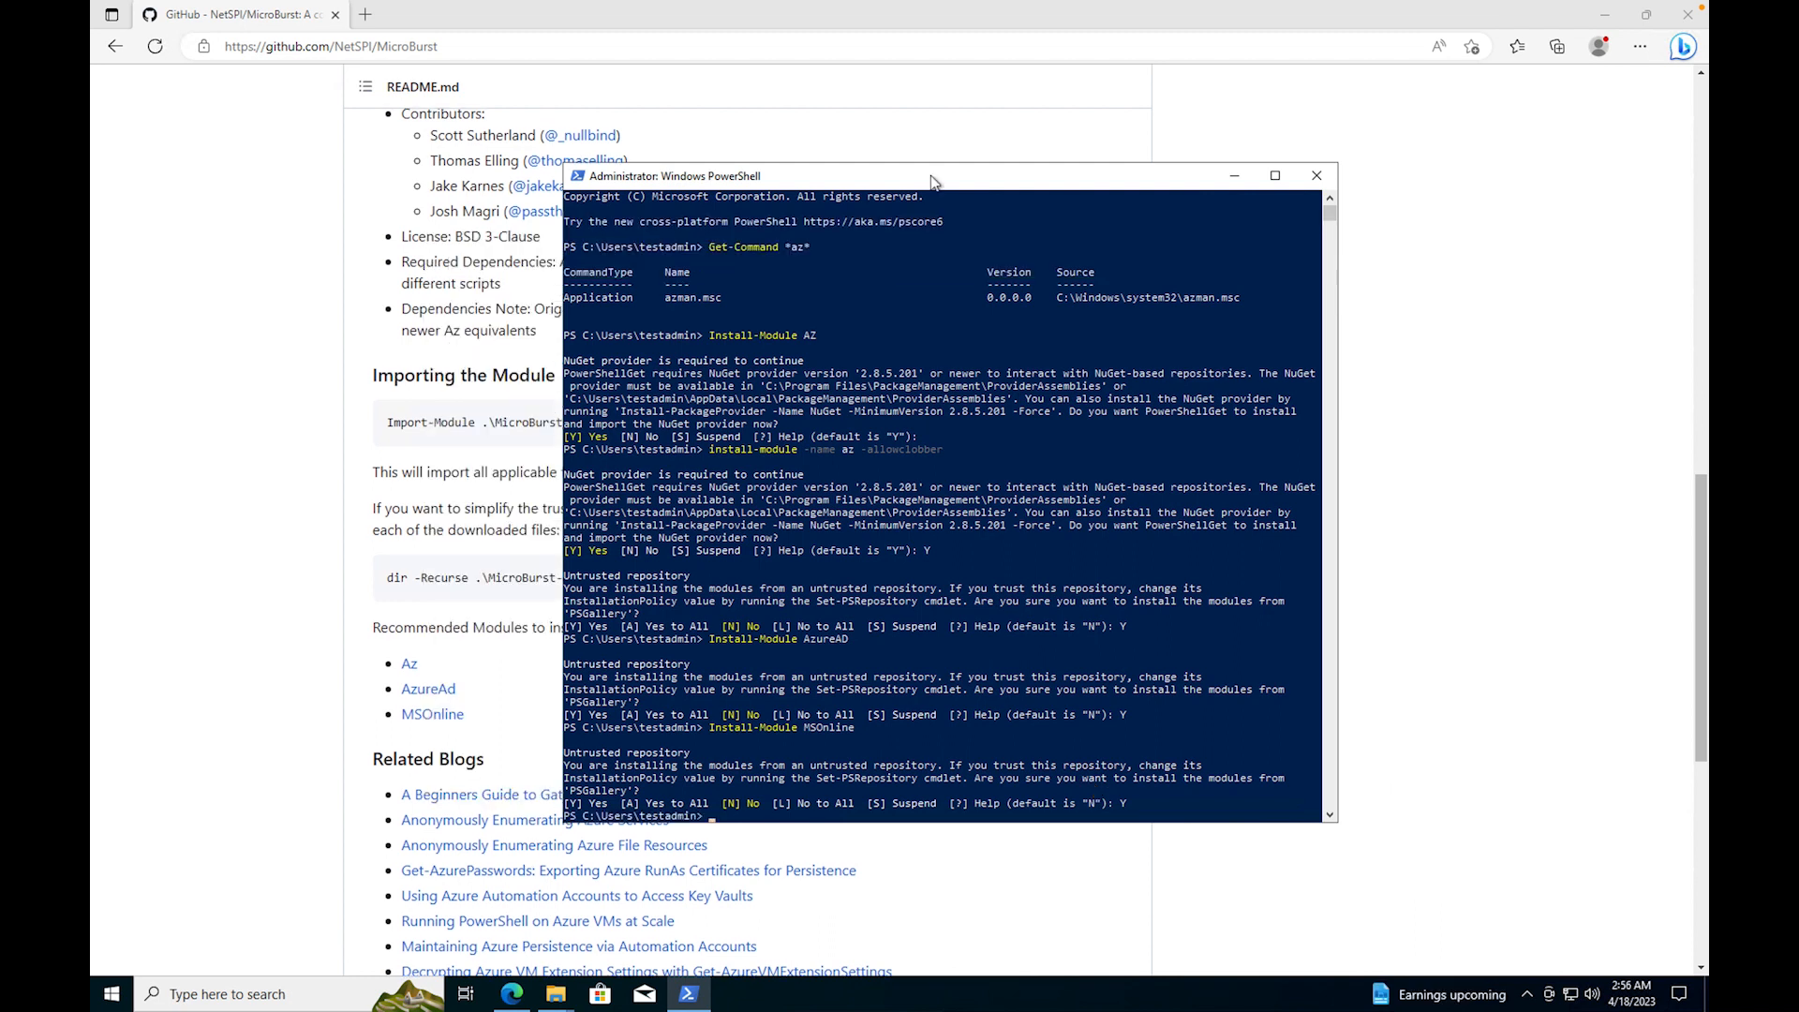
Step: Change into Documents\MicroBurst-master and start typing Import-Module .\MicroBurst.psm1
drag(930, 175, 1114, 150)
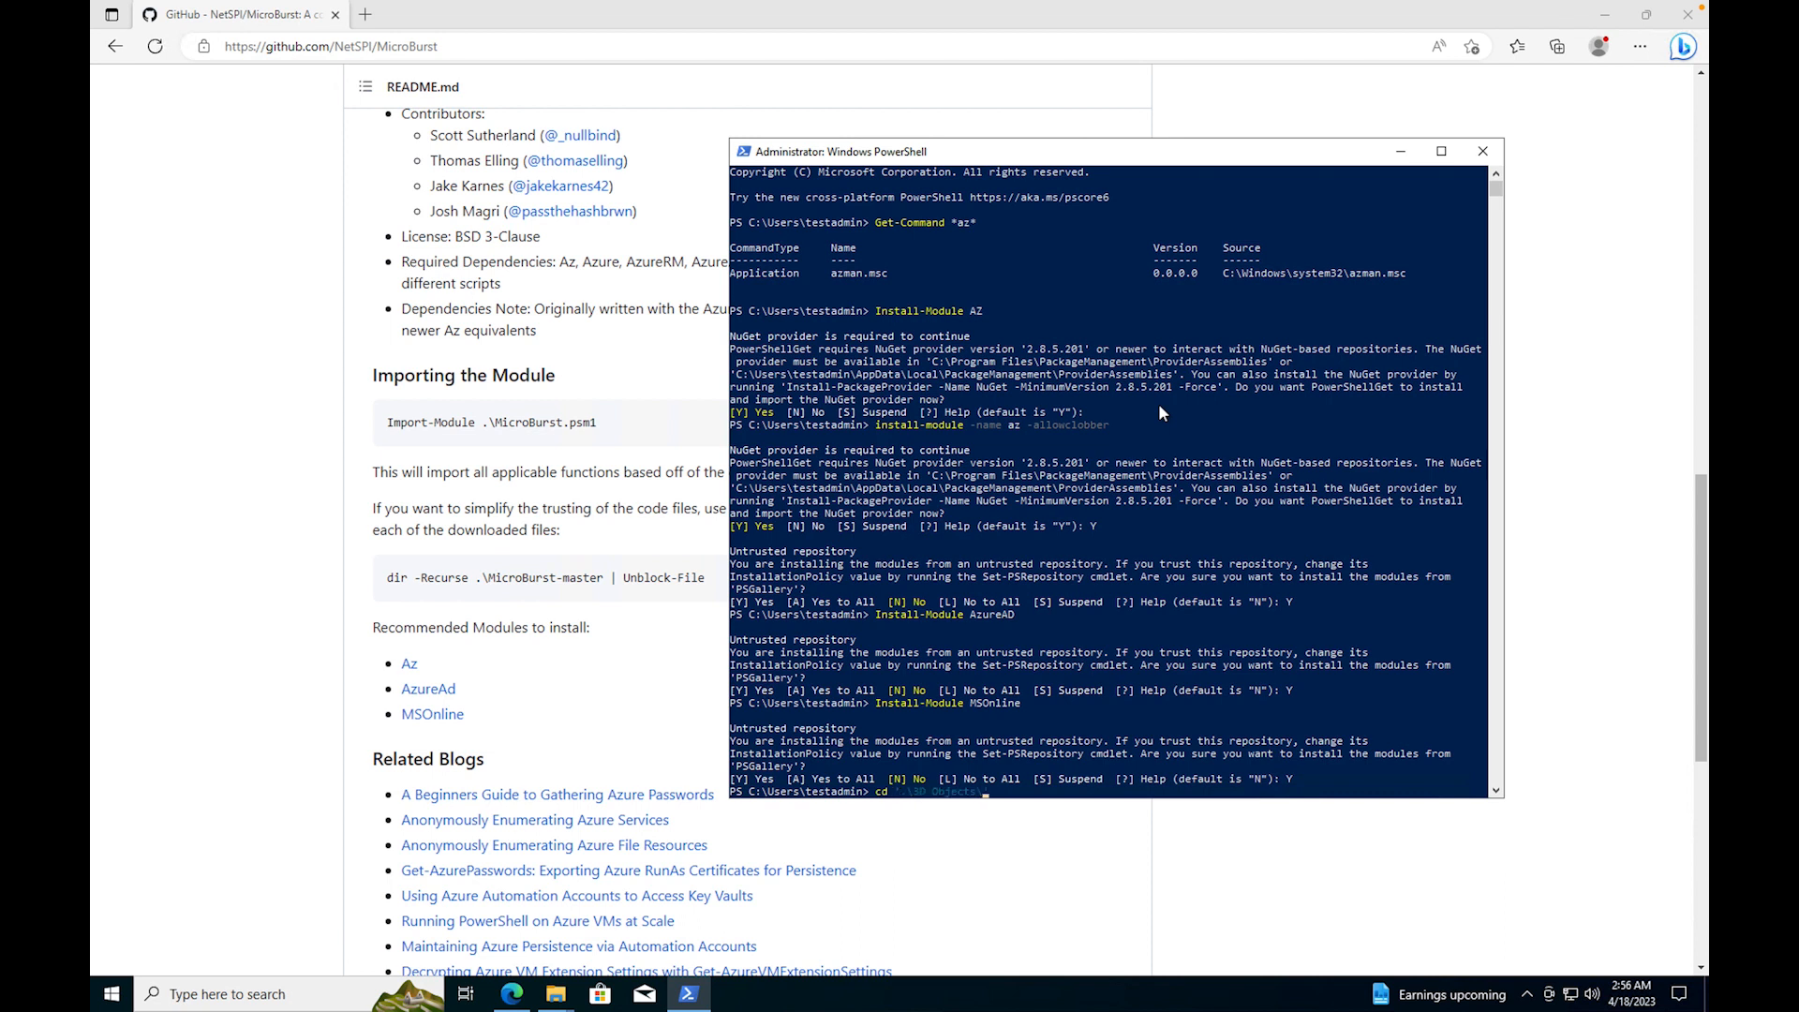
text(.\Documents\)
text(dir)
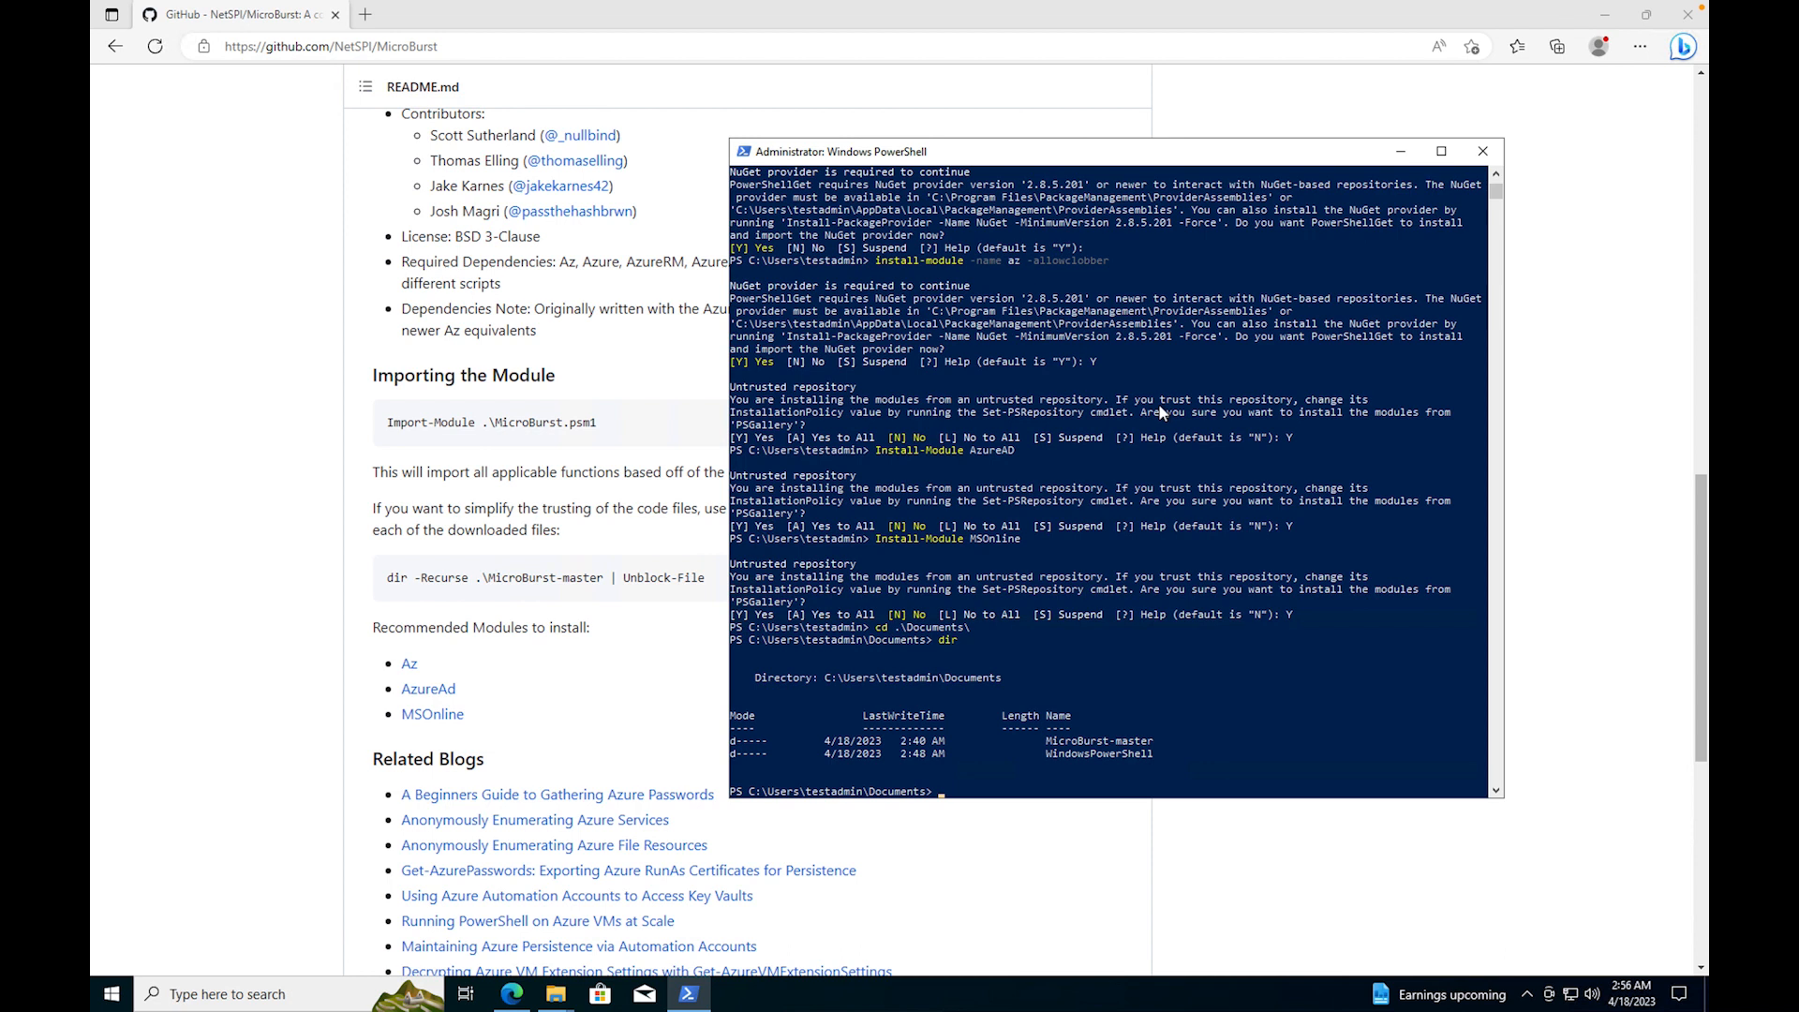
text(cd)
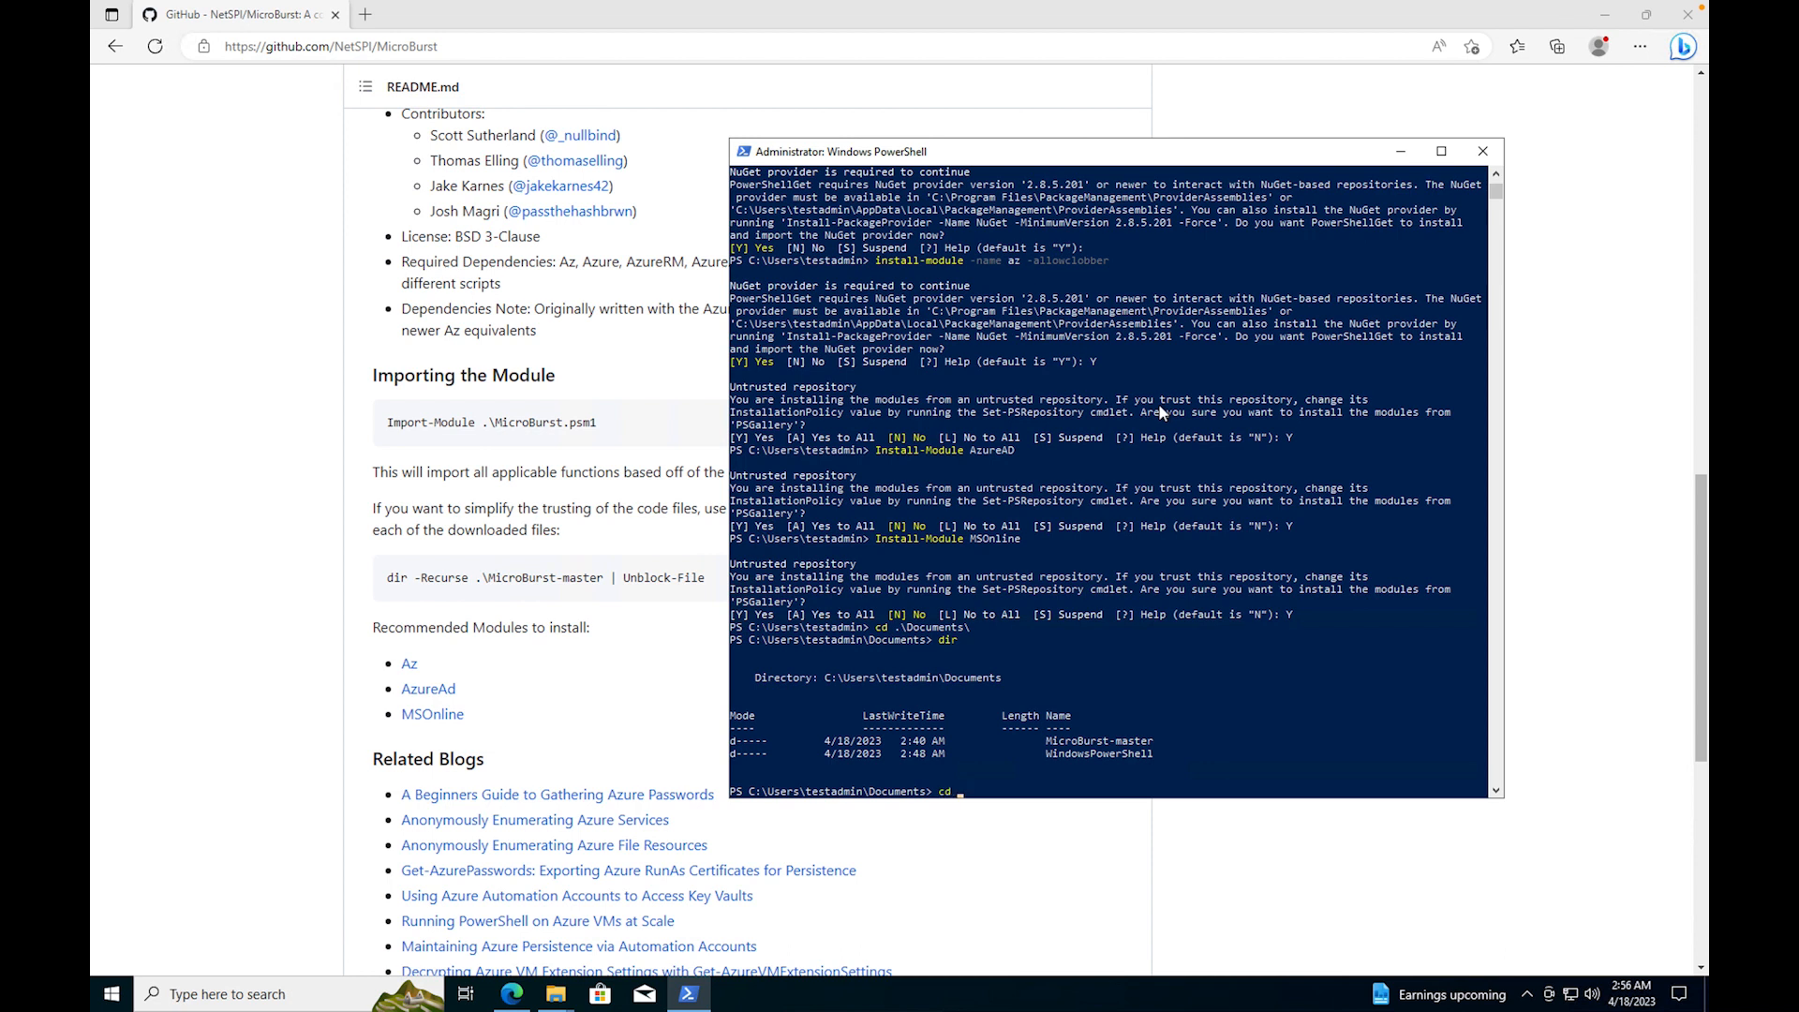
text(cd .\MicroBurst-master\)
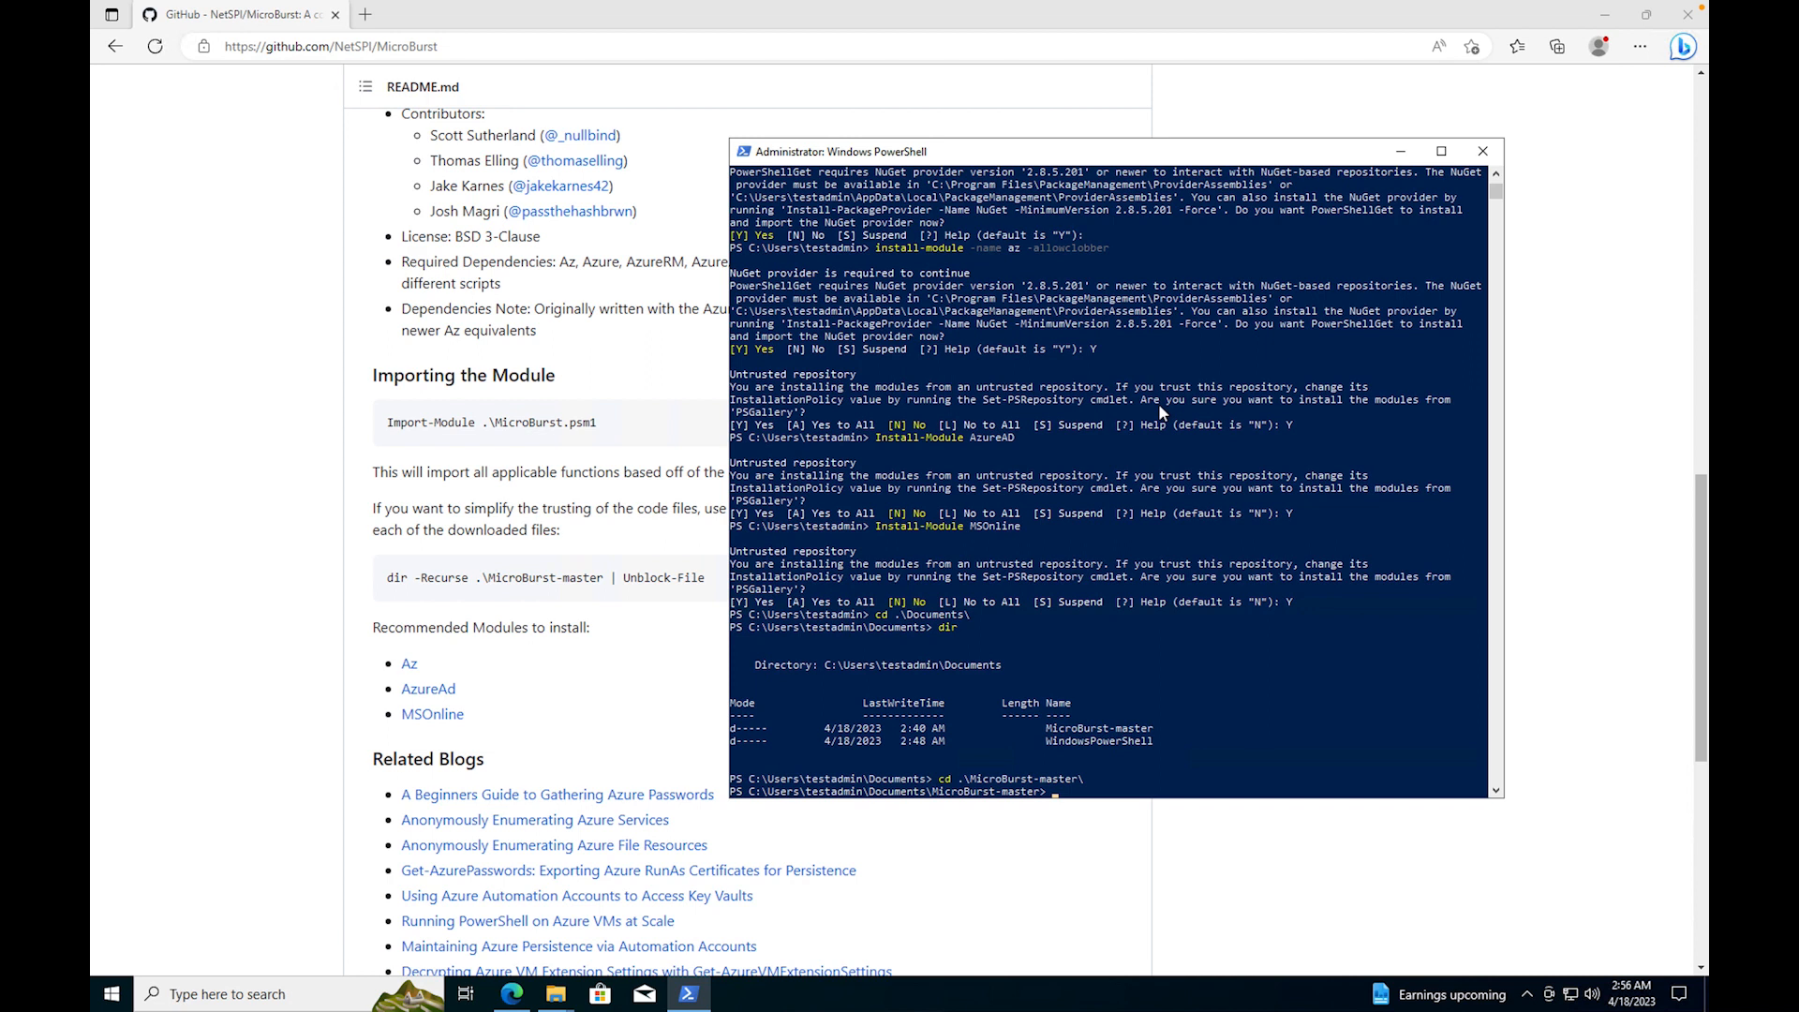
text(Import)
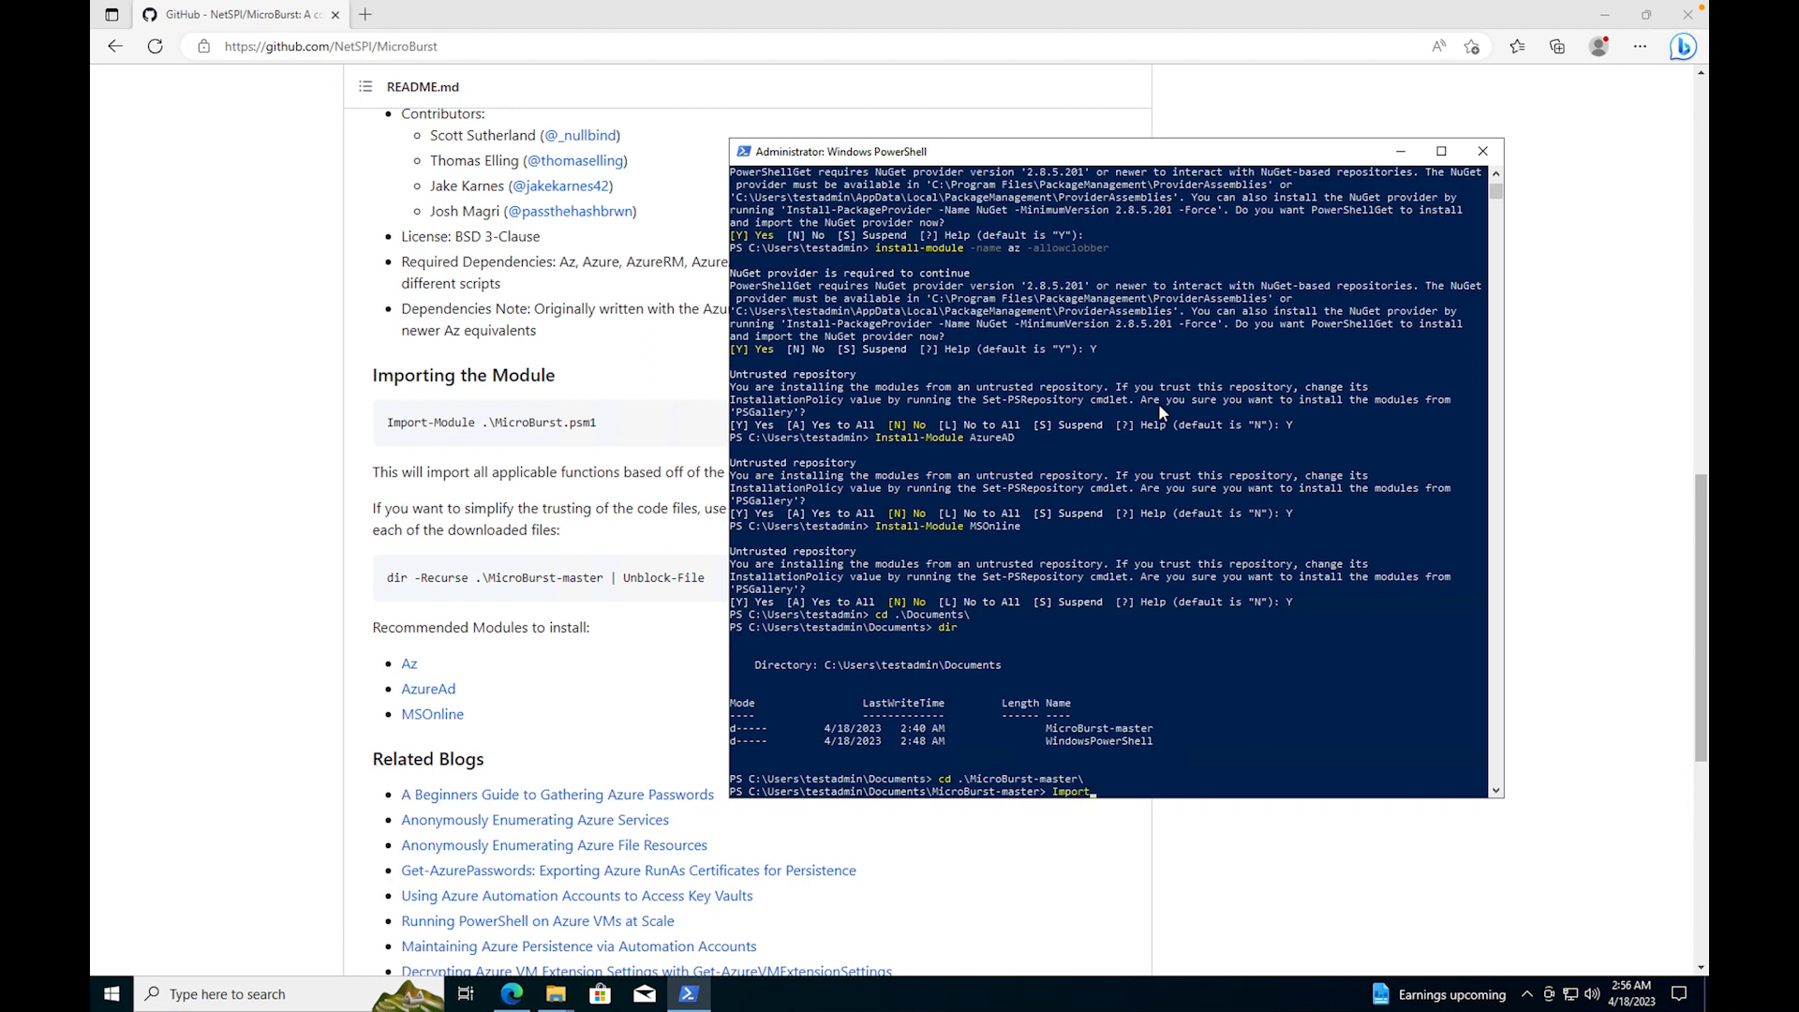
text(-Module)
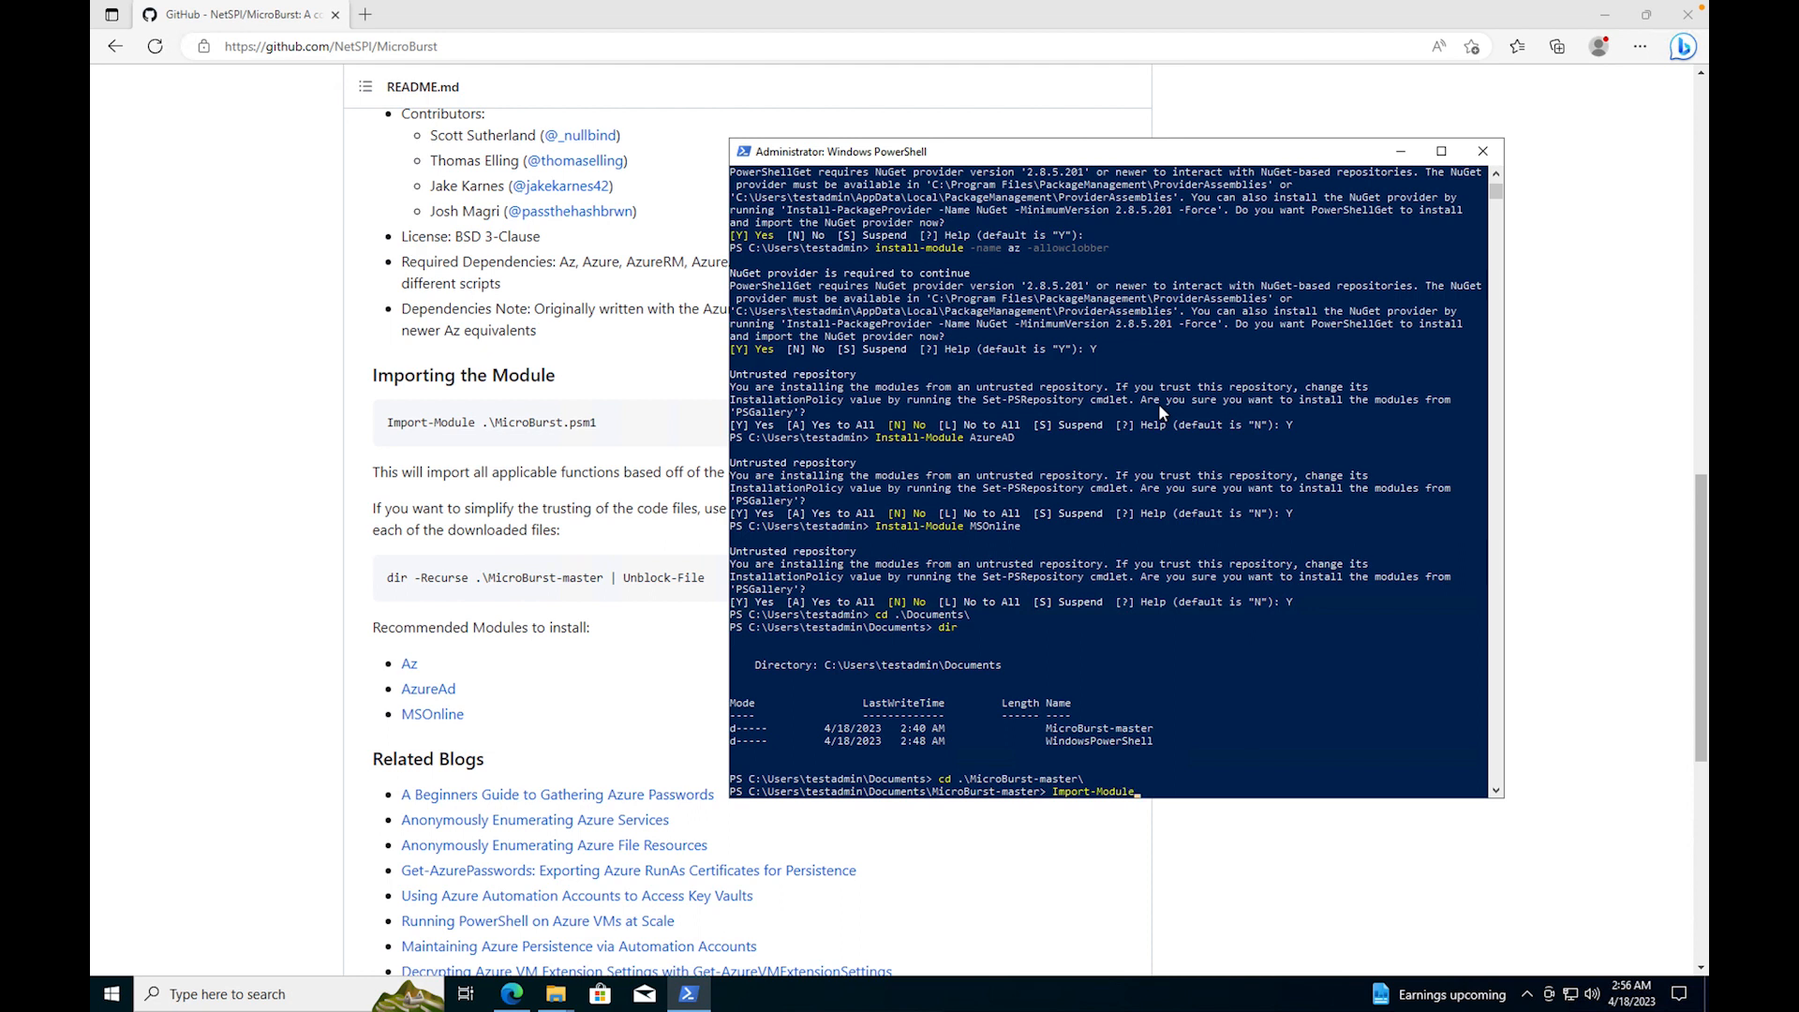
text(.\MicroBurst.psm1)
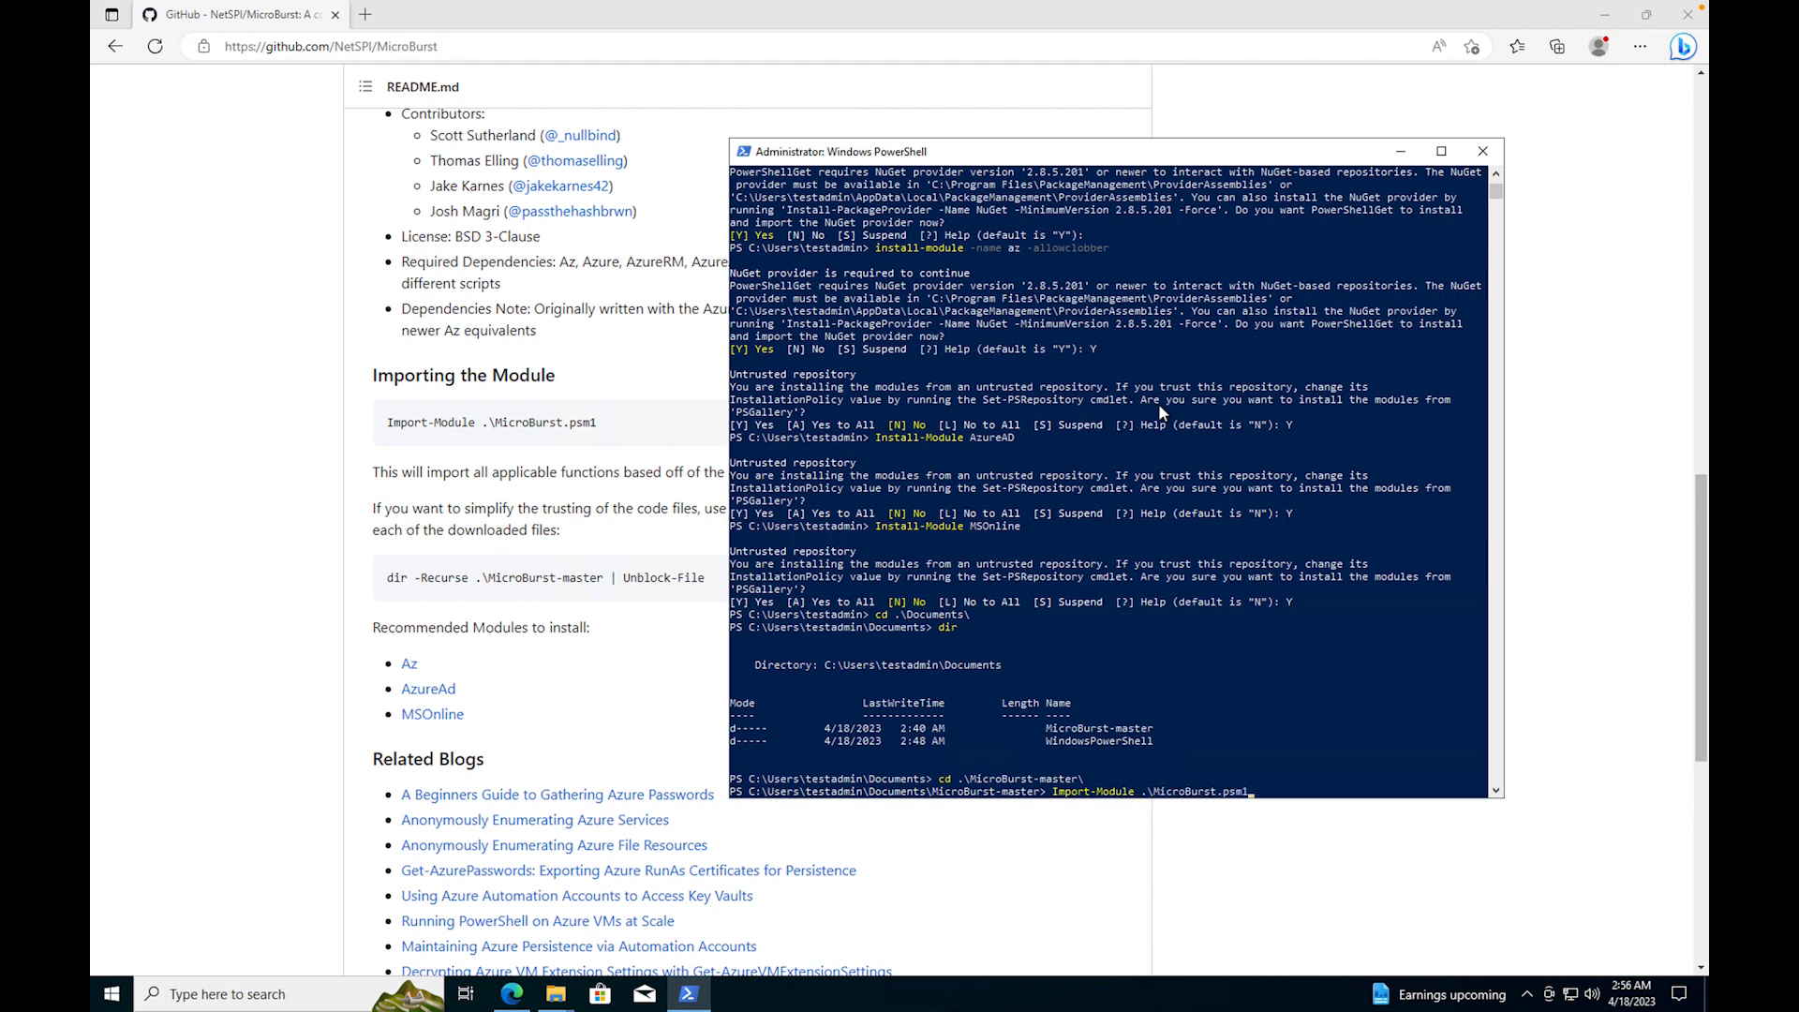
Step: Run Import-Module .\MicroBurst.psm1 with R (Run once), then retype the import command
key(Enter)
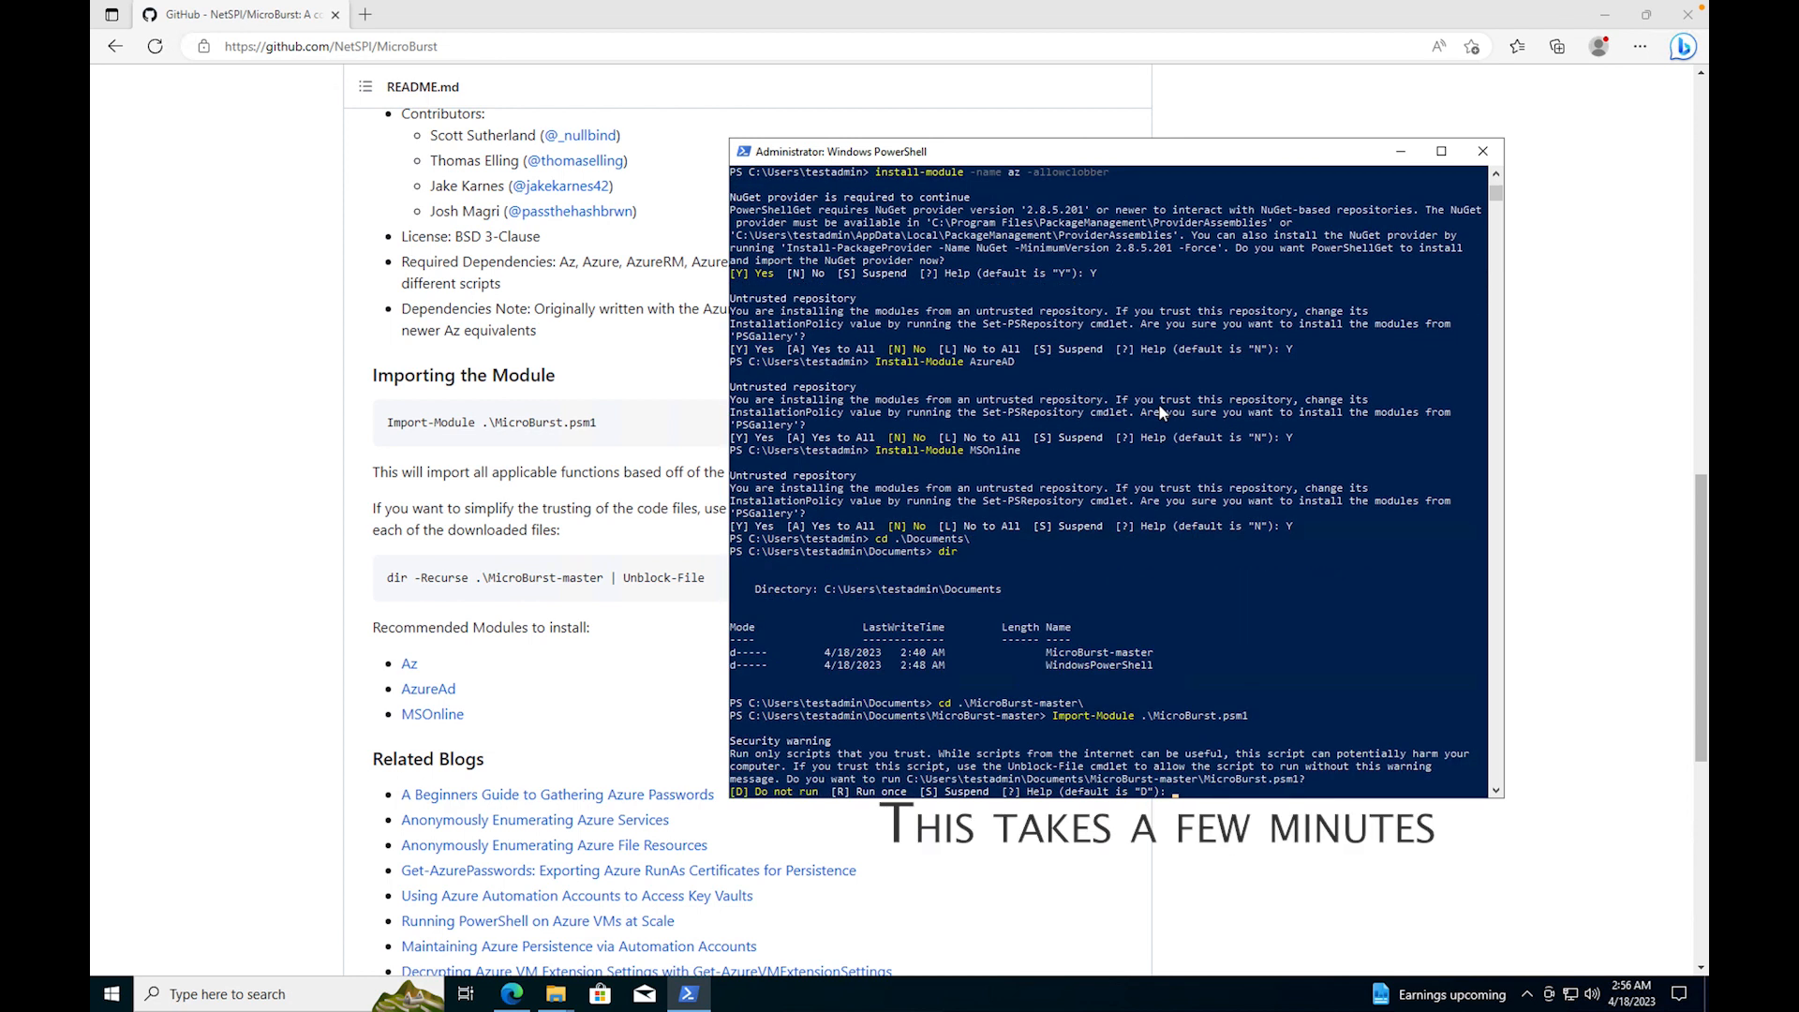
text(R)
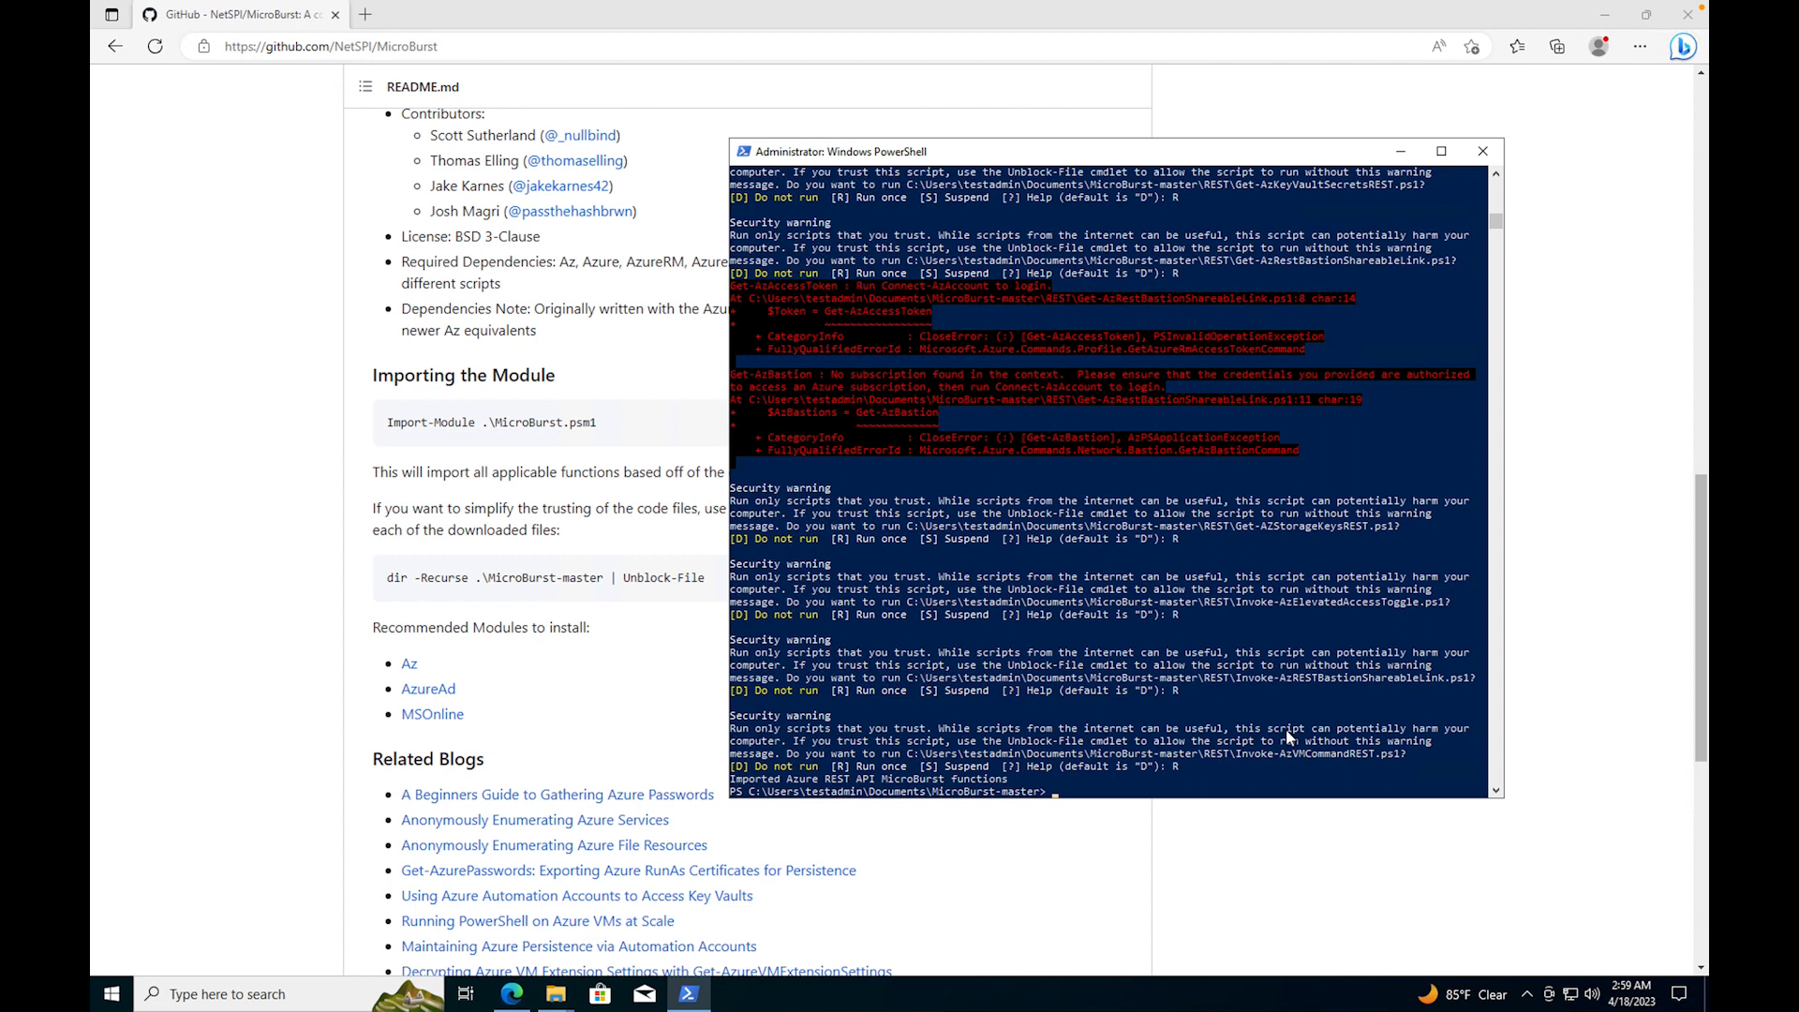
text(Import-Module .\MicroBurst.psm1)
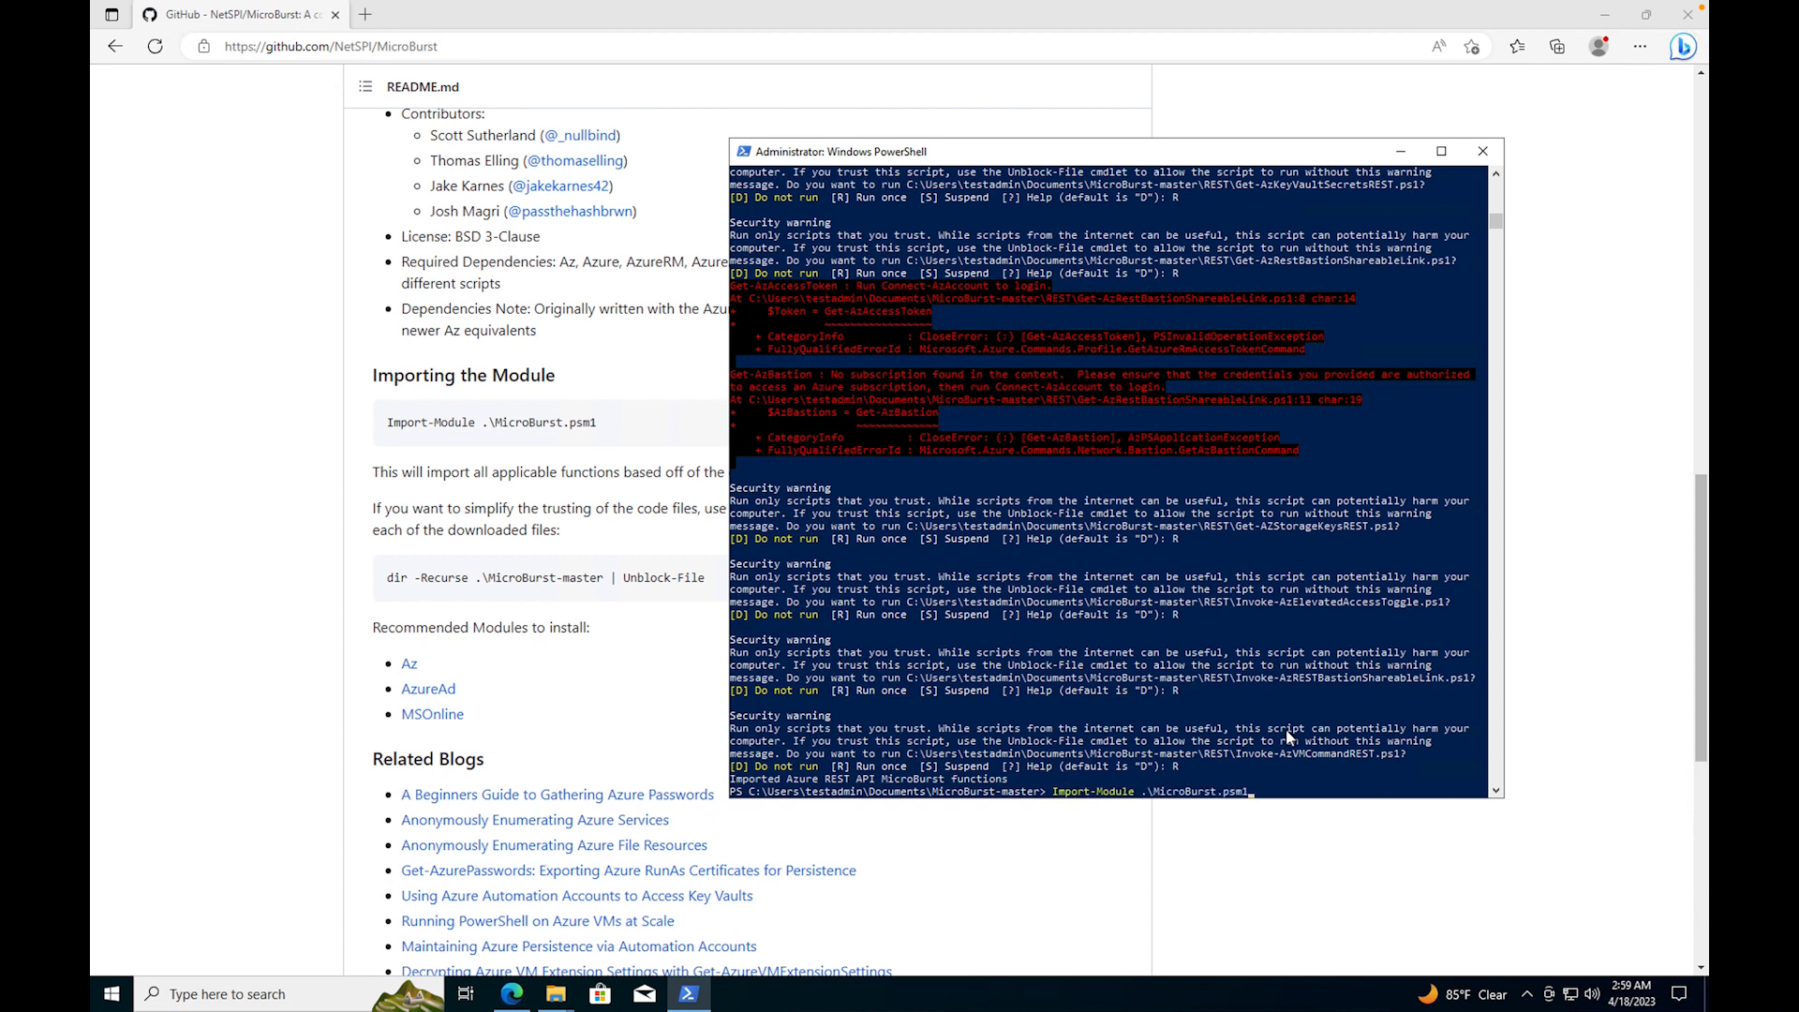